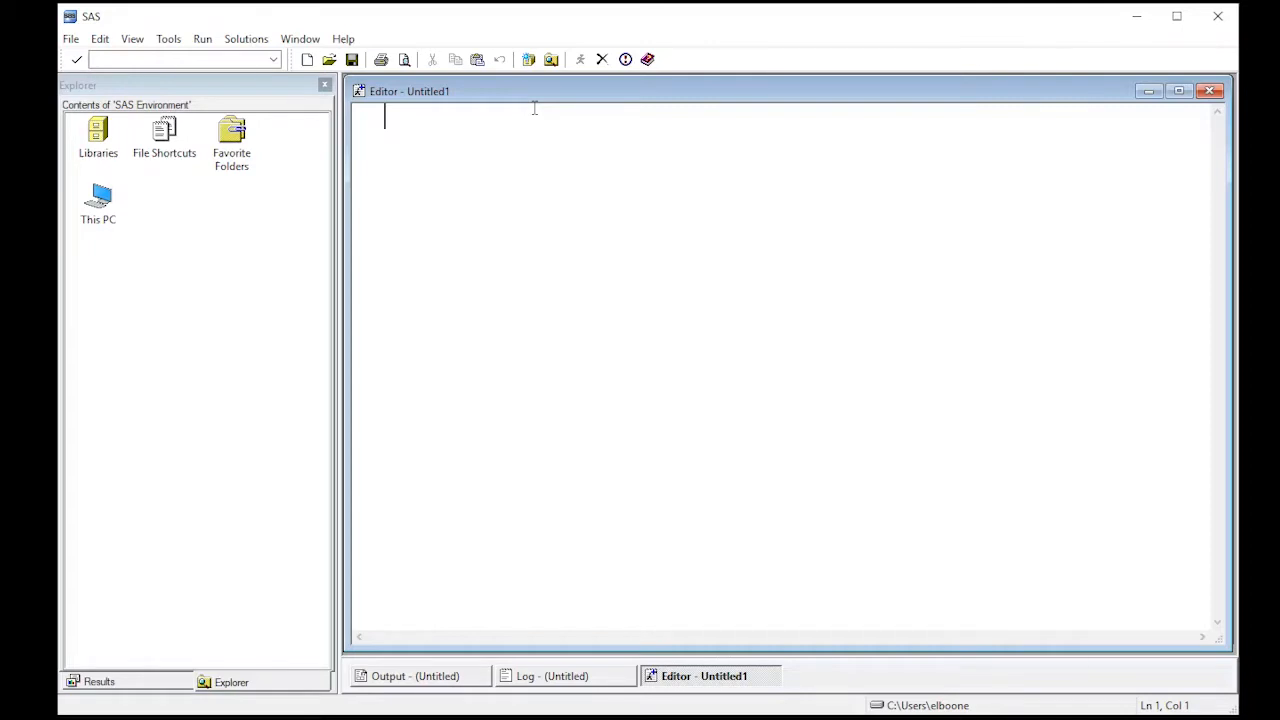
- Start the program with the comment '* Histograms in SAS;' and a new line
type("*")
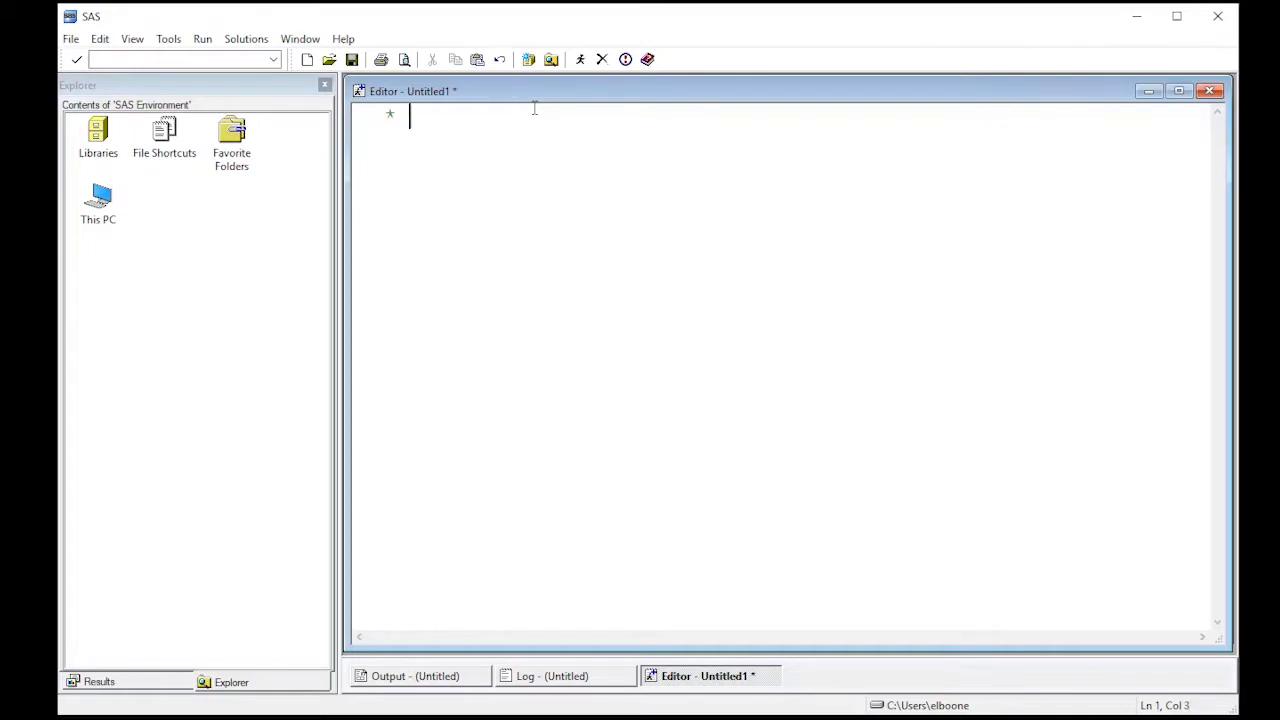
type("Hist")
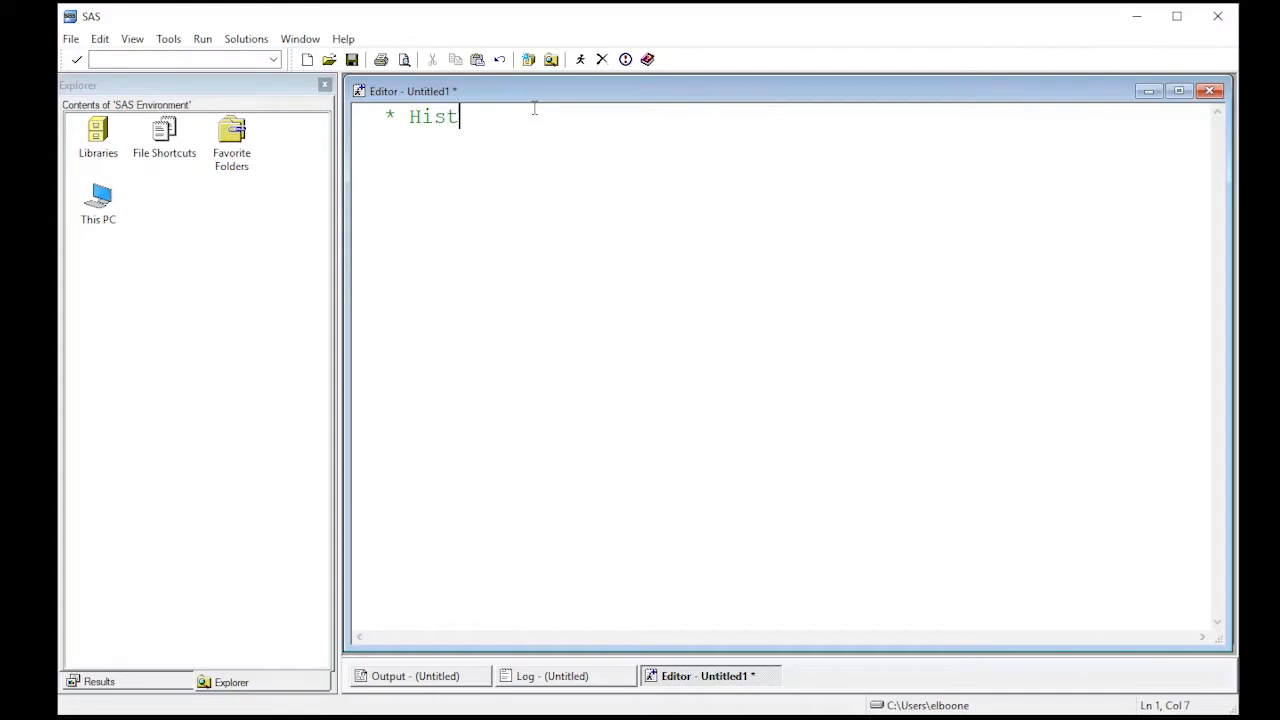
type("ogr")
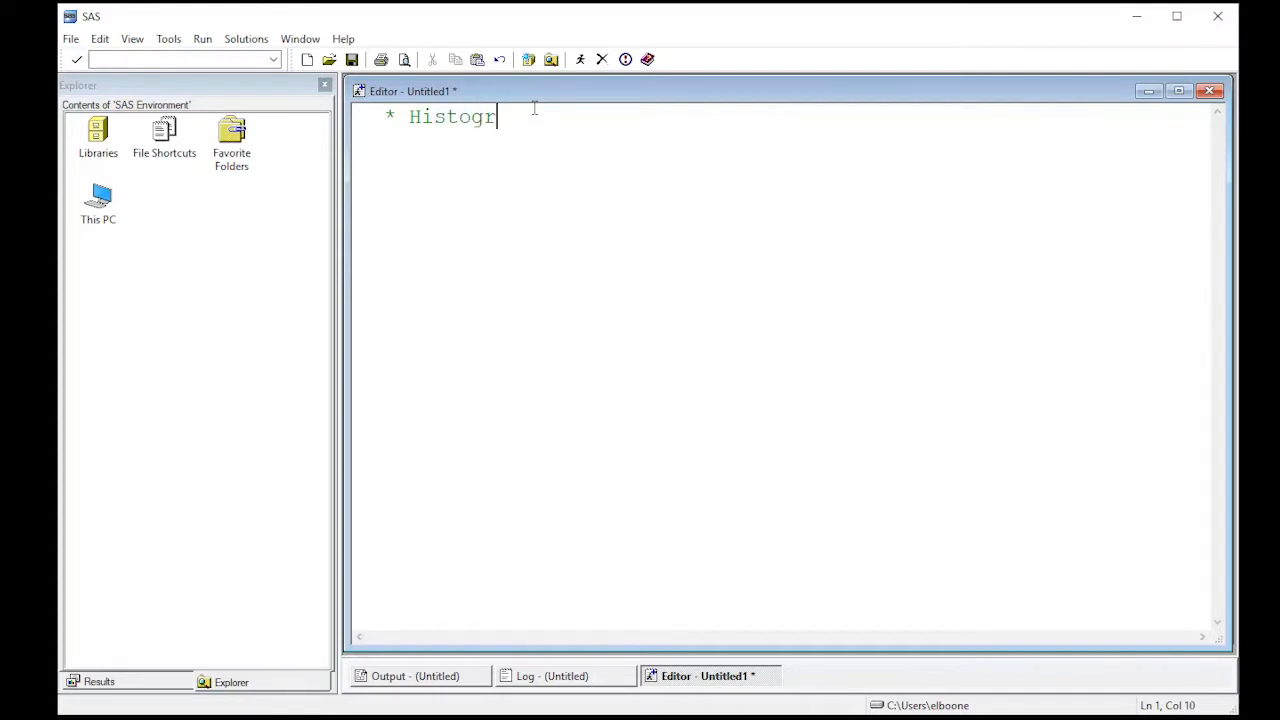
type("ams in SAS;")
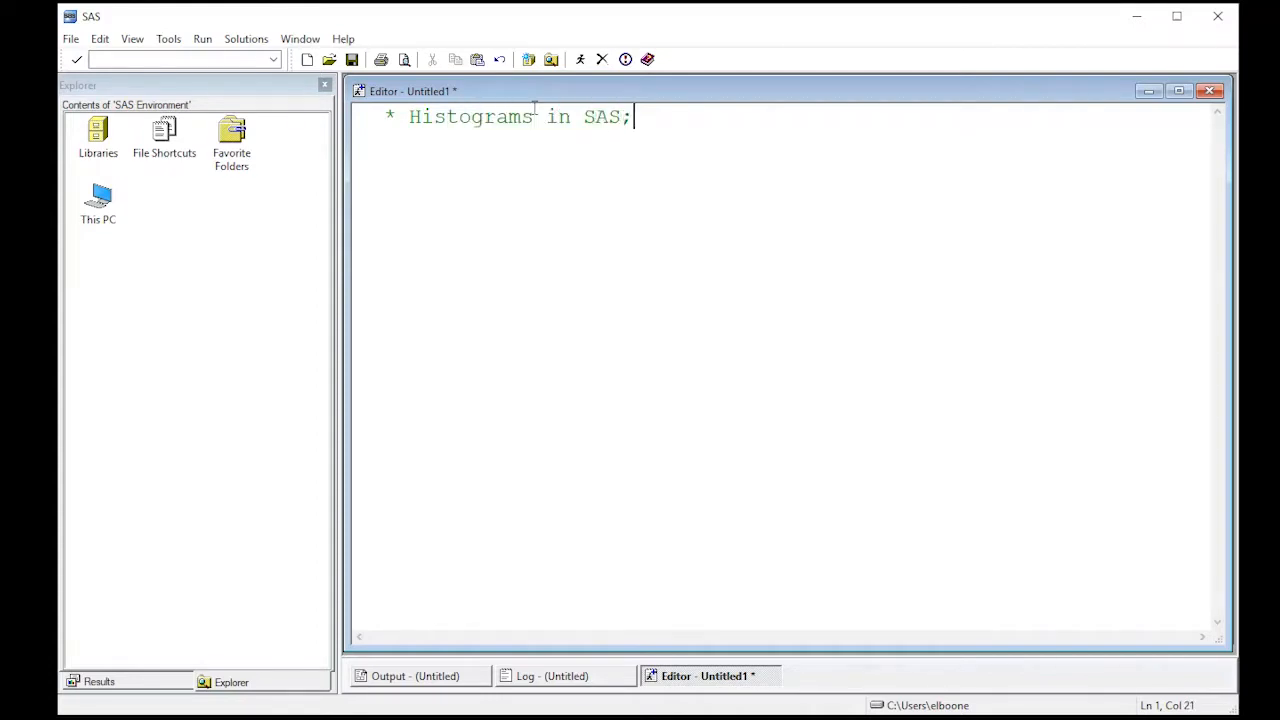
key("Return")
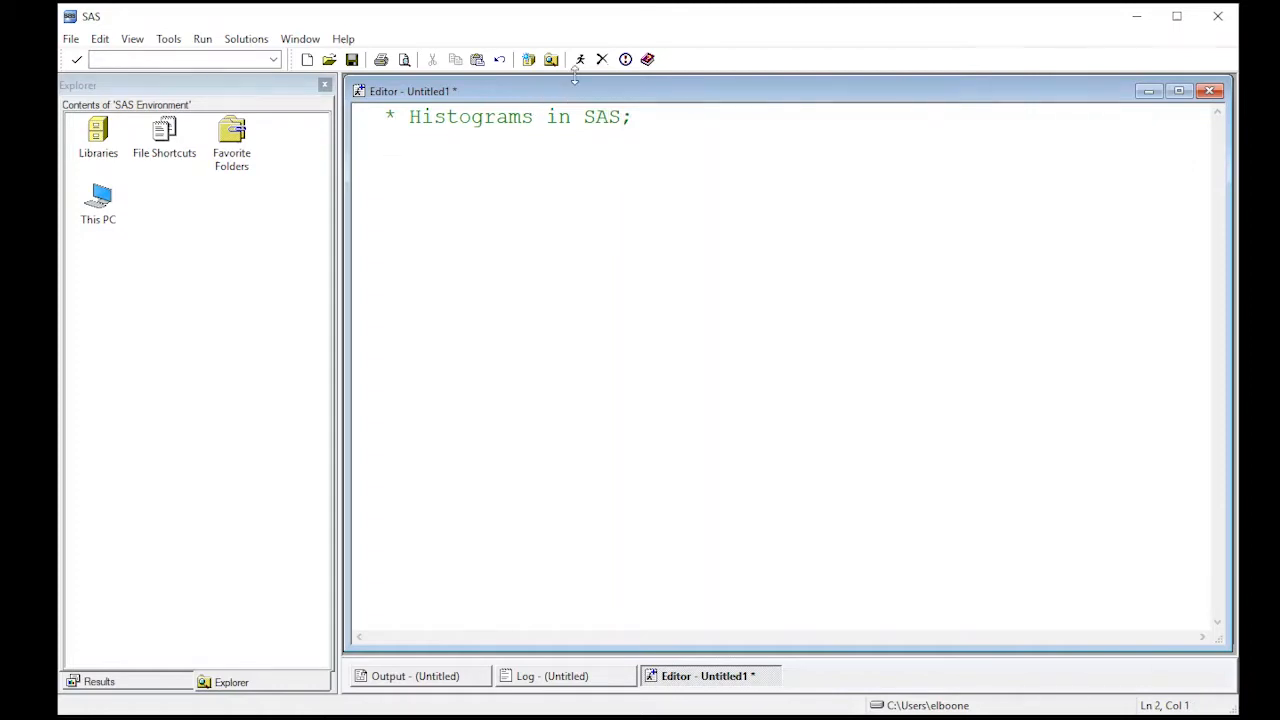
mouse_move(225, 35)
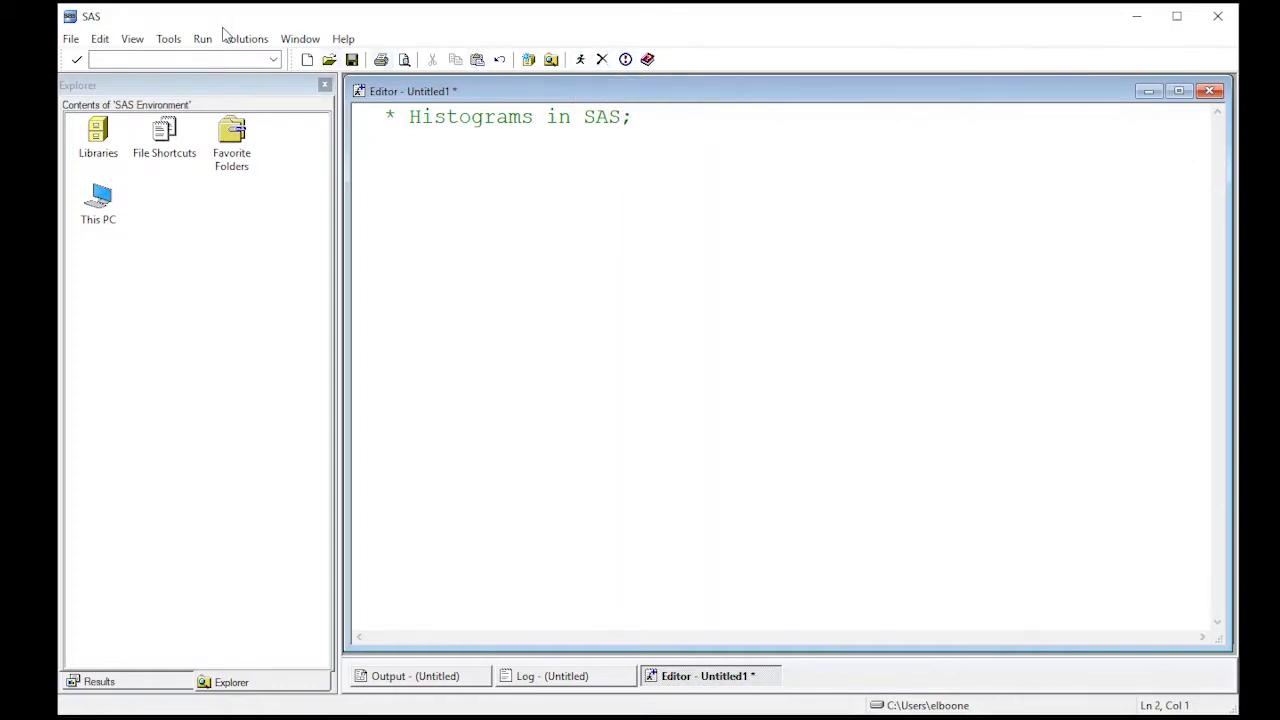
- Import CyclerCPK.csv as comma separated values into WORK as data set Cycler
left_click(70, 38)
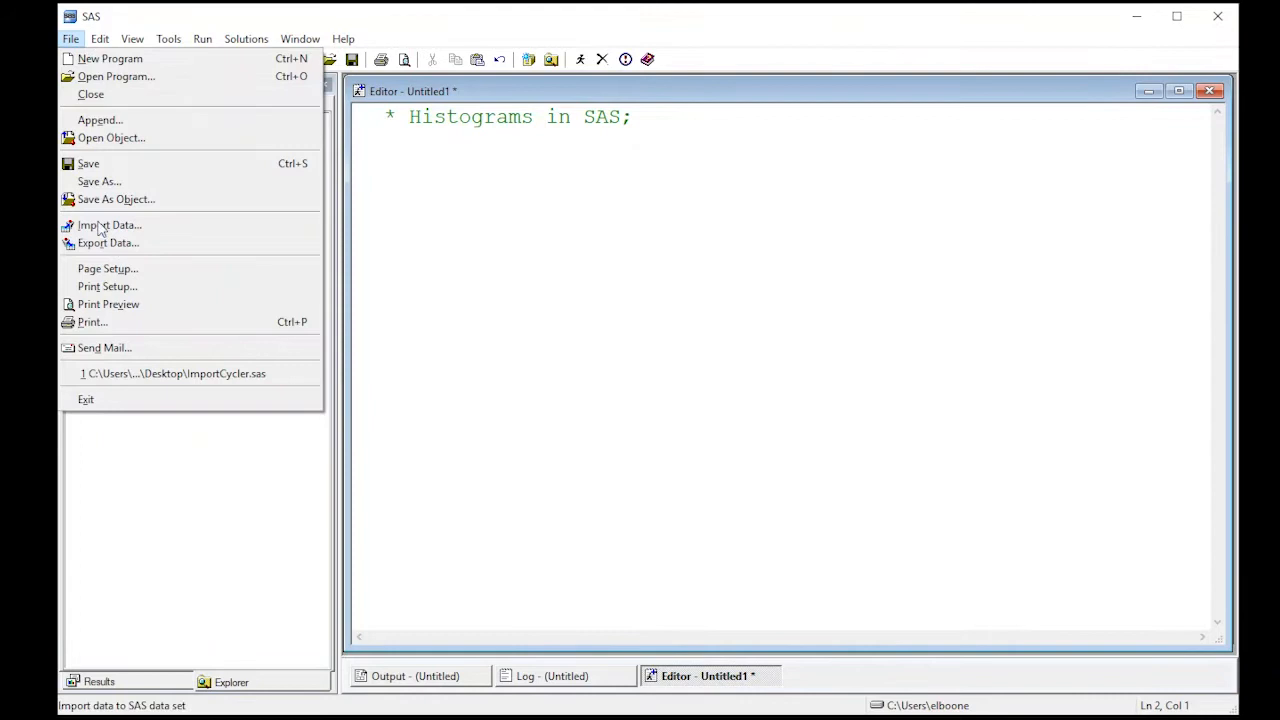
left_click(109, 224)
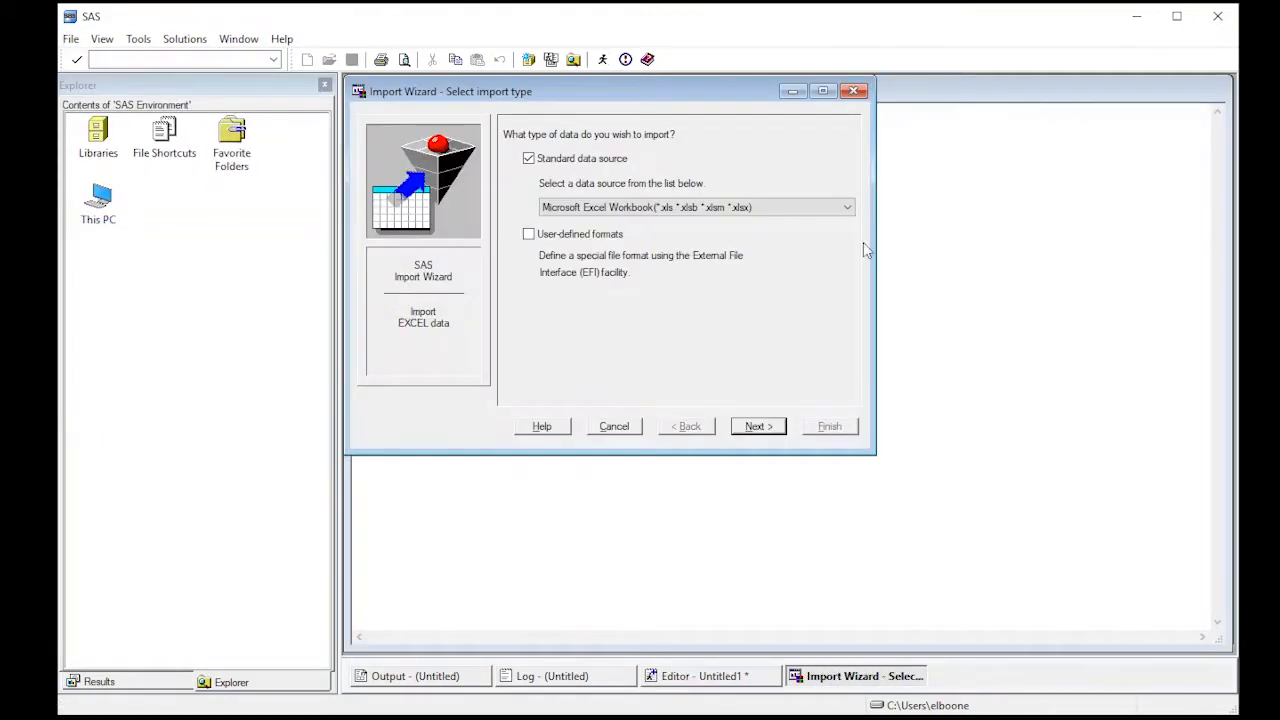
left_click(846, 207)
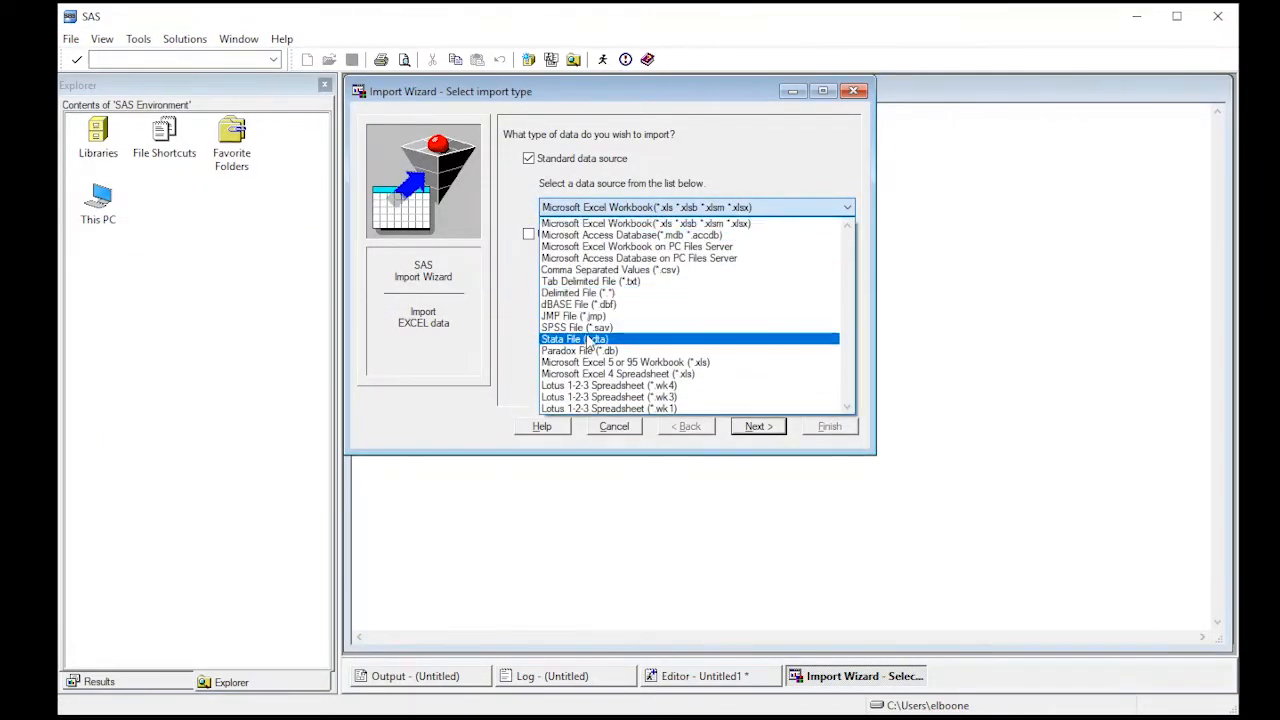
left_click(609, 269)
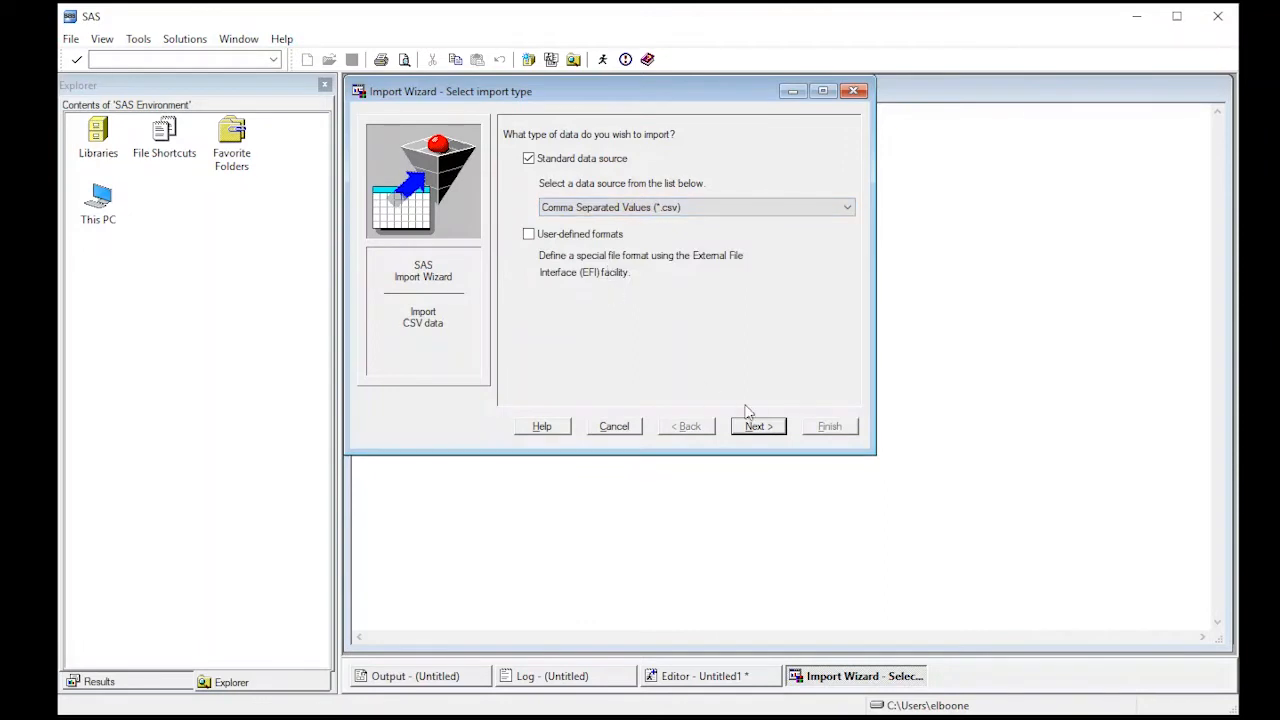
left_click(757, 425)
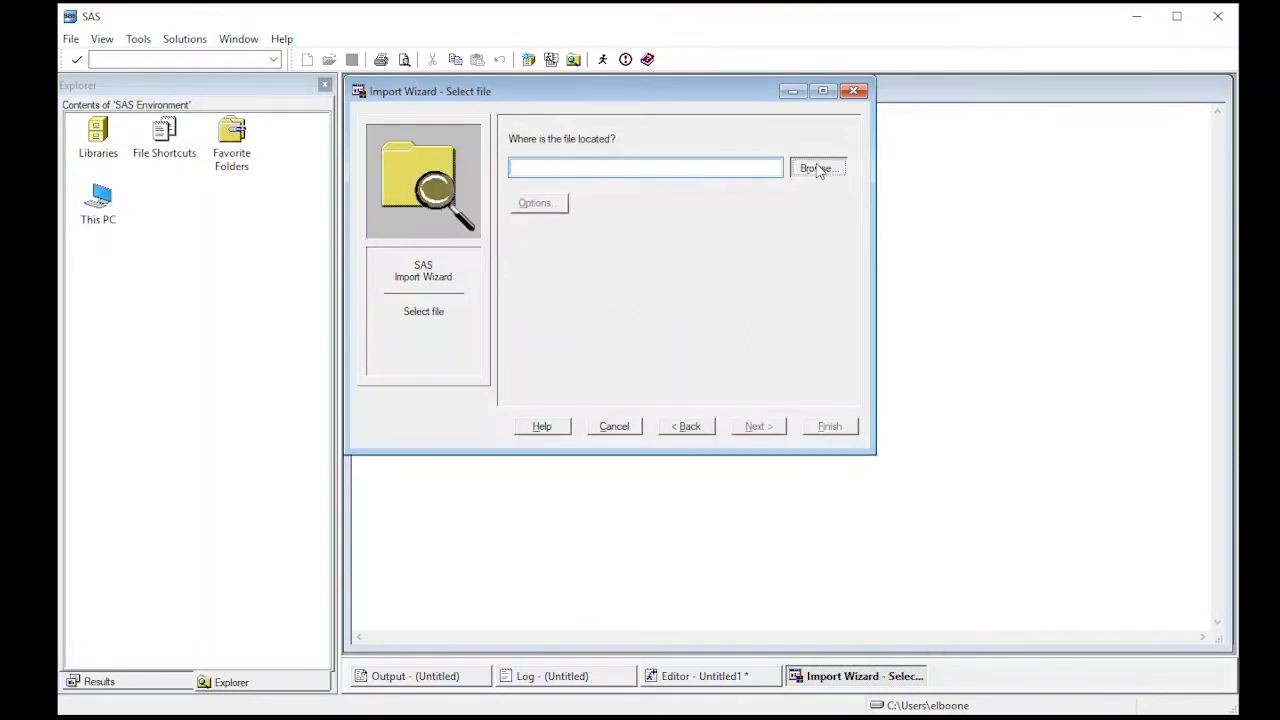
left_click(818, 167)
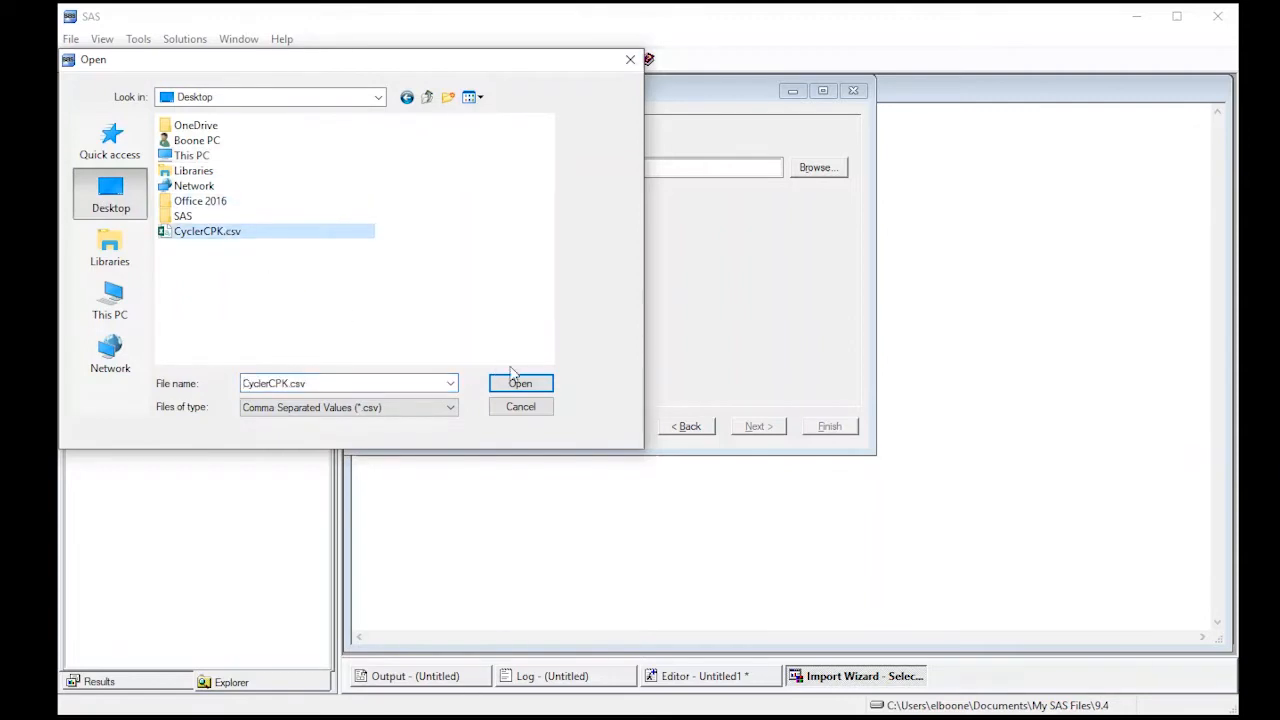
left_click(520, 383)
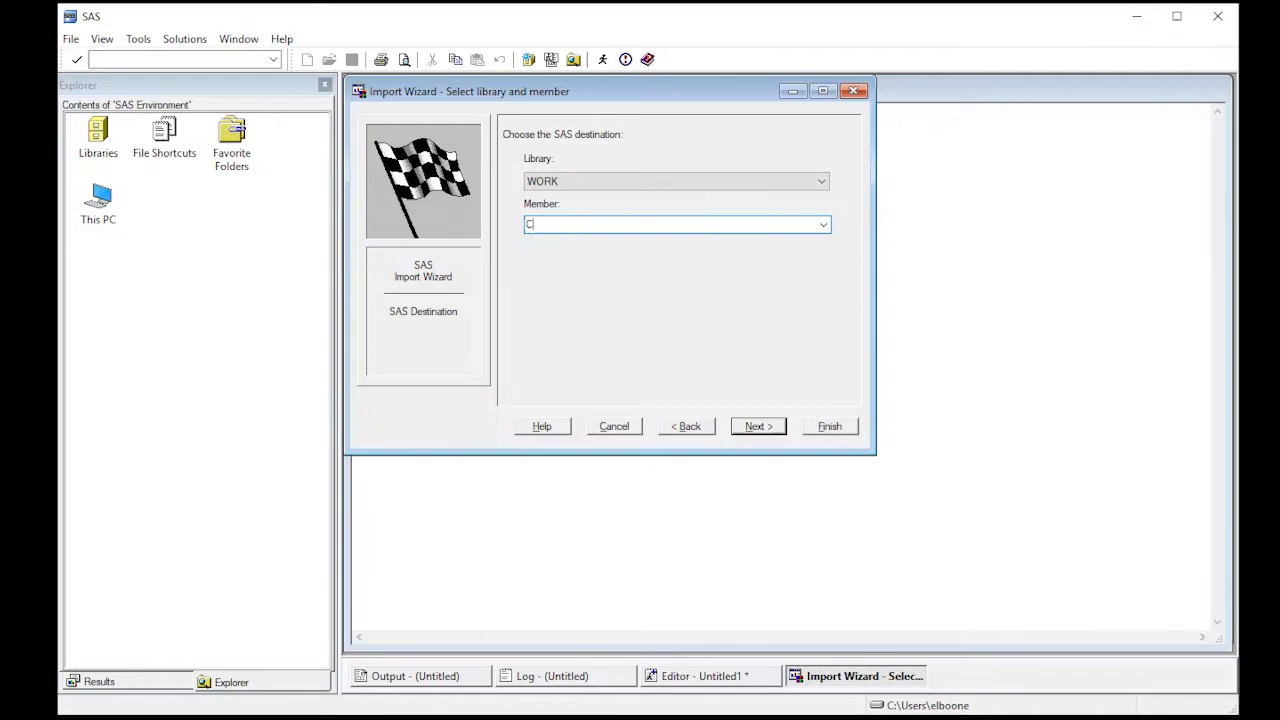
type("ycler")
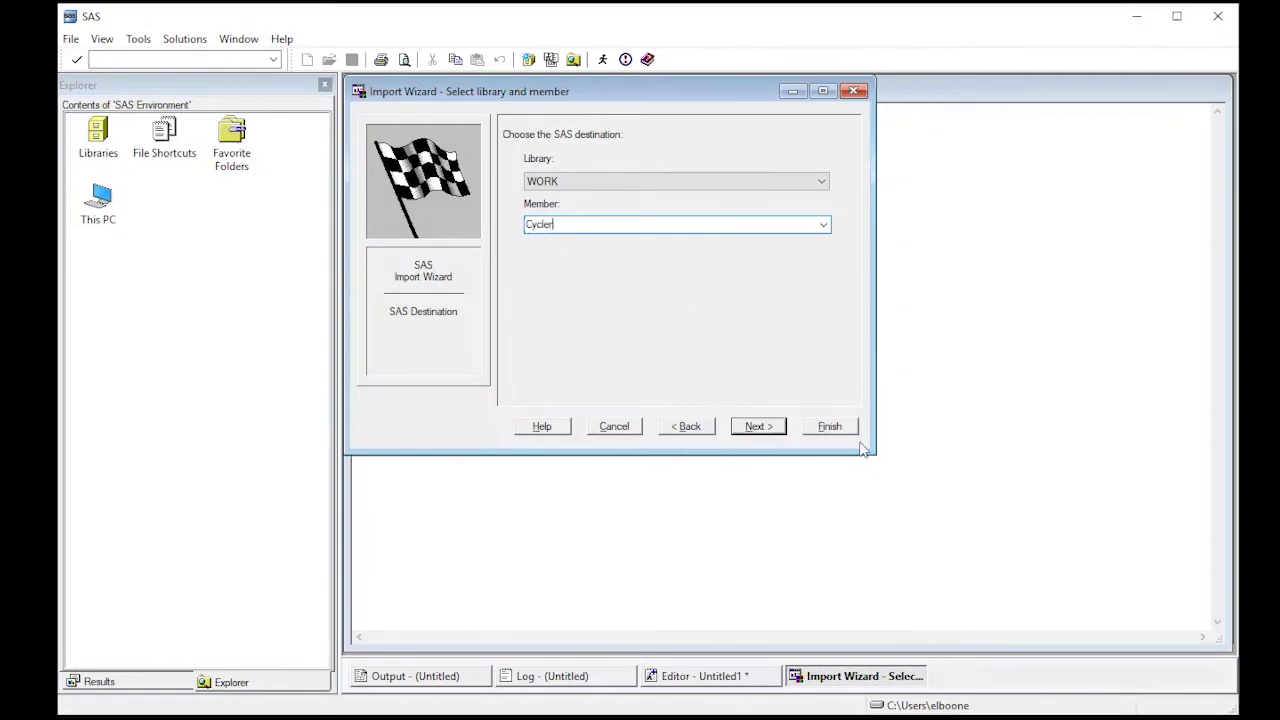
left_click(829, 426)
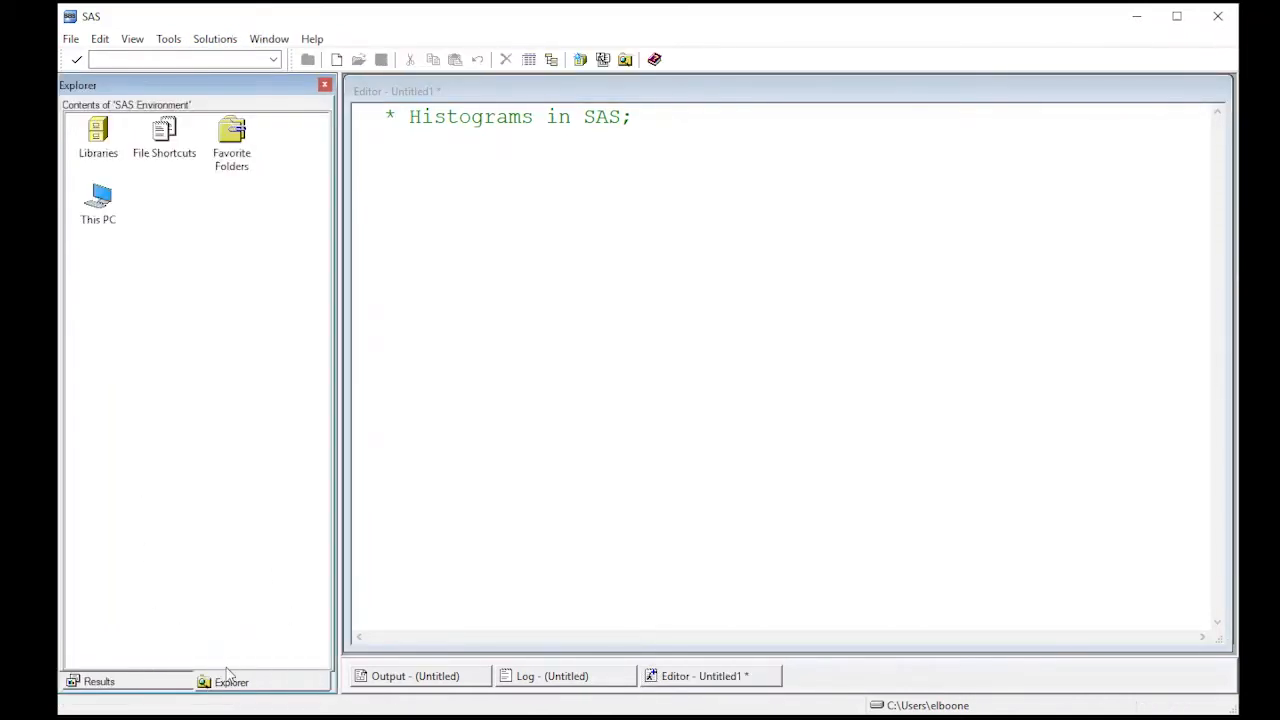
- Open the Cycler table from the Work library in Explorer, then close the viewer
double_click(98, 135)
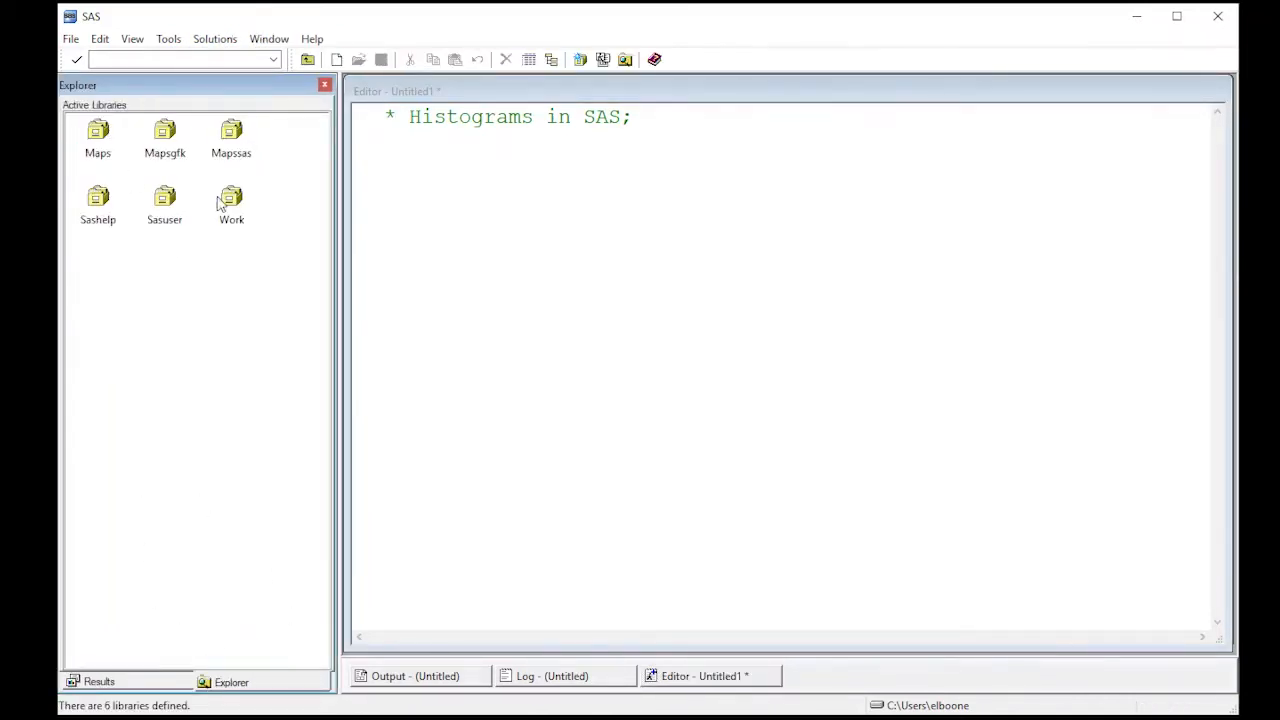
double_click(230, 200)
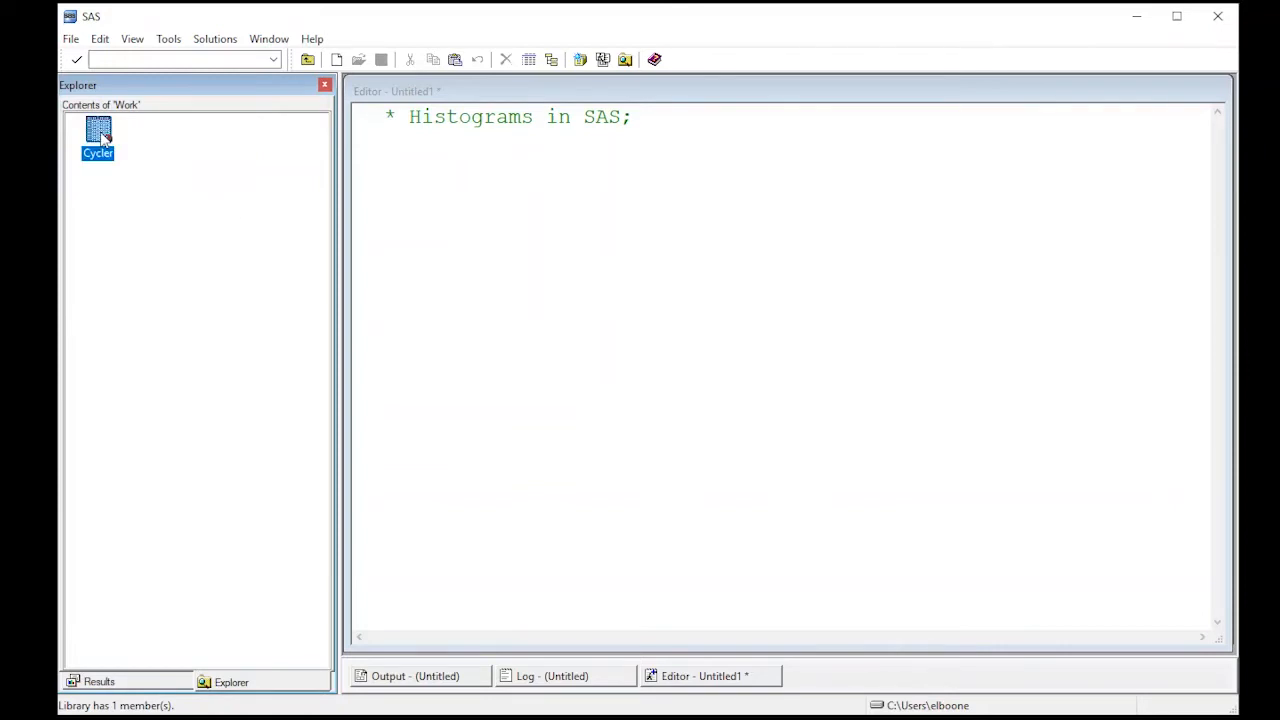
double_click(98, 135)
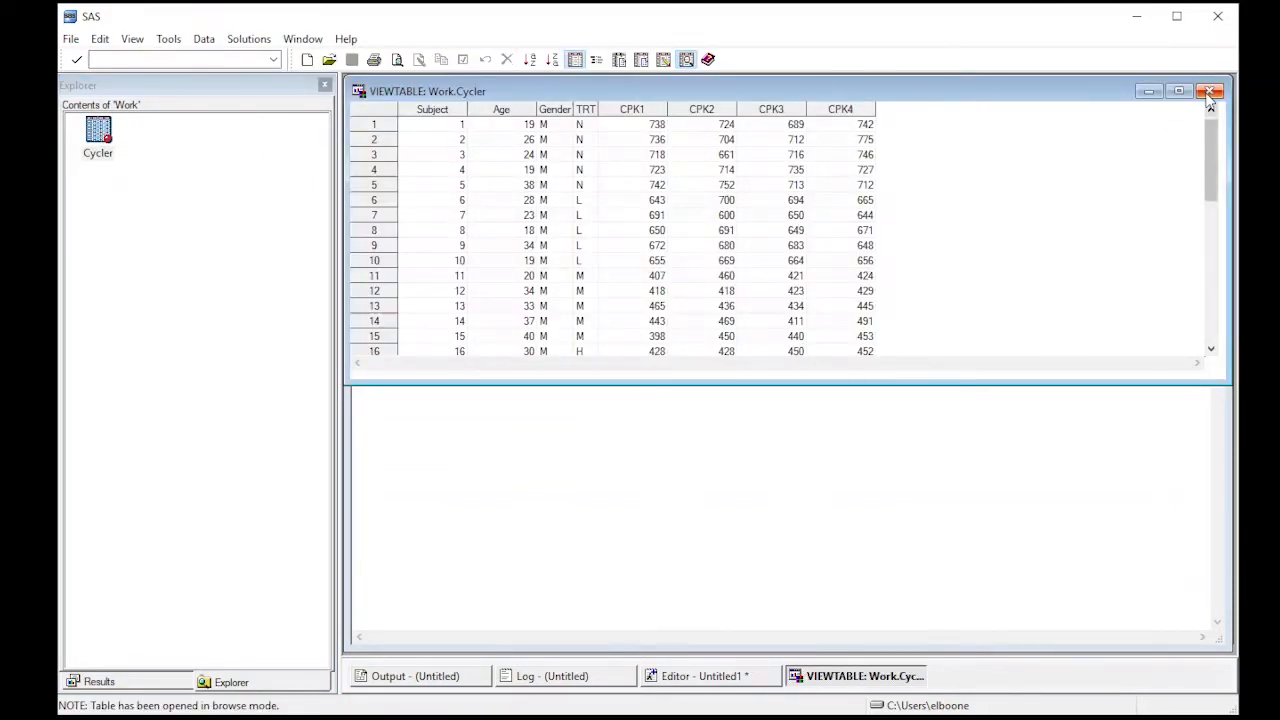
left_click(1210, 91)
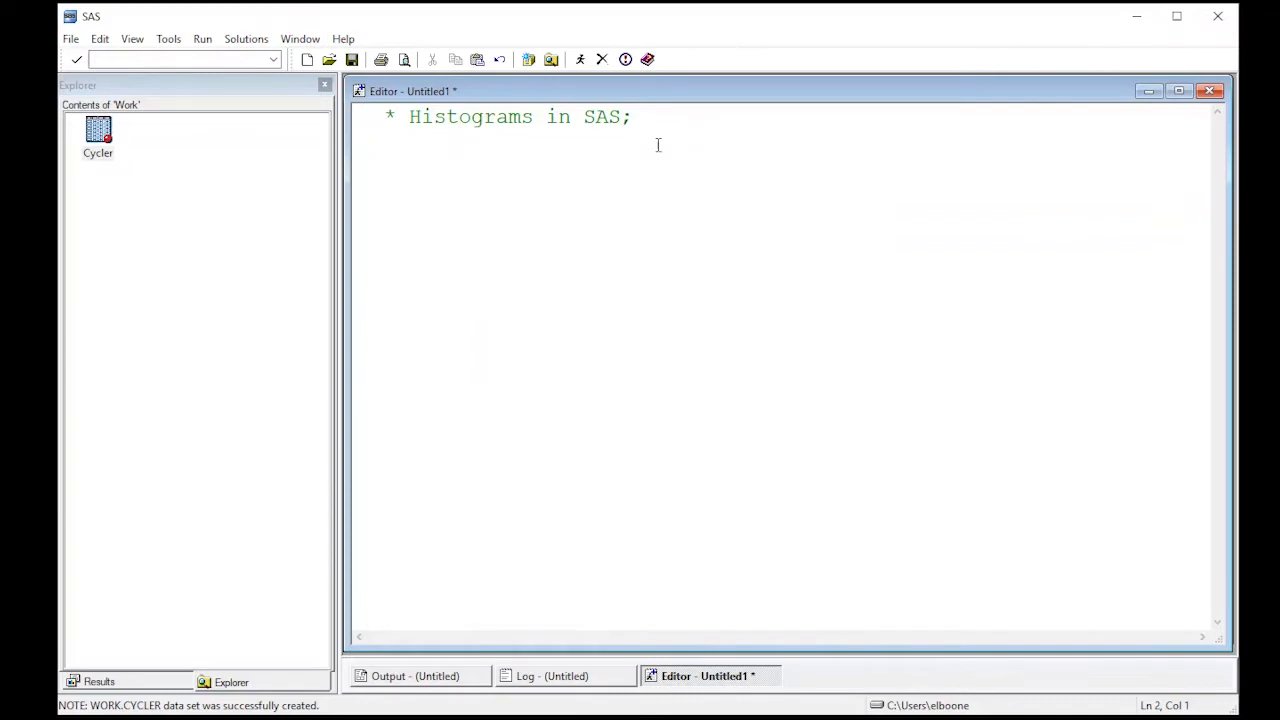
- Write 'PROC UNIVARIATE DATA = cycler;' with the statement 'VAR age;'
type("PROC UNIVA")
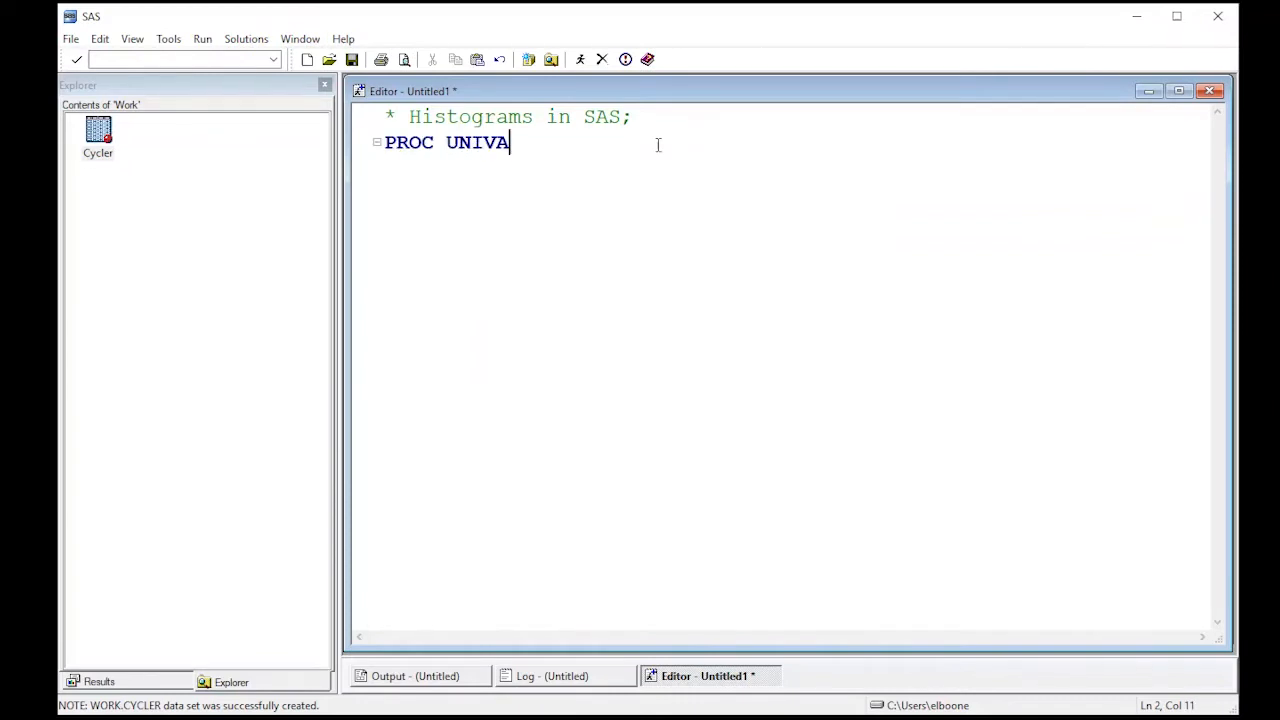
type("RIATE d")
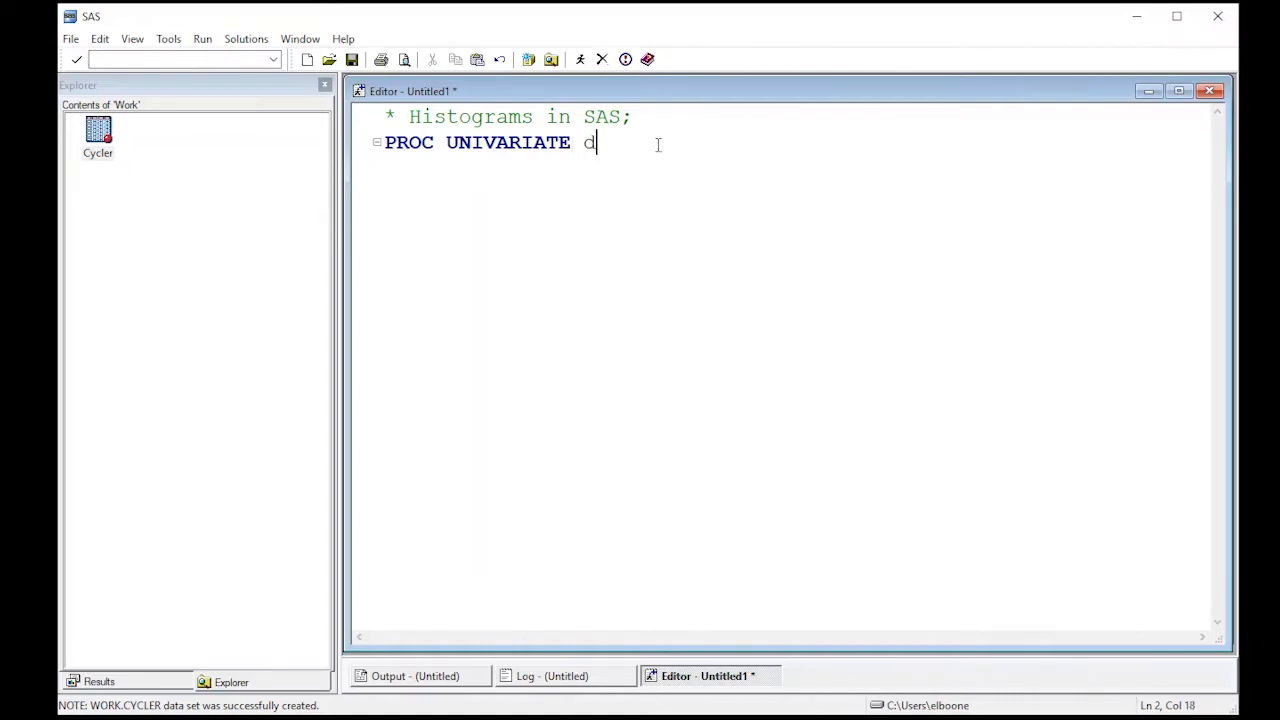
type("D")
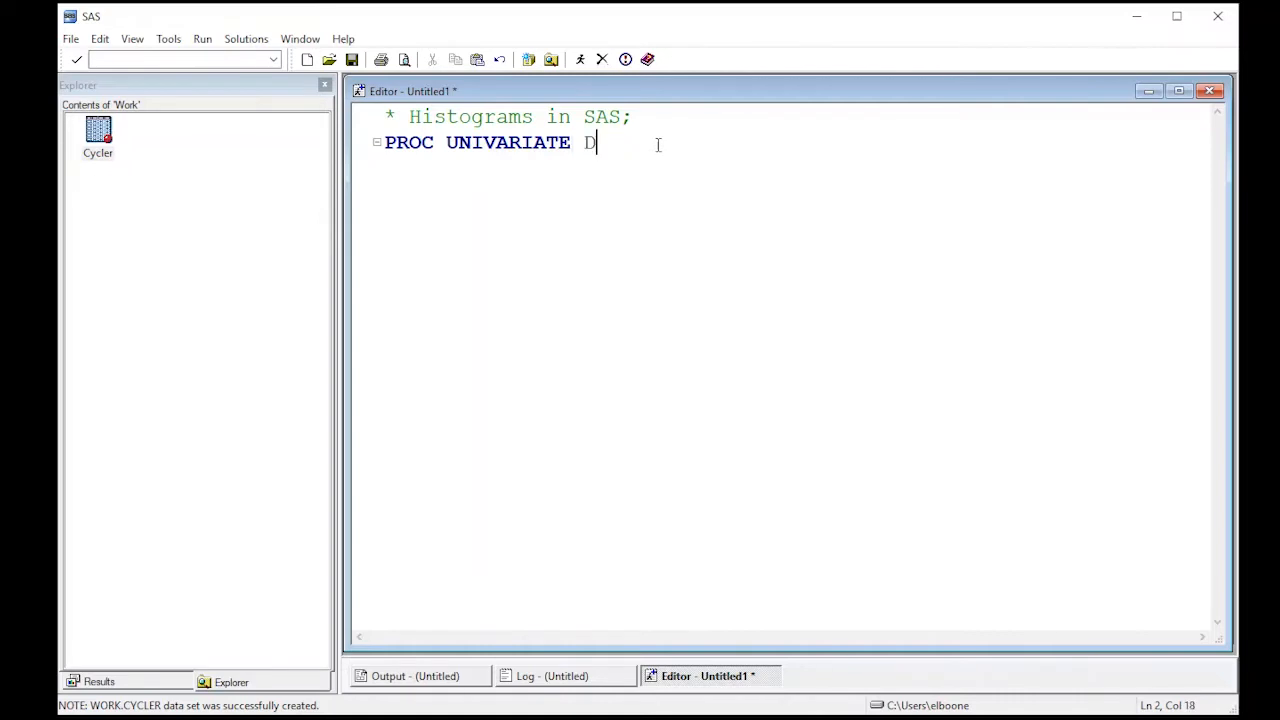
type("ATA = c")
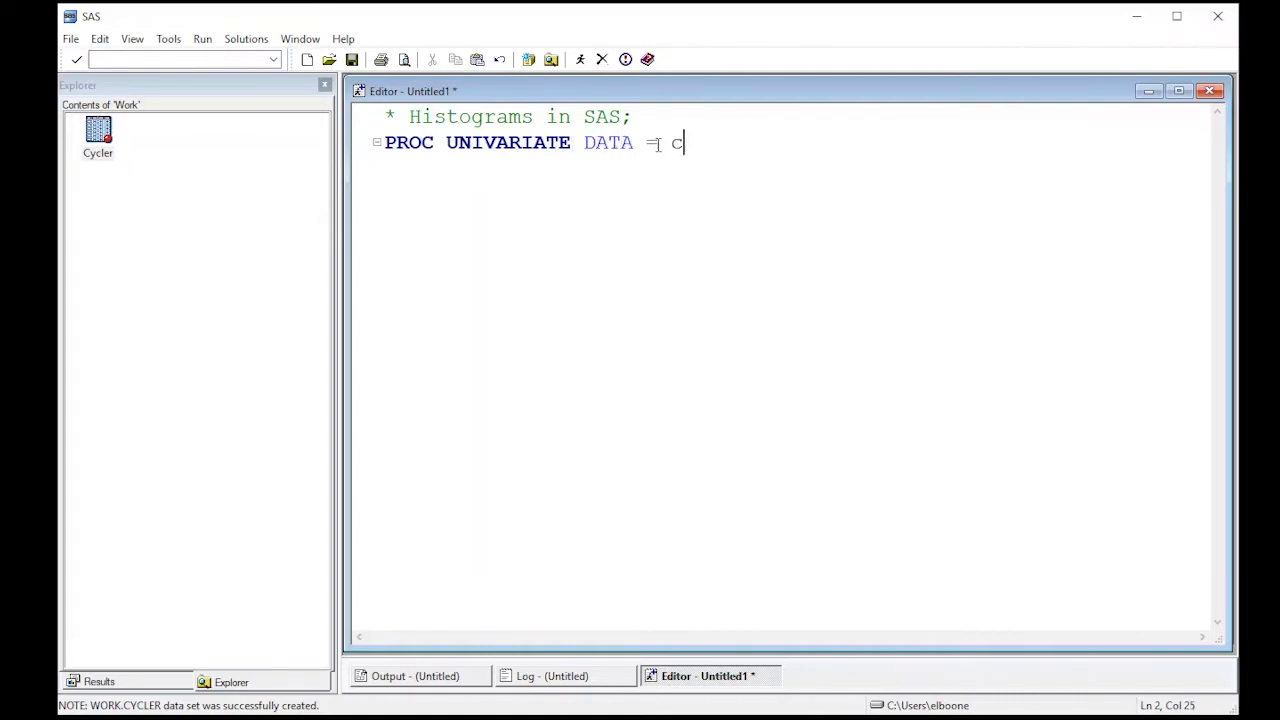
type("ycler;")
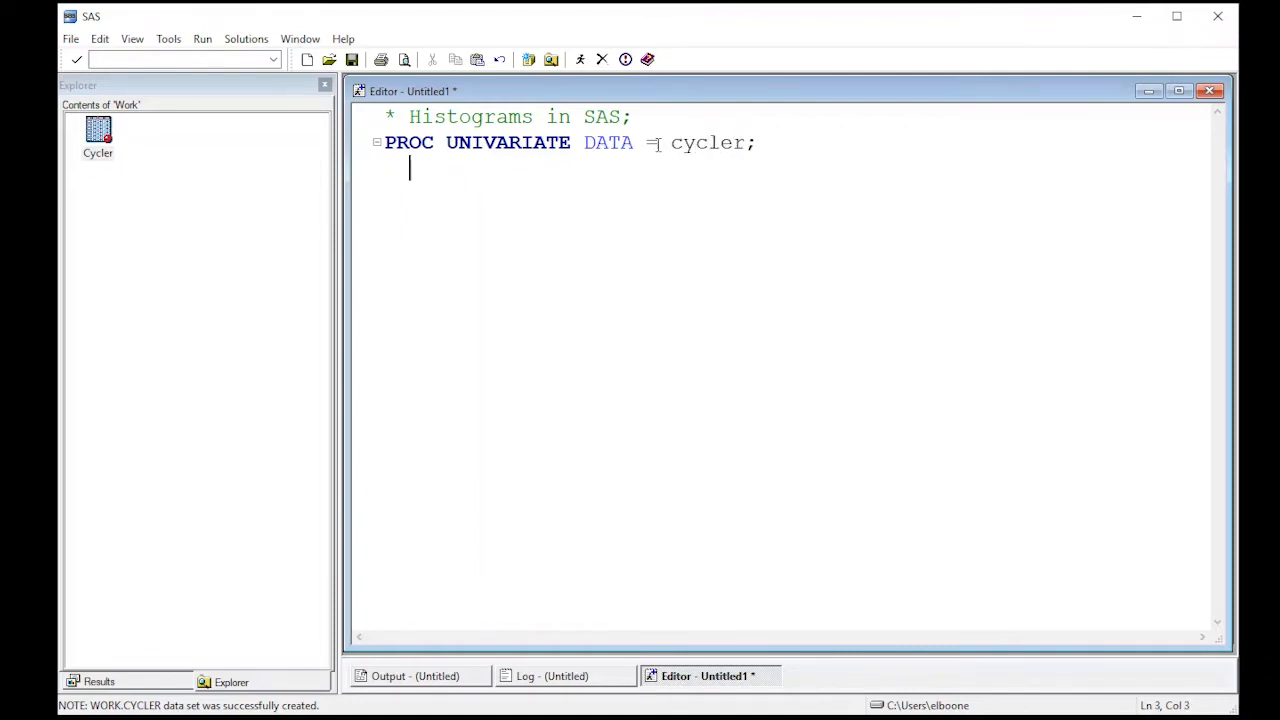
type("VAR")
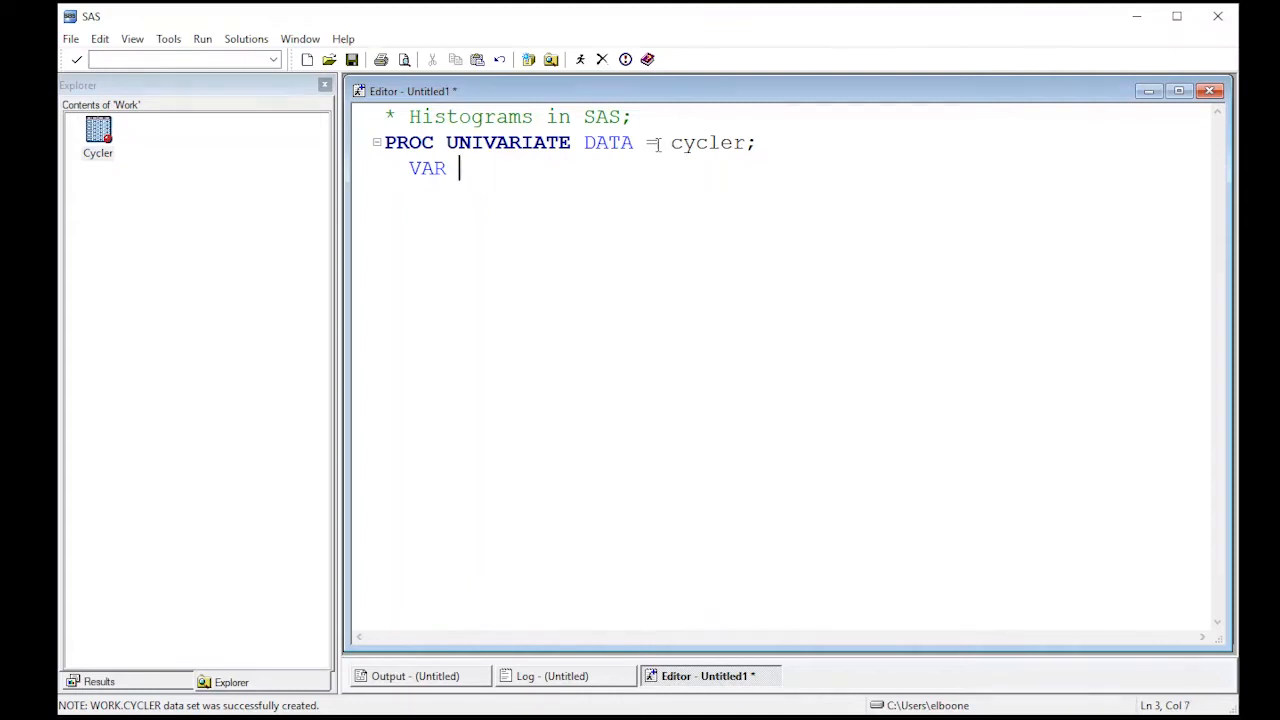
type("age;")
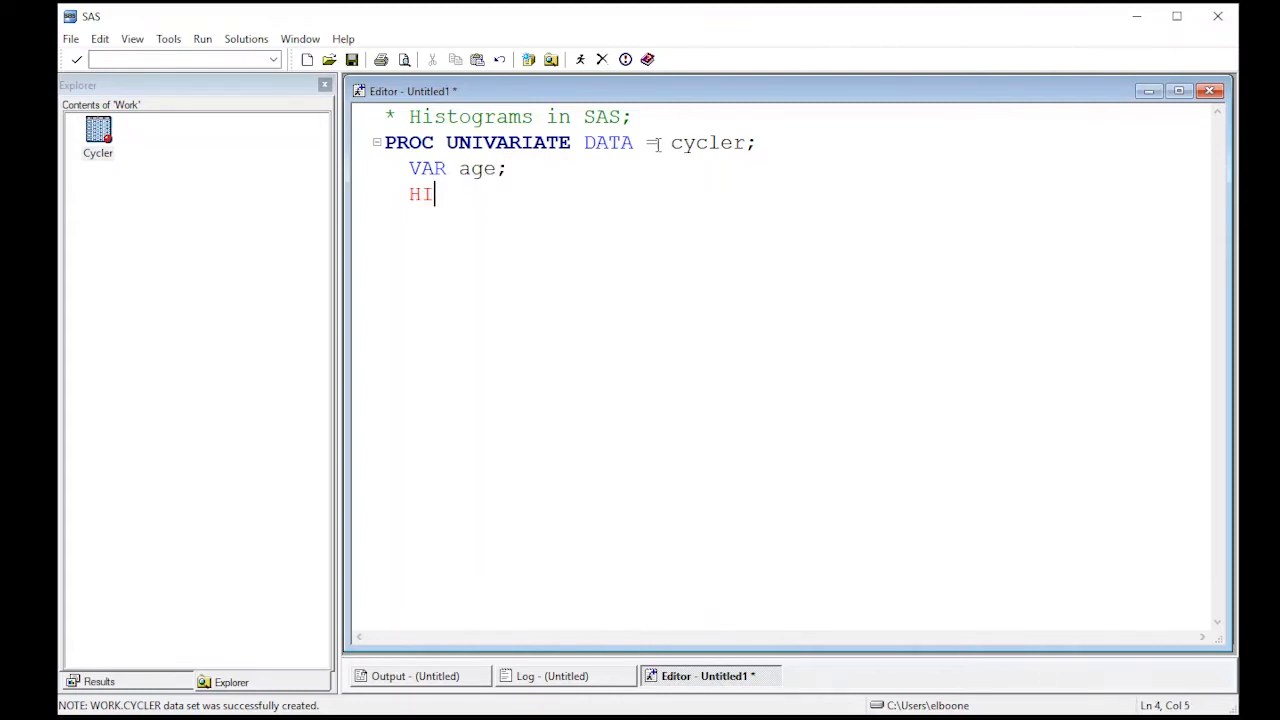
- Add the HISTOGRAM; and RUN; statements and select all the code
type("STOGRAM")
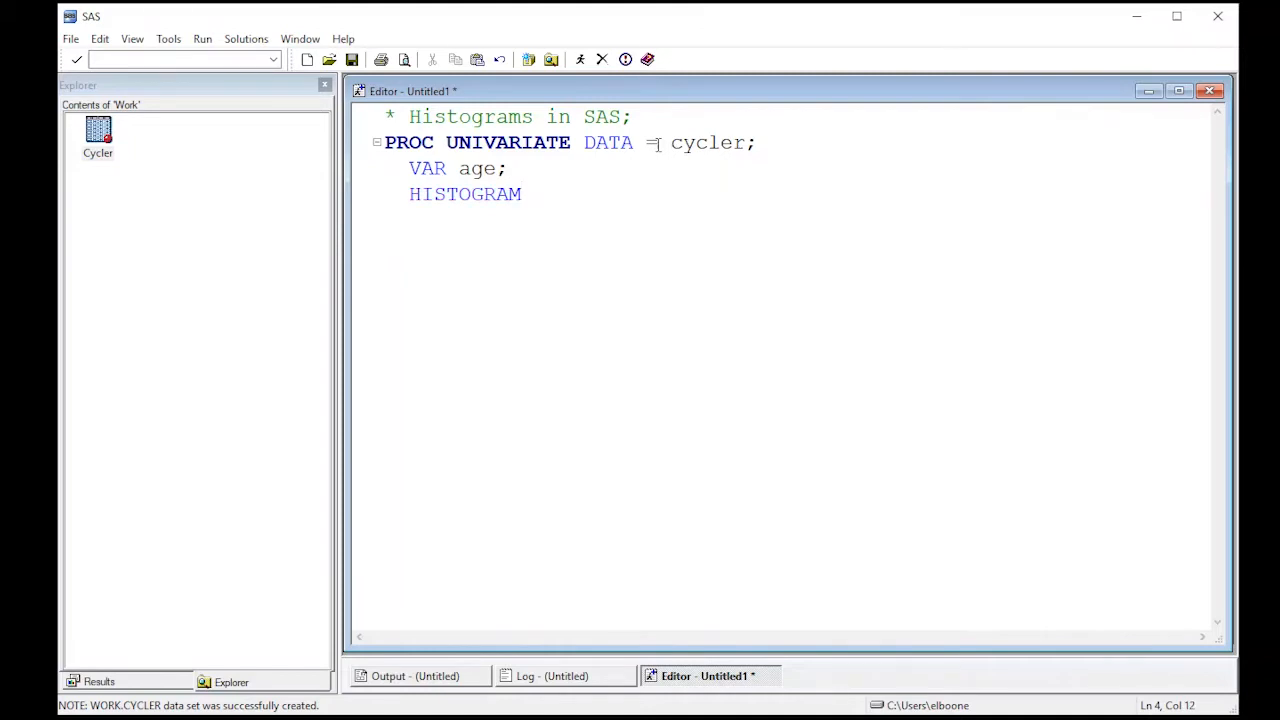
type(";")
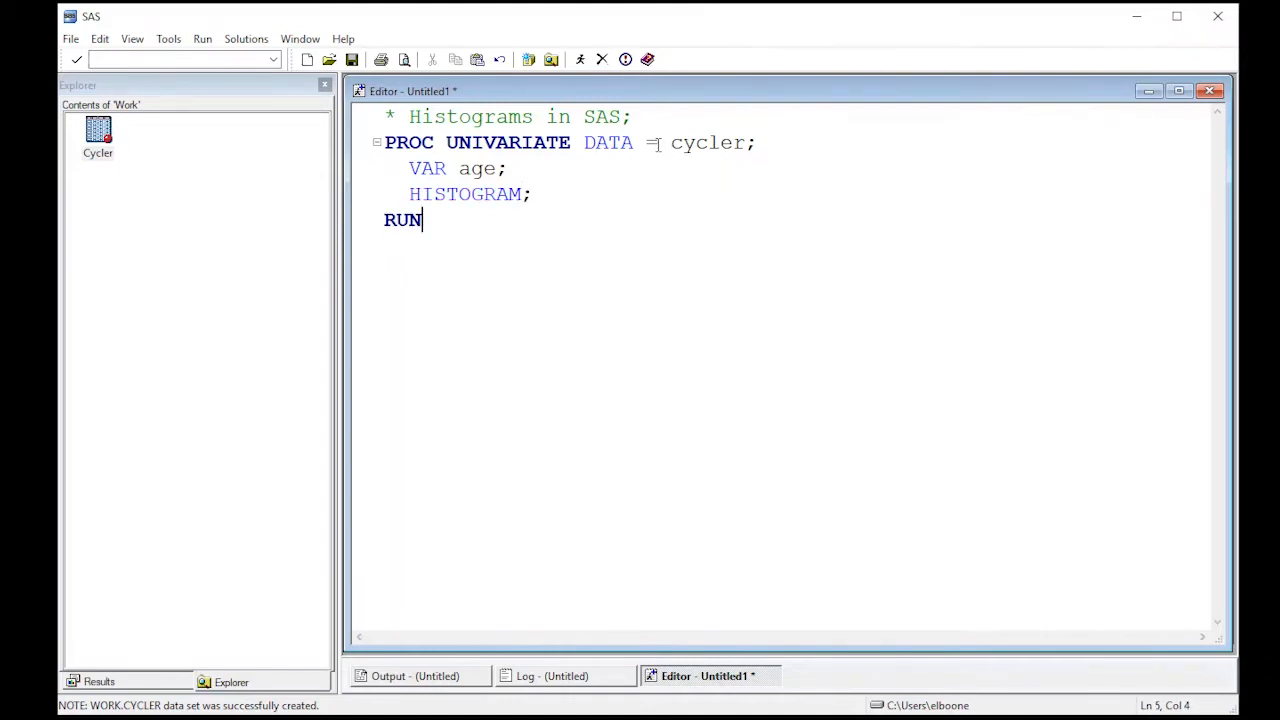
type(";")
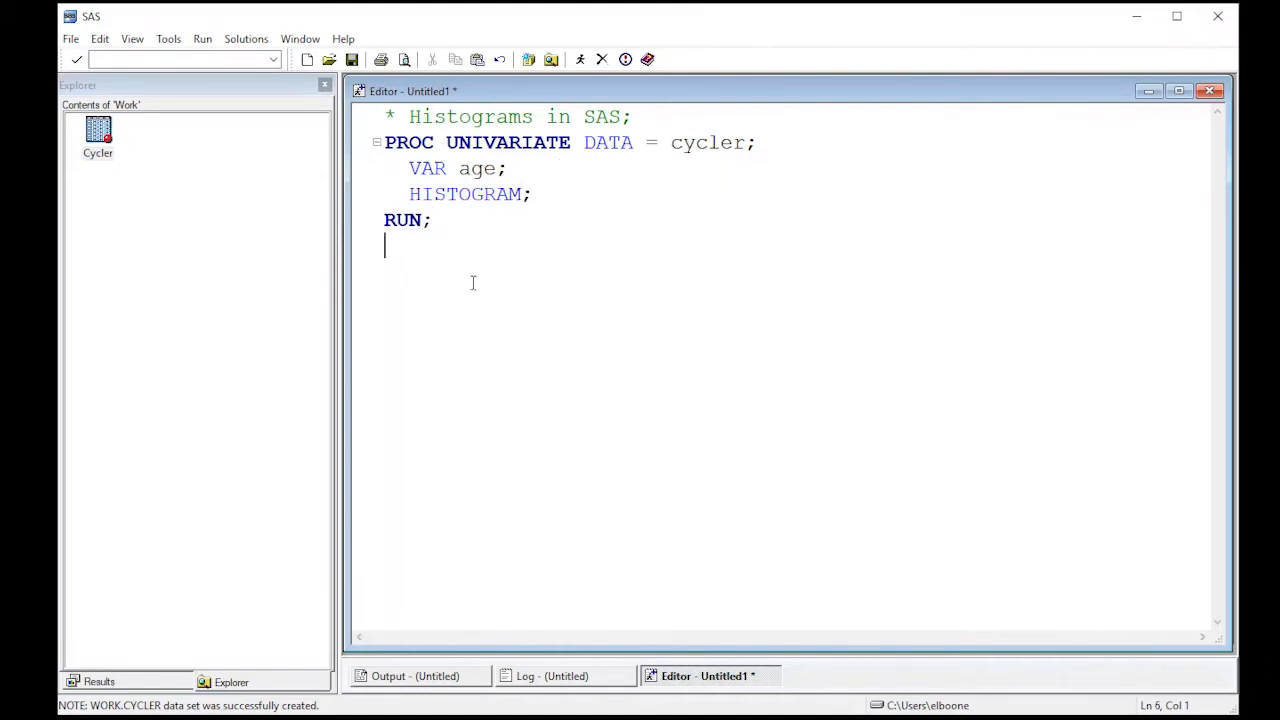
key("ctrl+a")
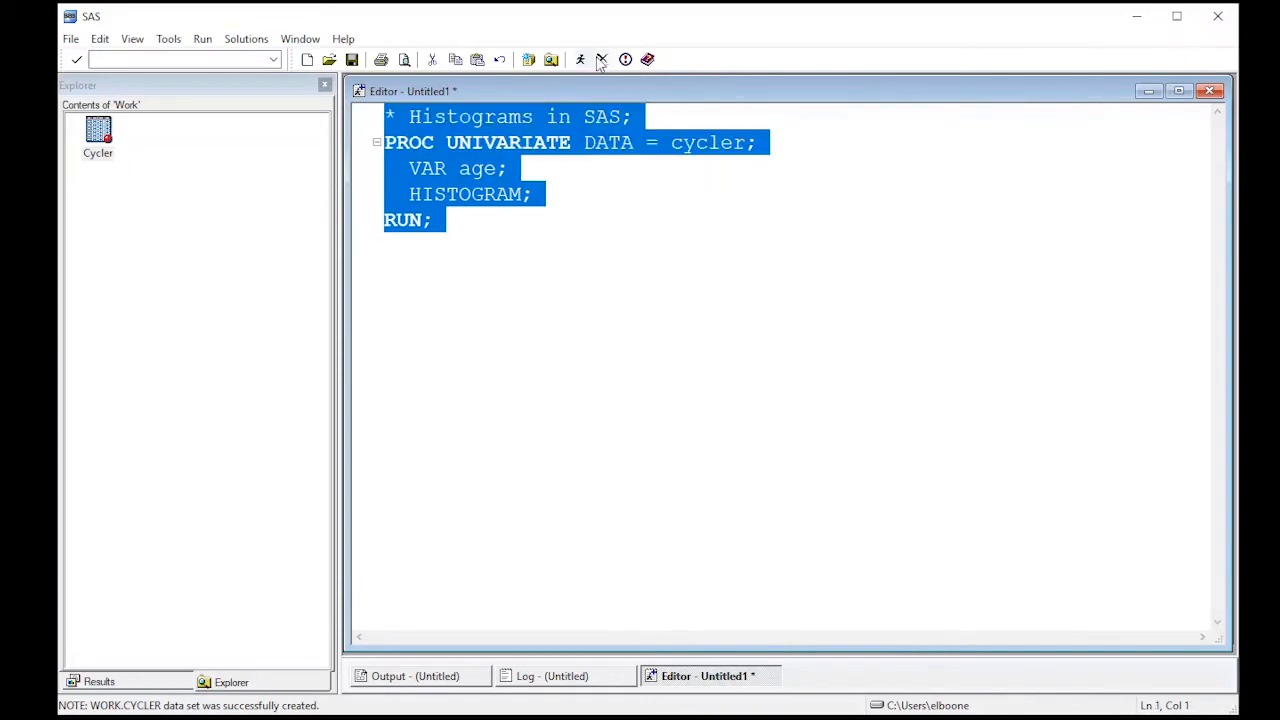
- Submit the program and scroll through the Age histogram and statistics results
left_click(580, 59)
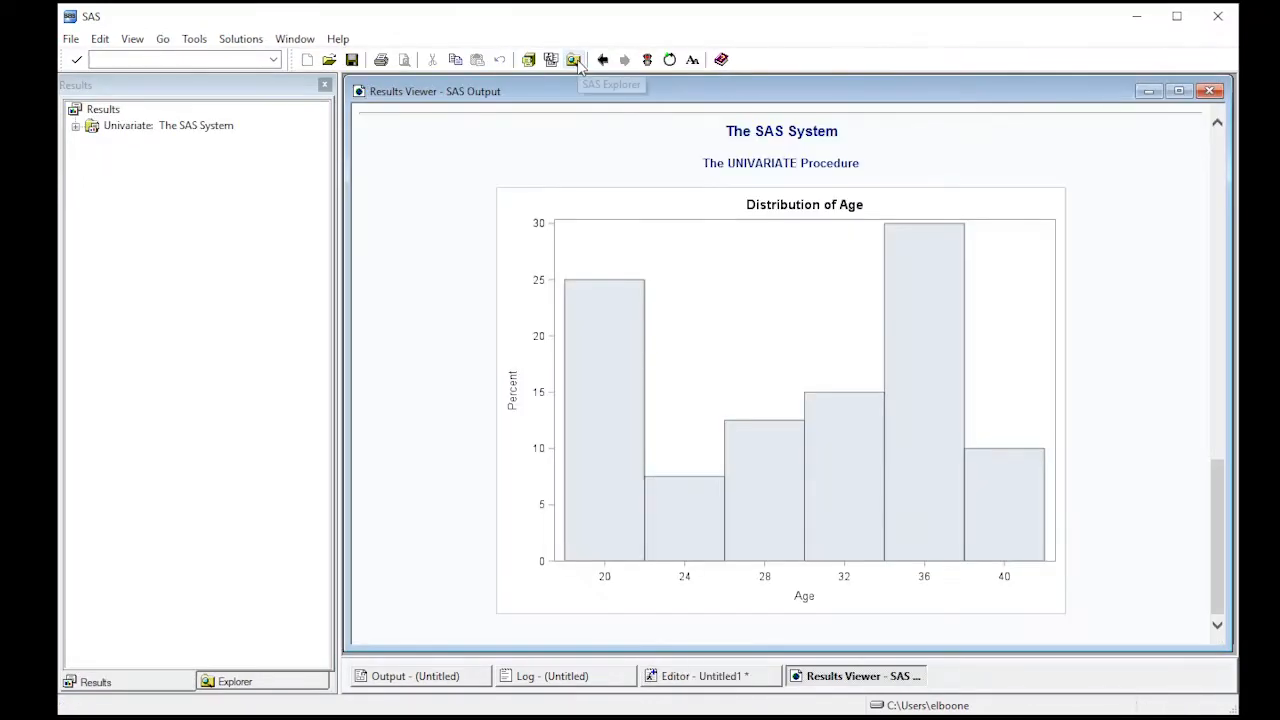
mouse_move(652, 436)
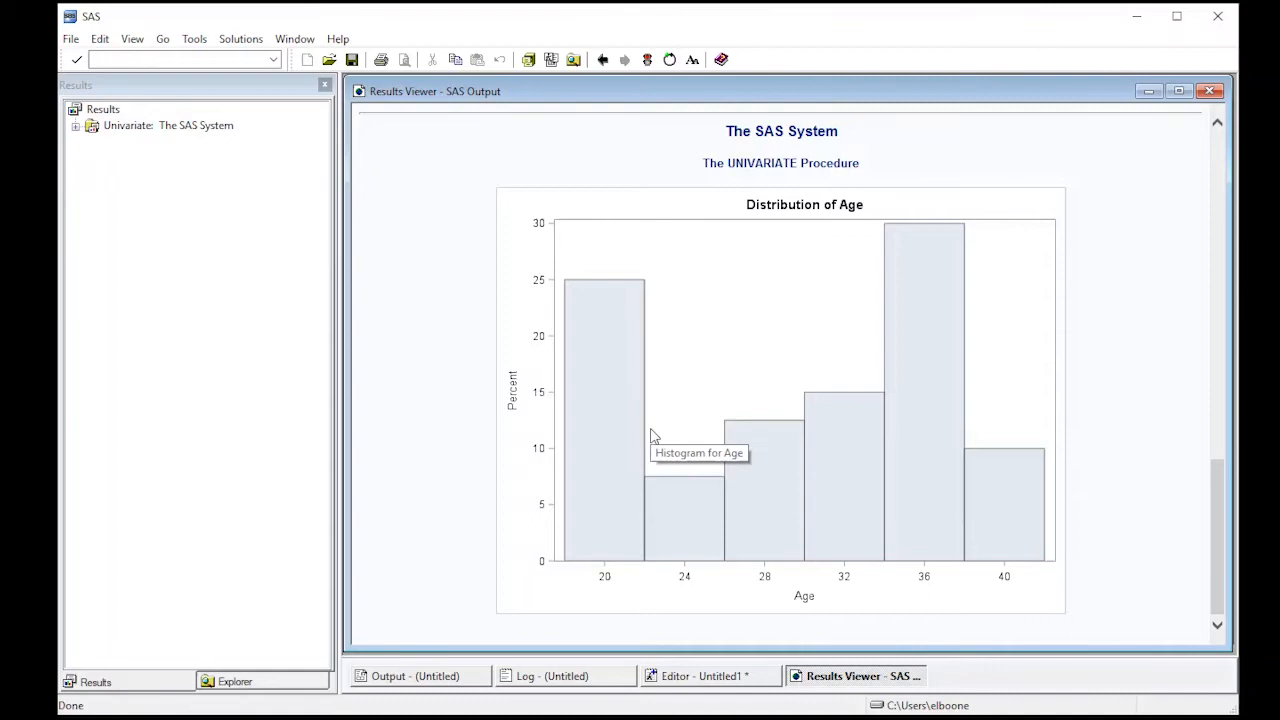
mouse_move(594, 505)
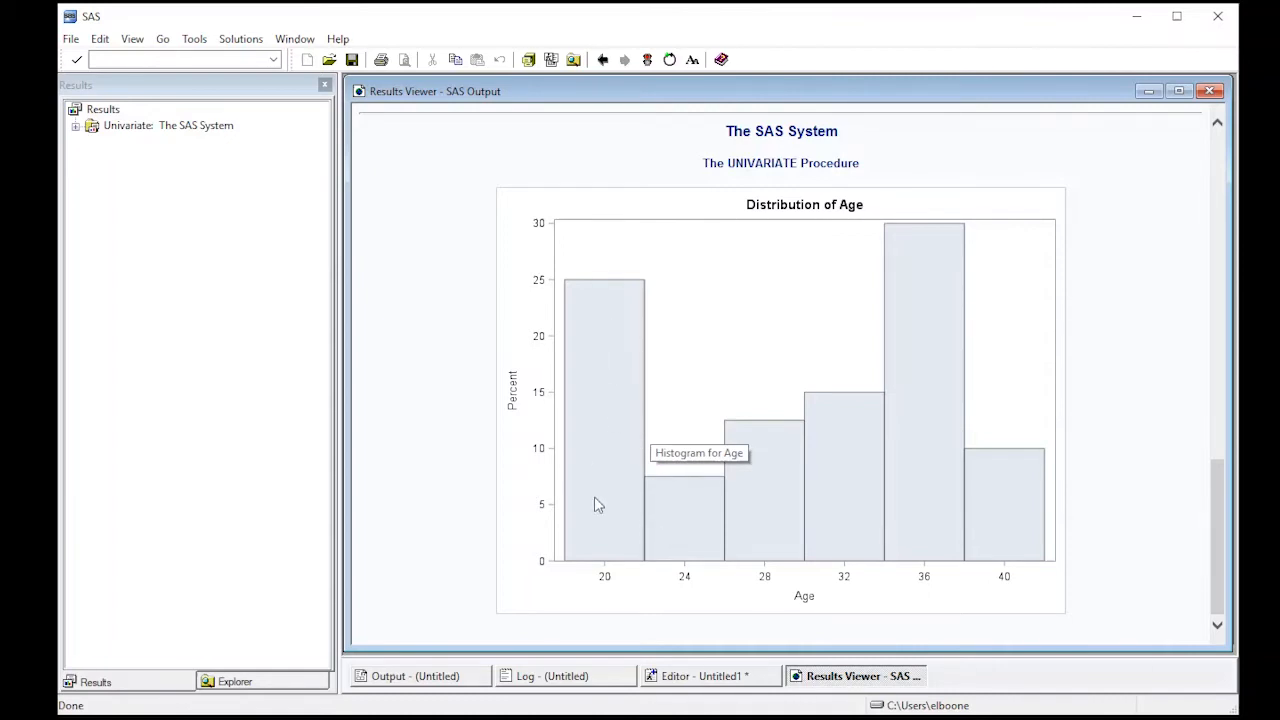
mouse_move(912, 333)
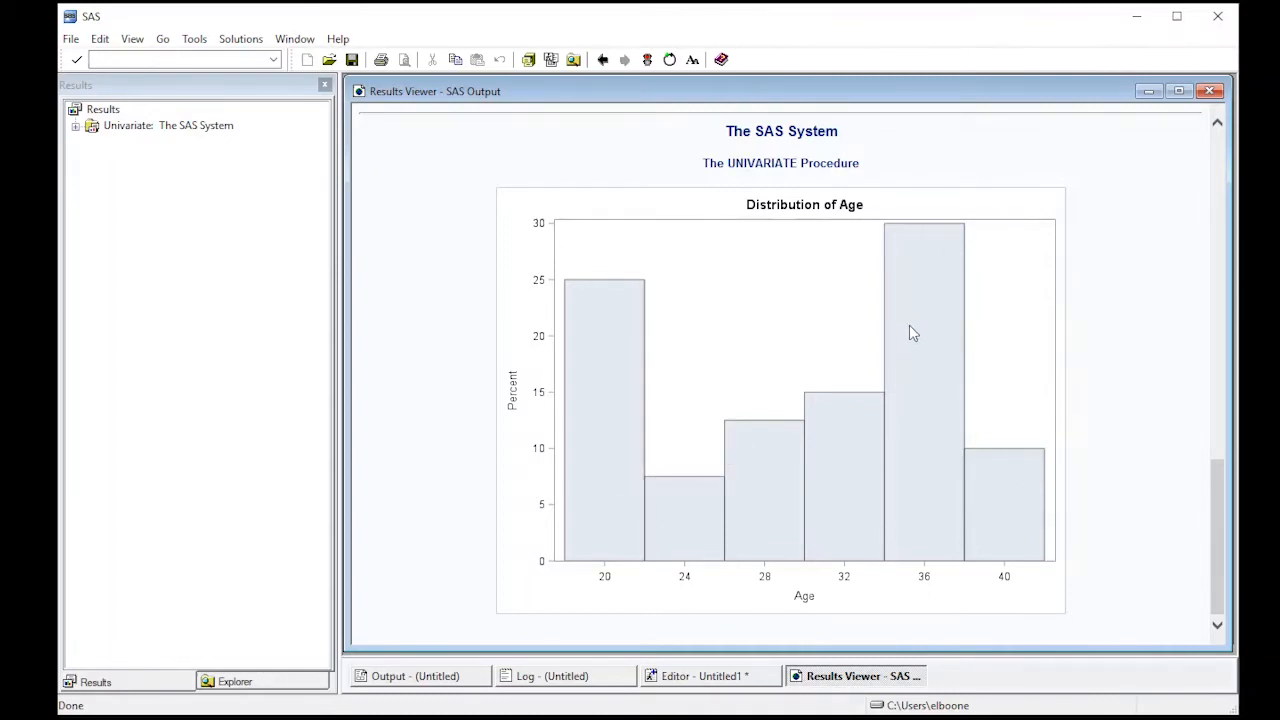
mouse_move(872, 418)
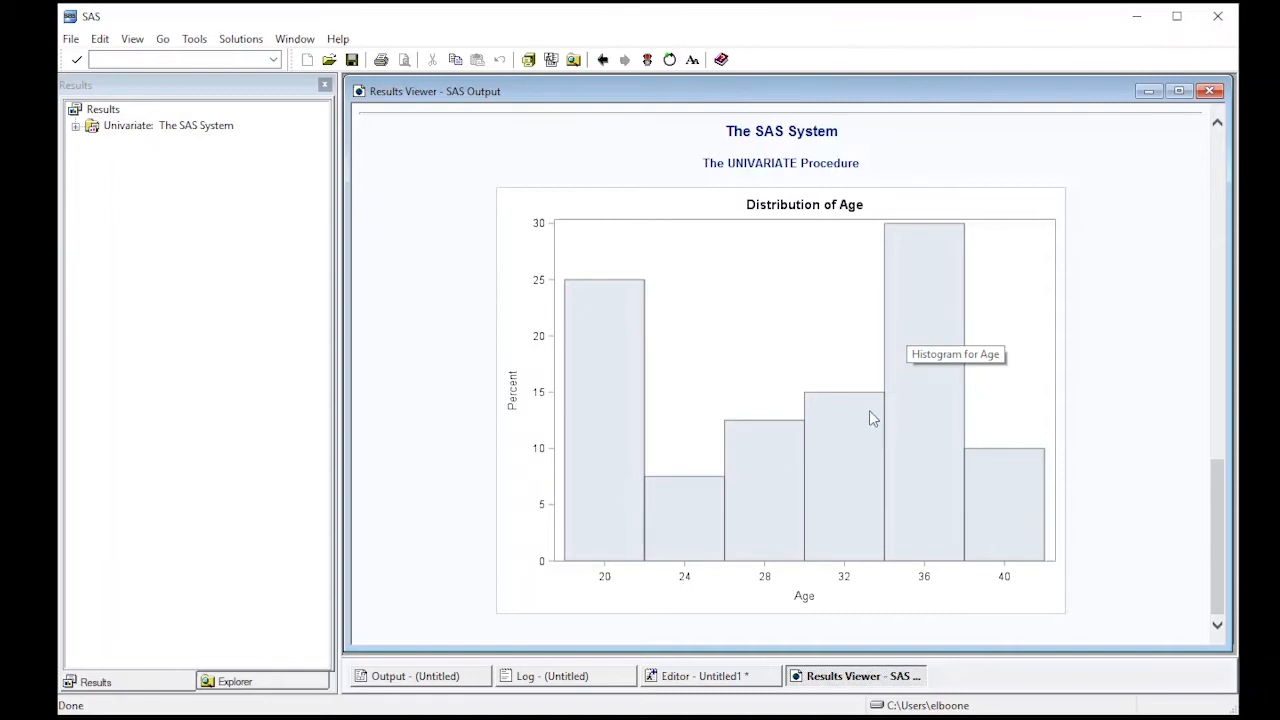
mouse_move(668, 497)
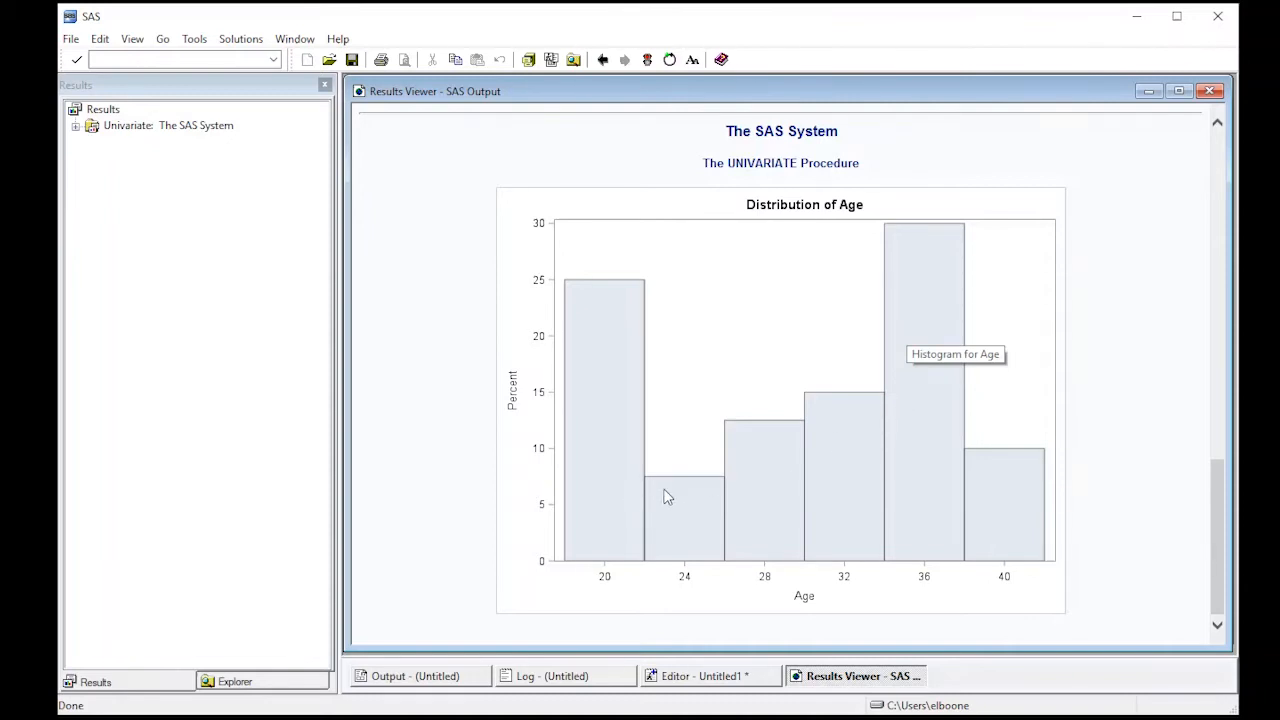
mouse_move(815, 570)
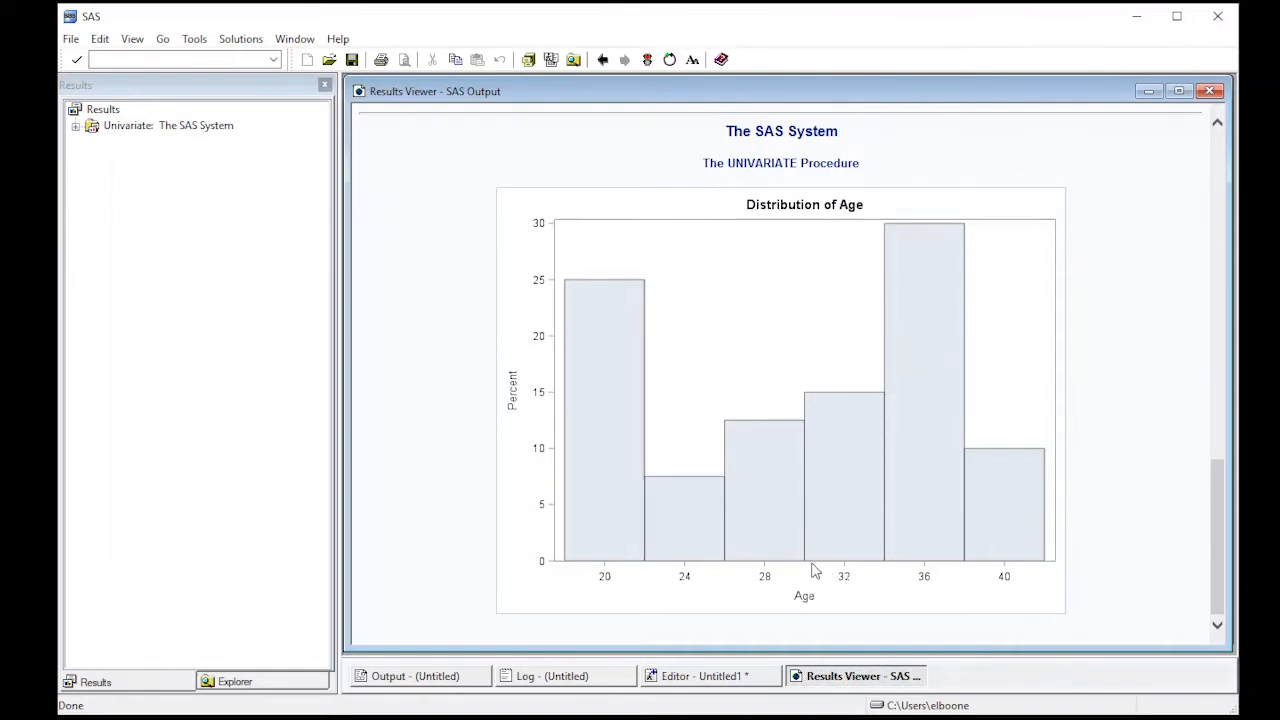
mouse_move(578, 570)
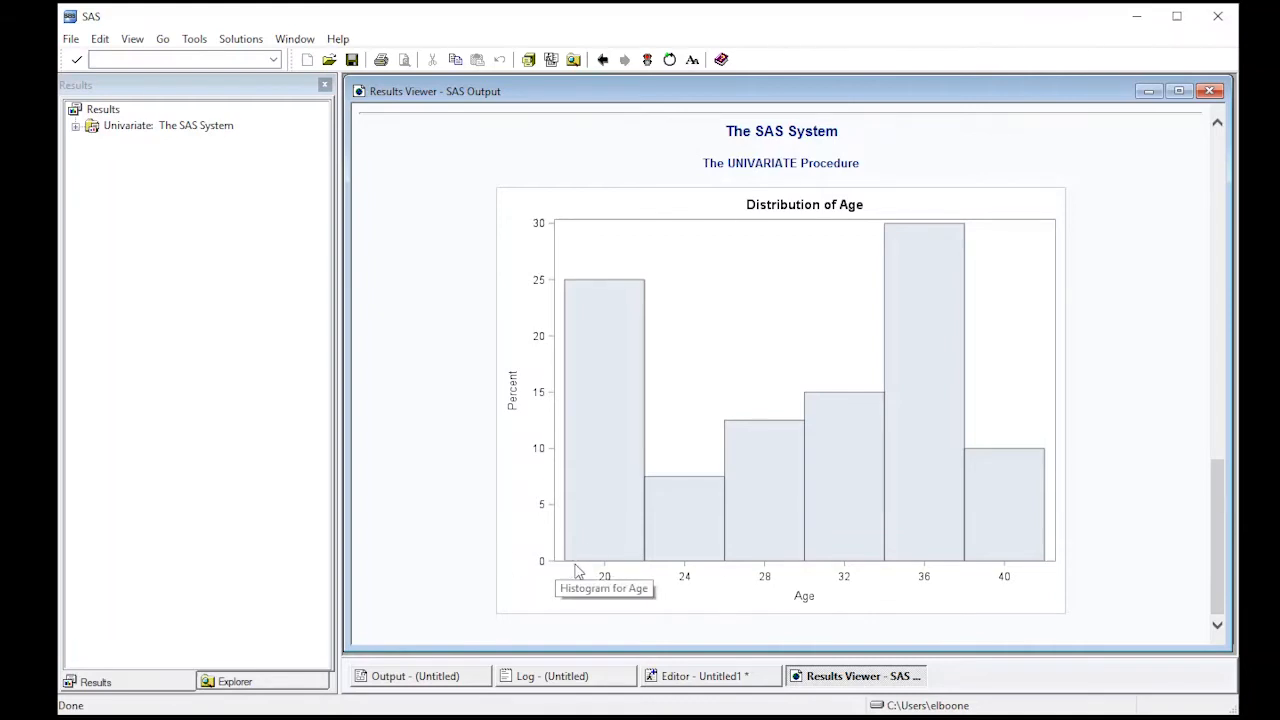
mouse_move(1050, 575)
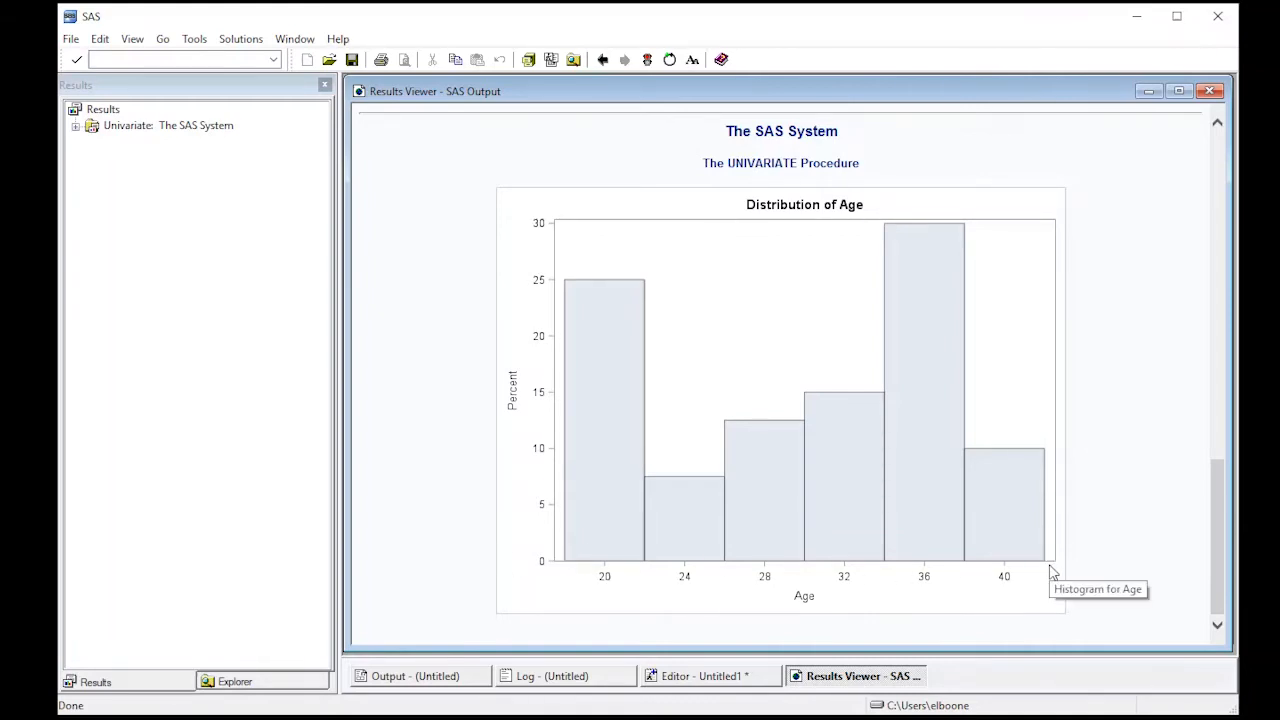
mouse_move(910, 288)
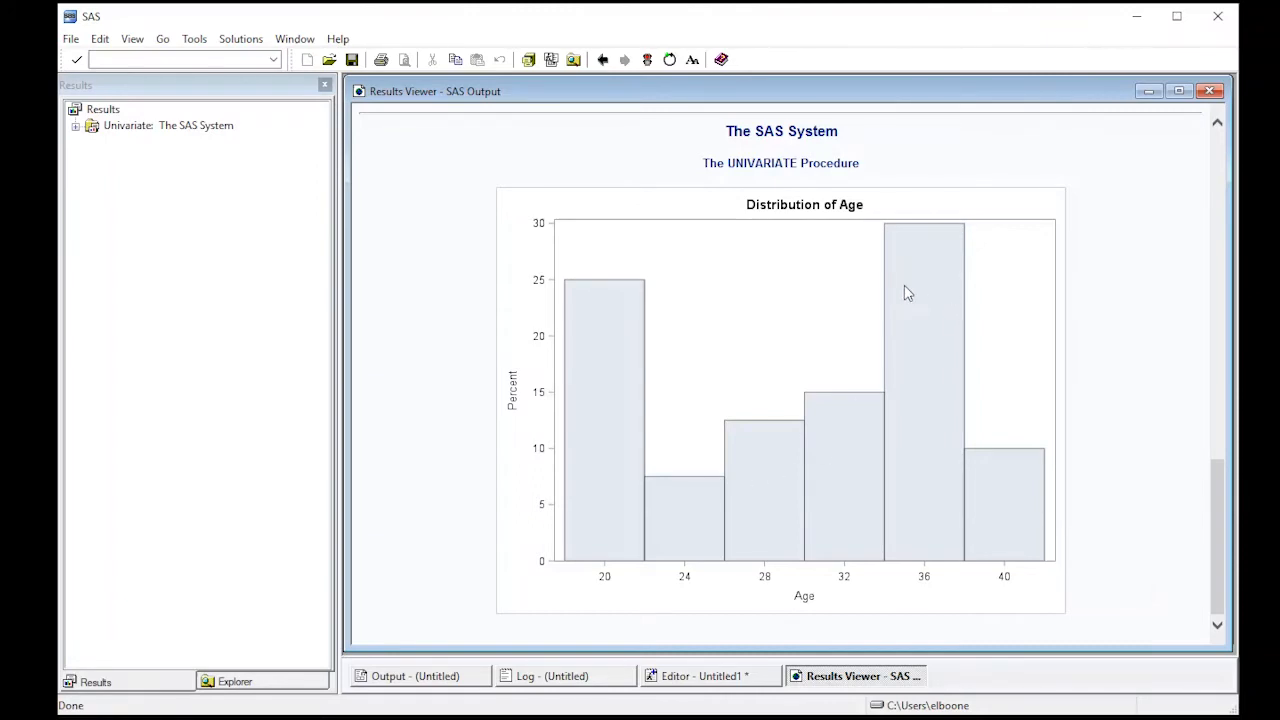
mouse_move(896, 277)
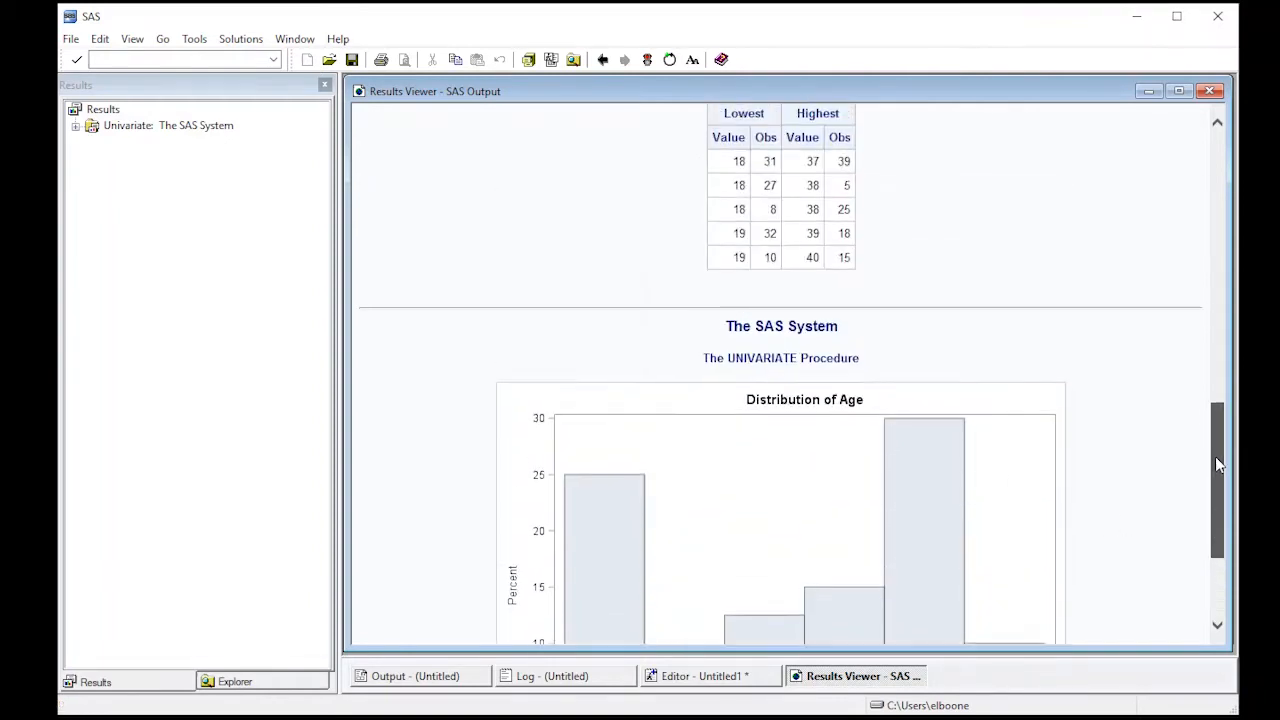
scroll("up", 3)
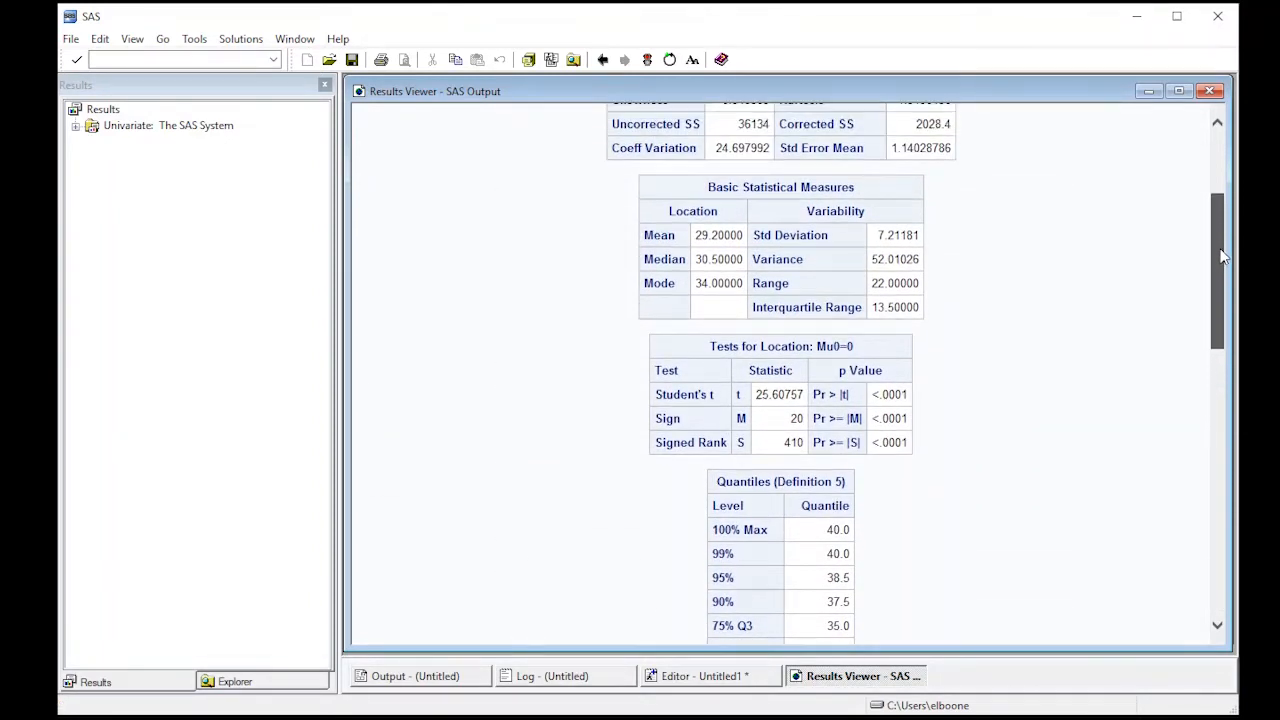
scroll("up", 3)
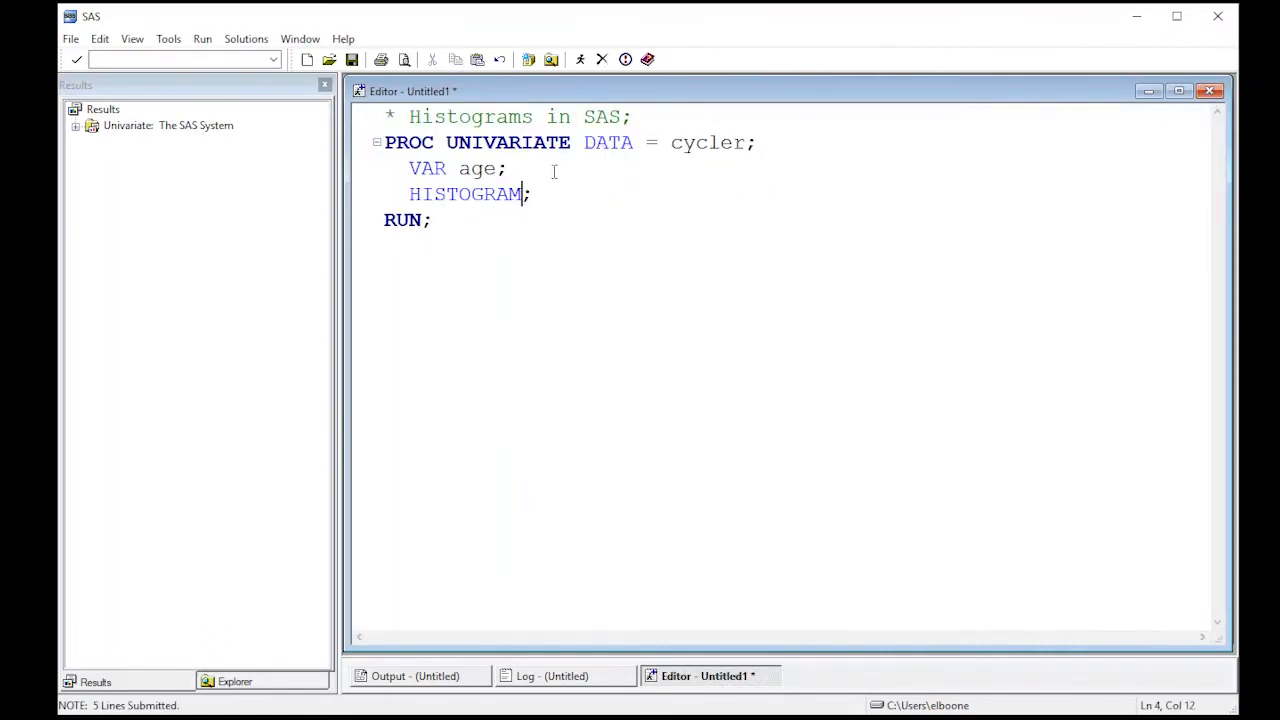
- Change the statement to HISTOGRAM / NORMAL and rerun the whole program
type("/")
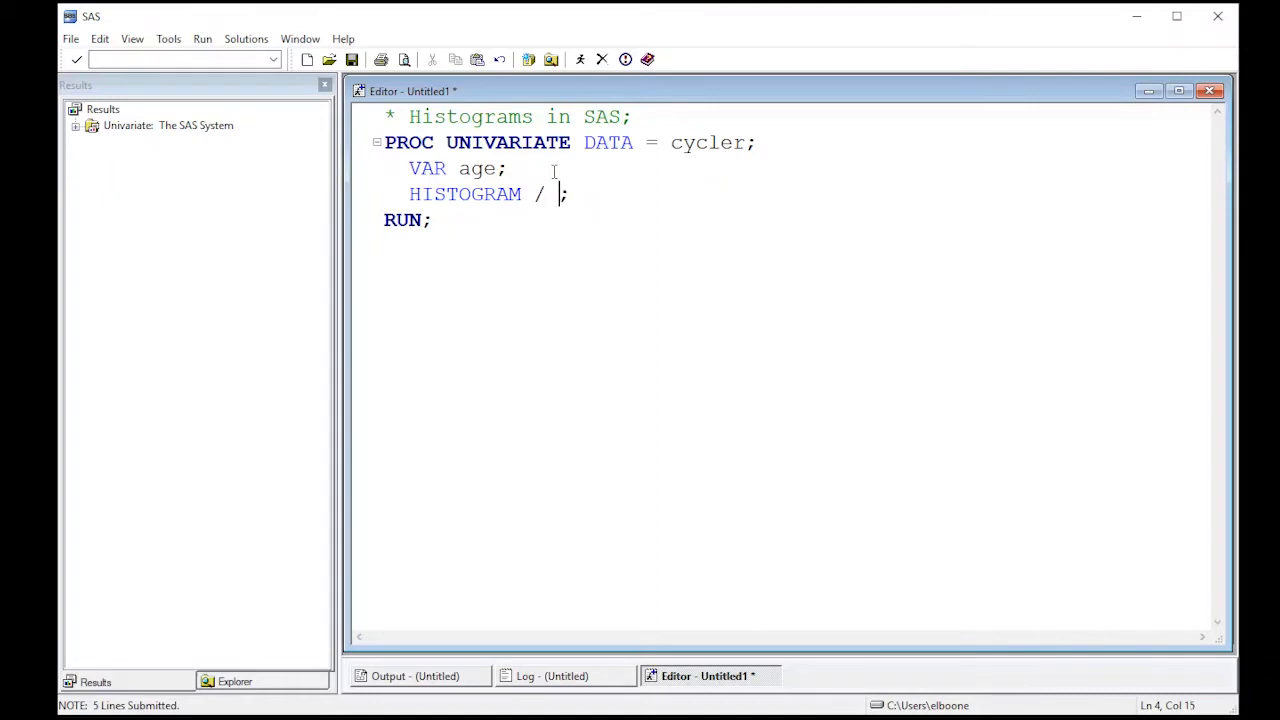
type("NORMAL")
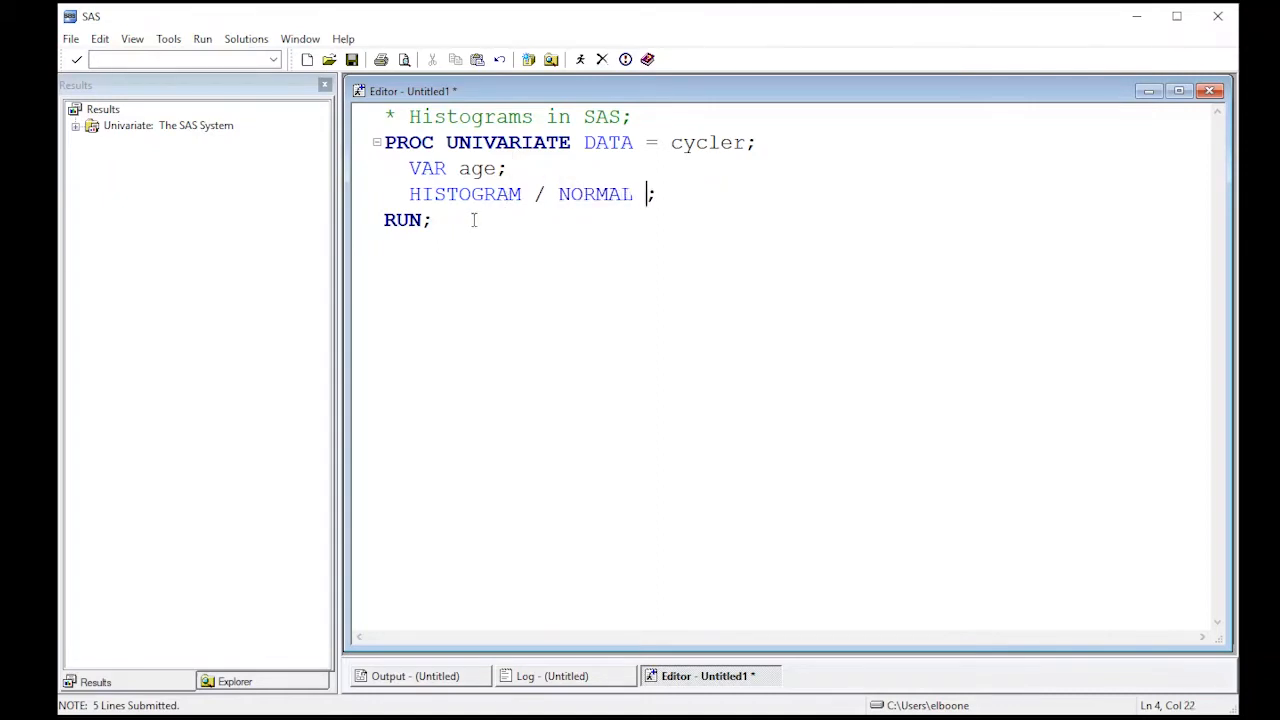
mouse_move(561, 252)
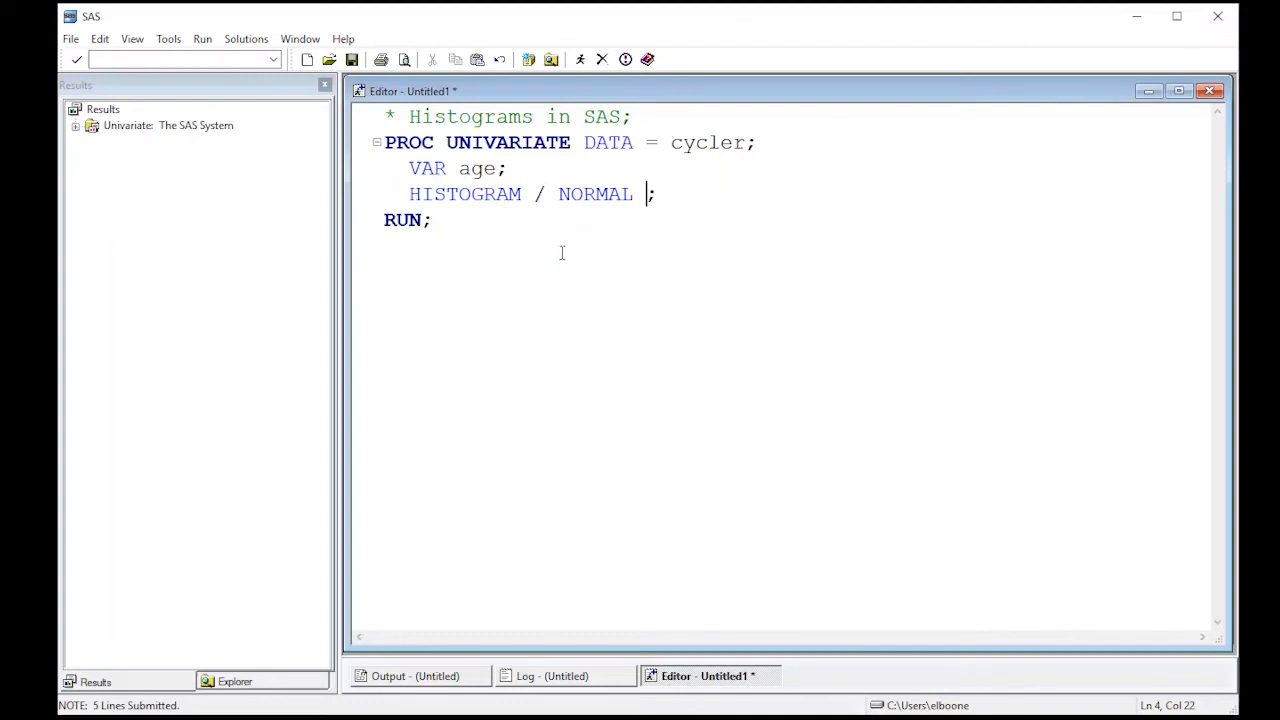
key("ctrl+a")
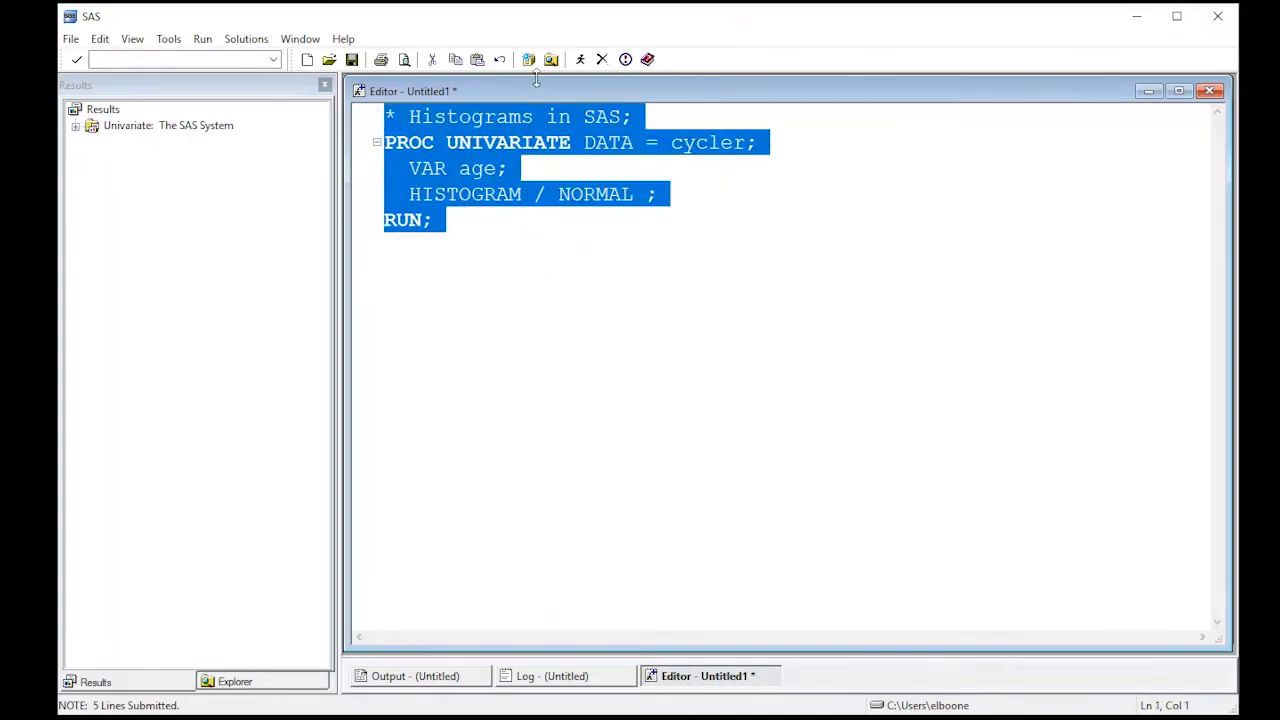
left_click(579, 59)
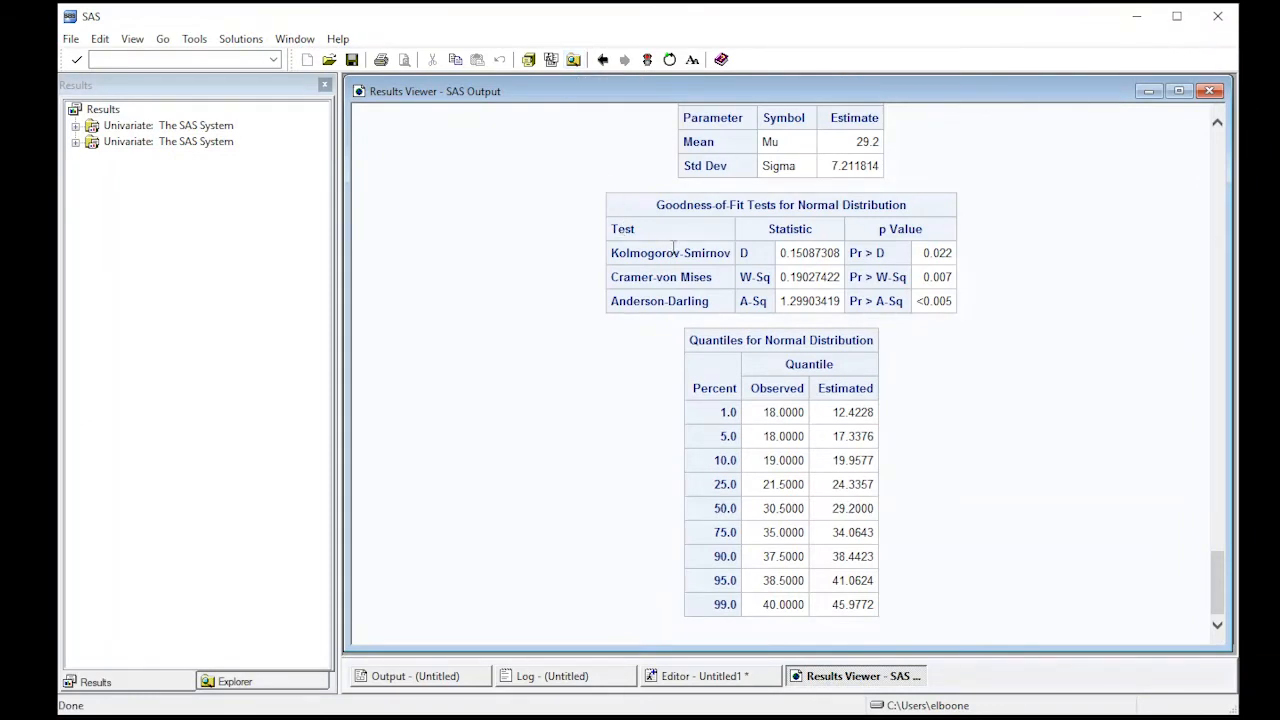
mouse_move(758, 220)
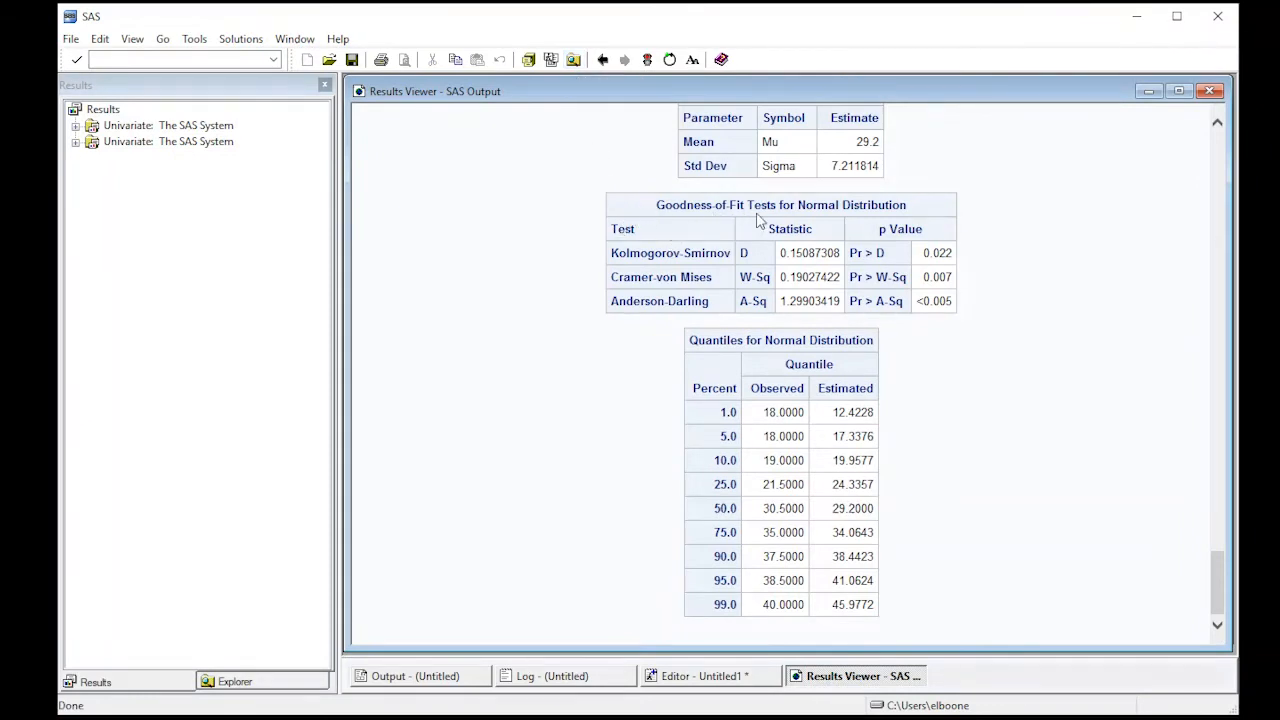
mouse_move(910, 220)
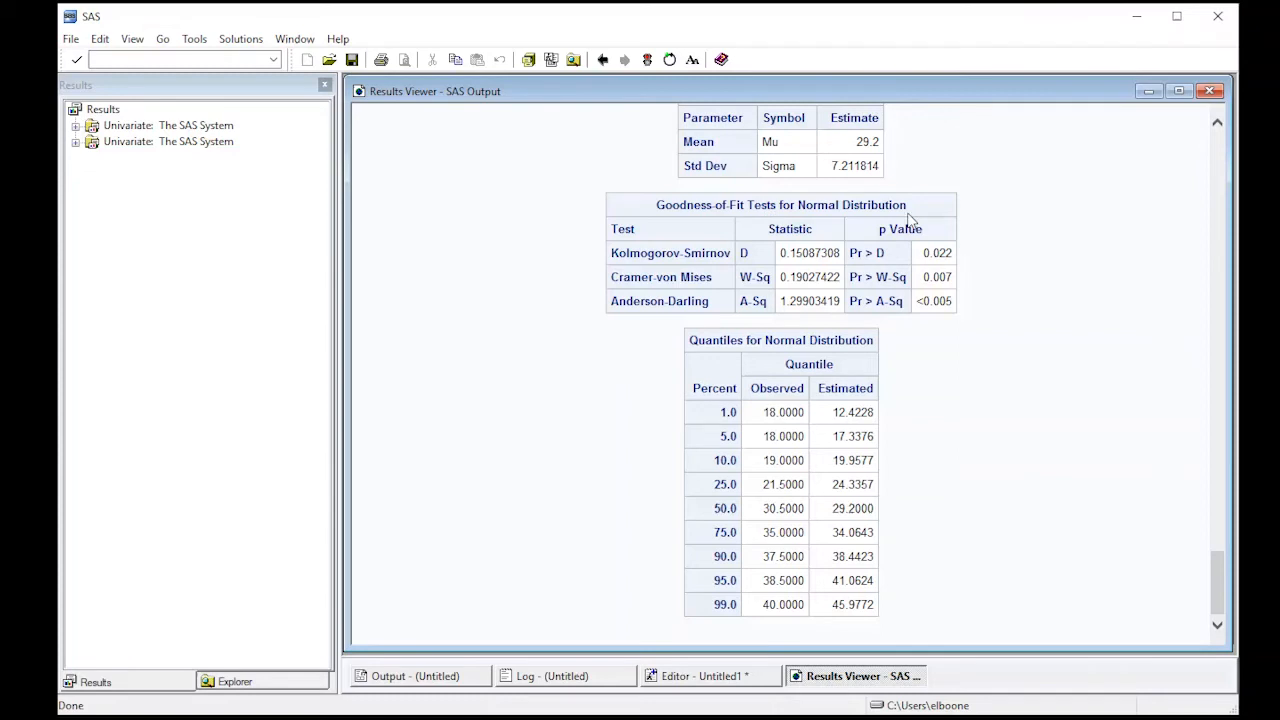
mouse_move(827, 237)
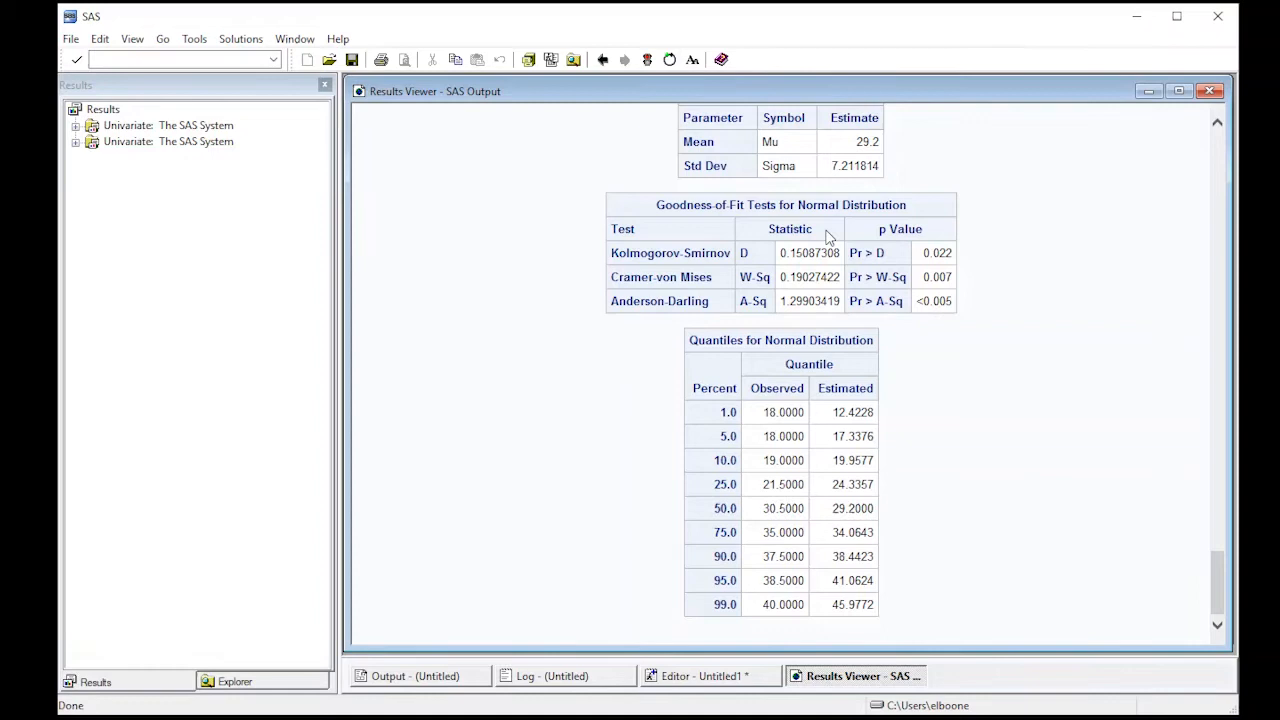
mouse_move(955, 270)
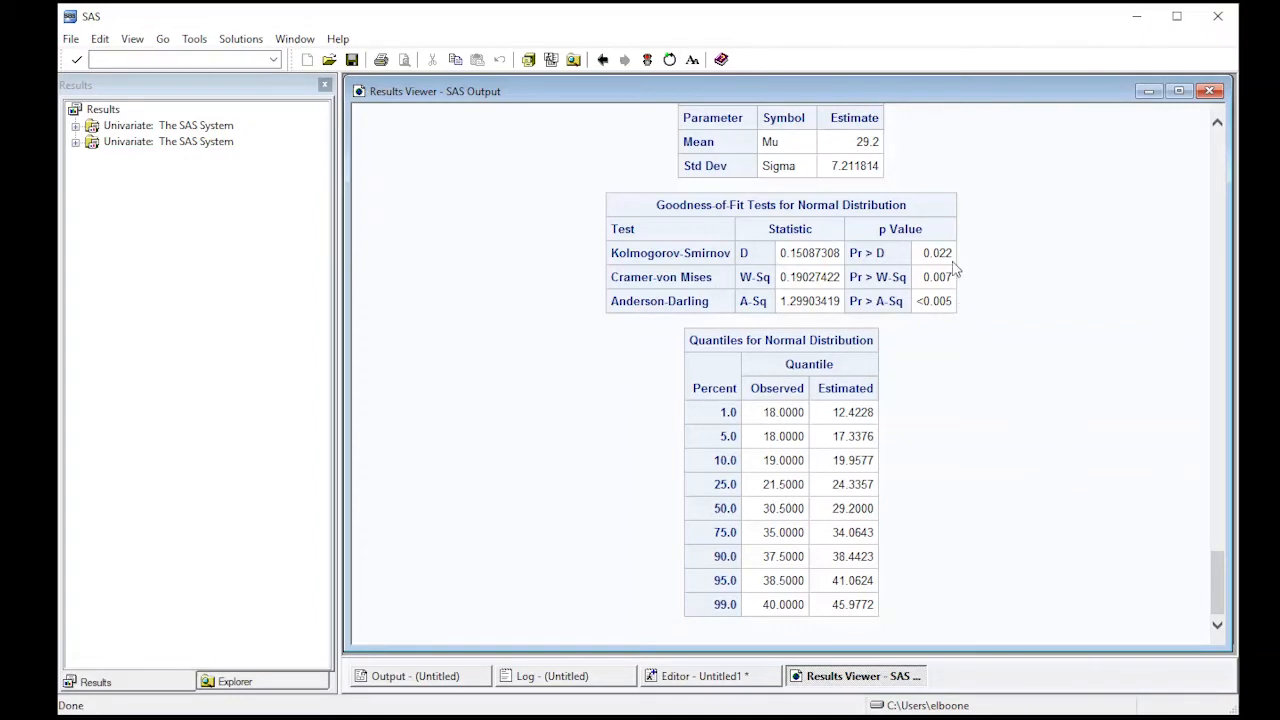
mouse_move(1230, 588)
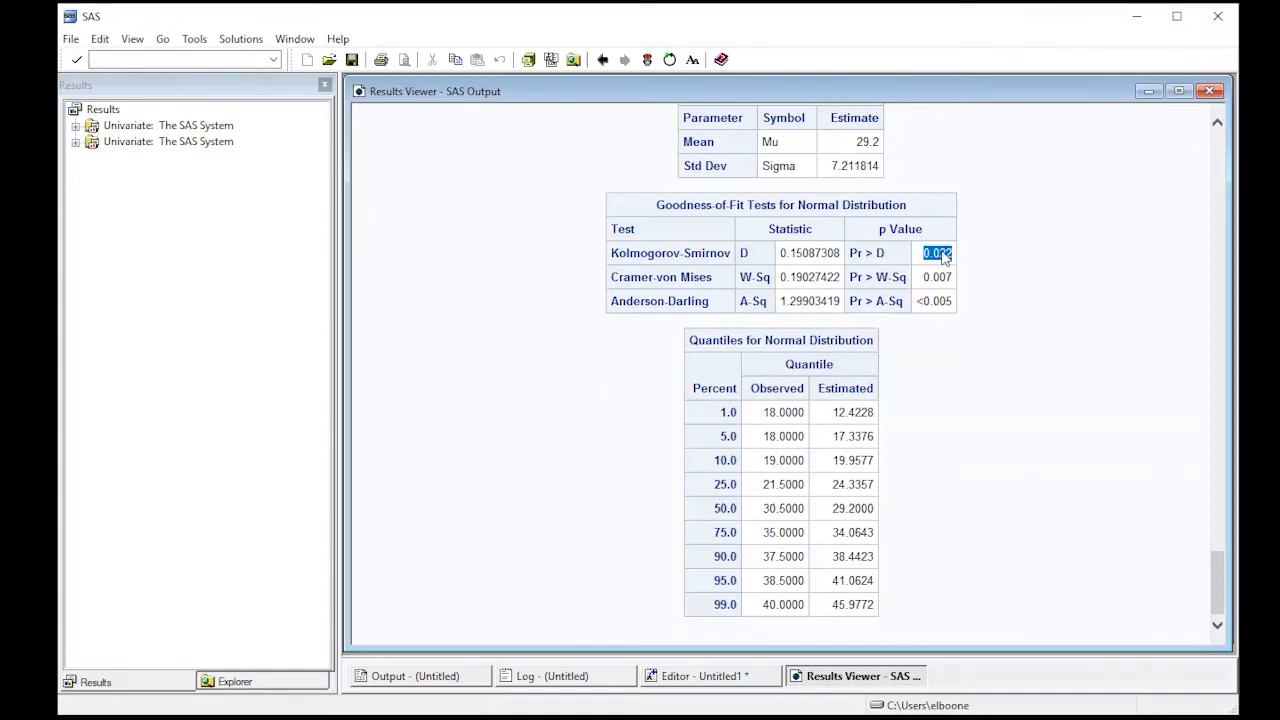
left_click(936, 277)
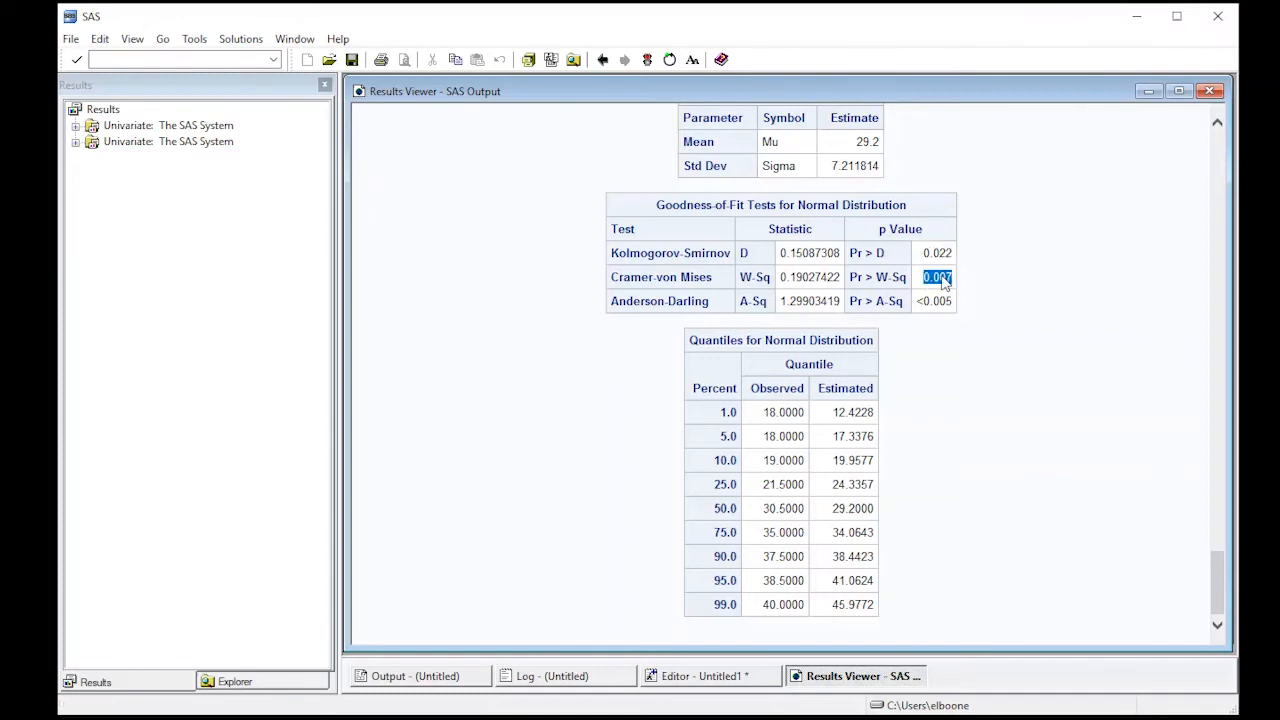
left_click(933, 301)
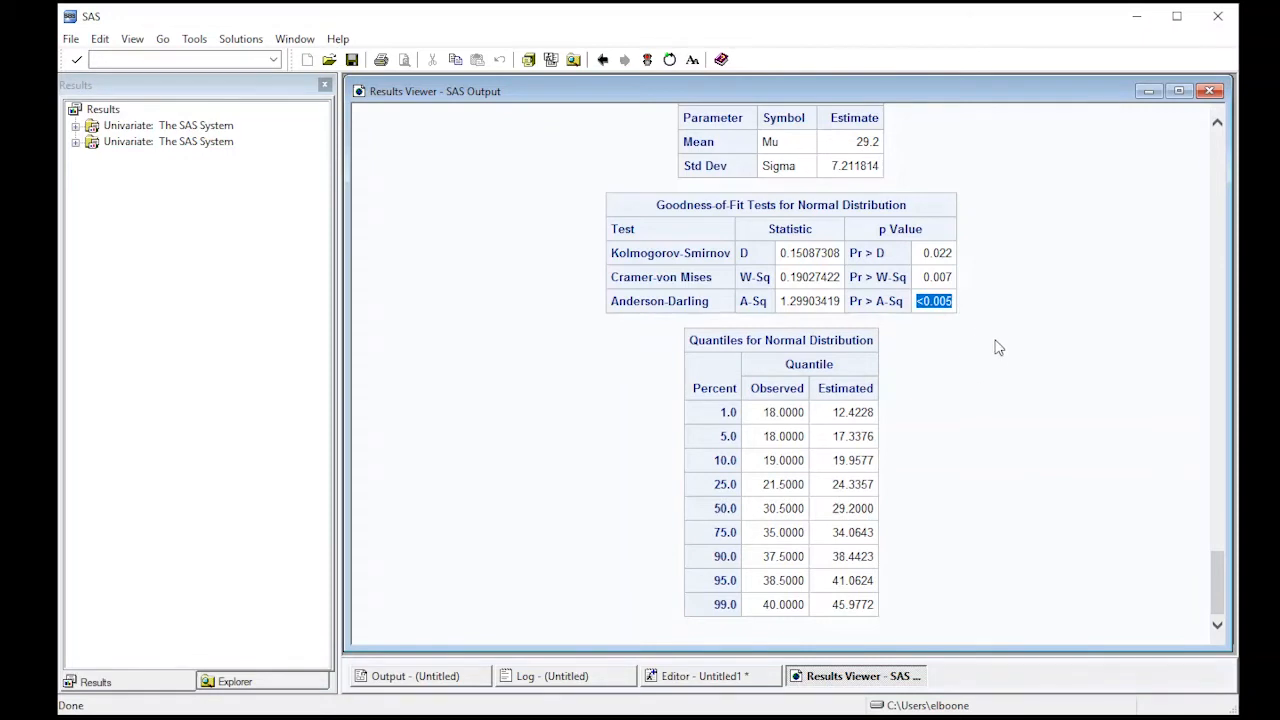
mouse_move(1080, 384)
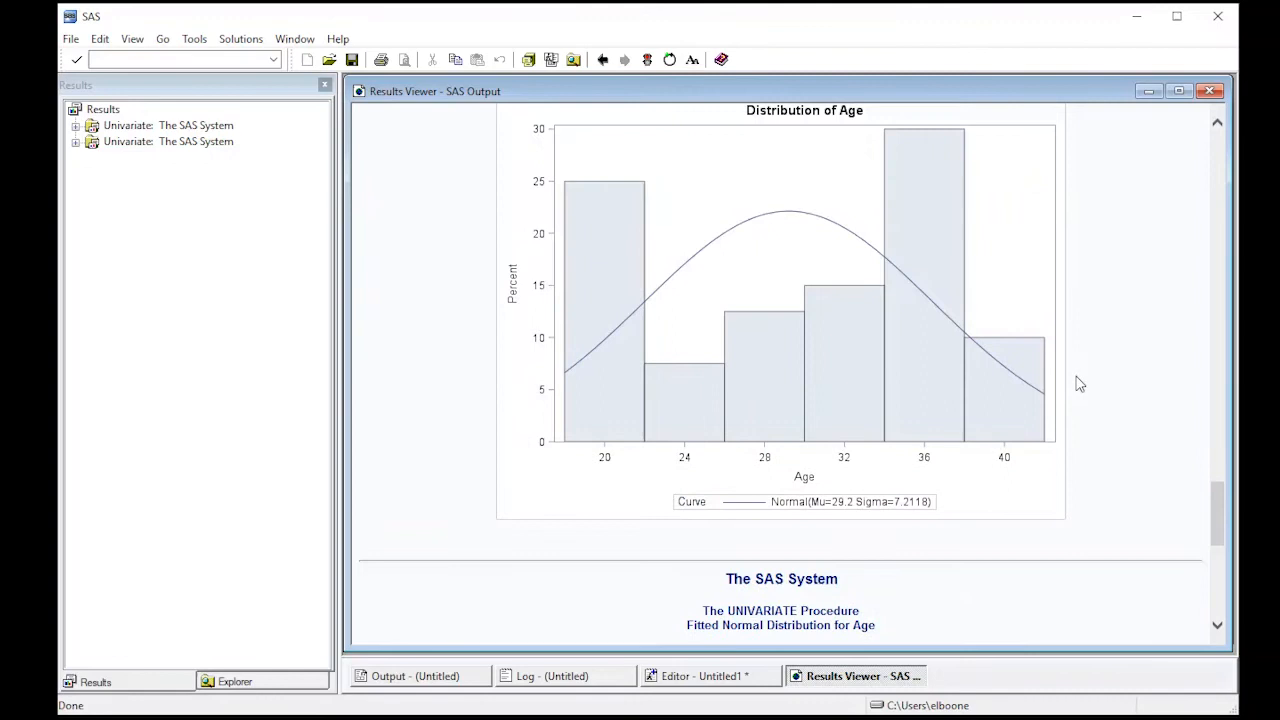
scroll("up", 3)
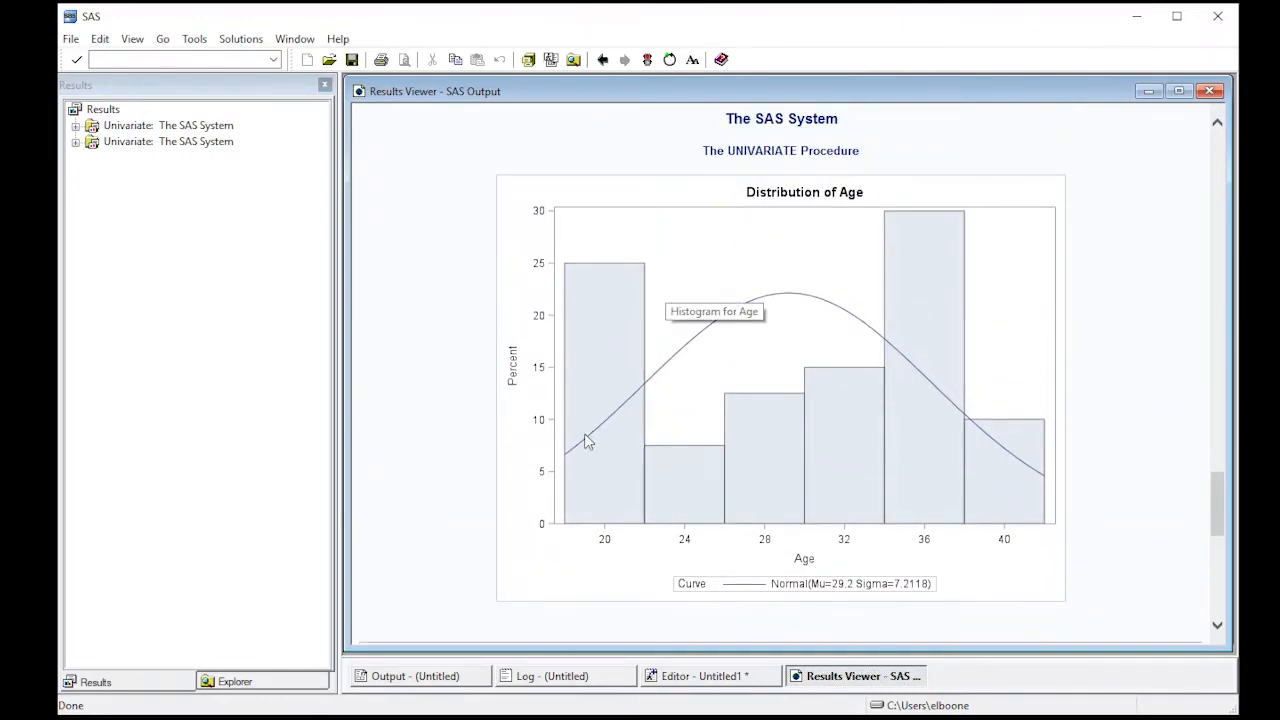
mouse_move(583, 447)
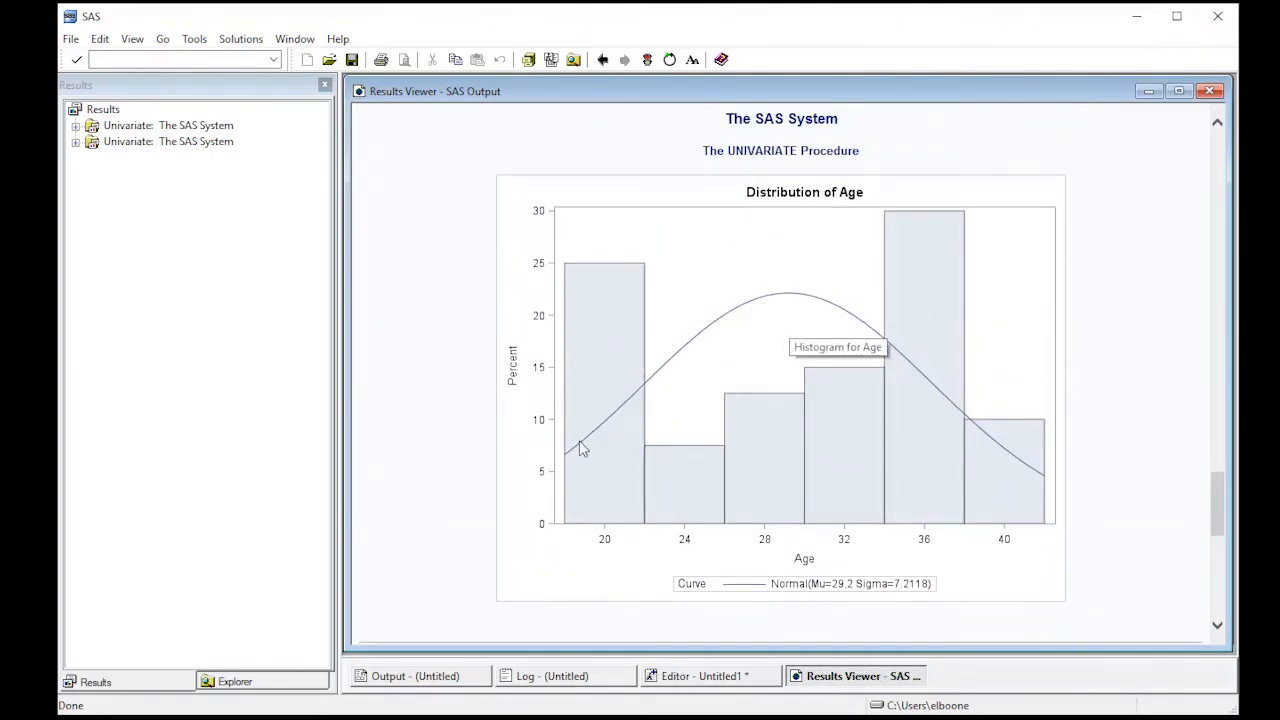
mouse_move(1045, 499)
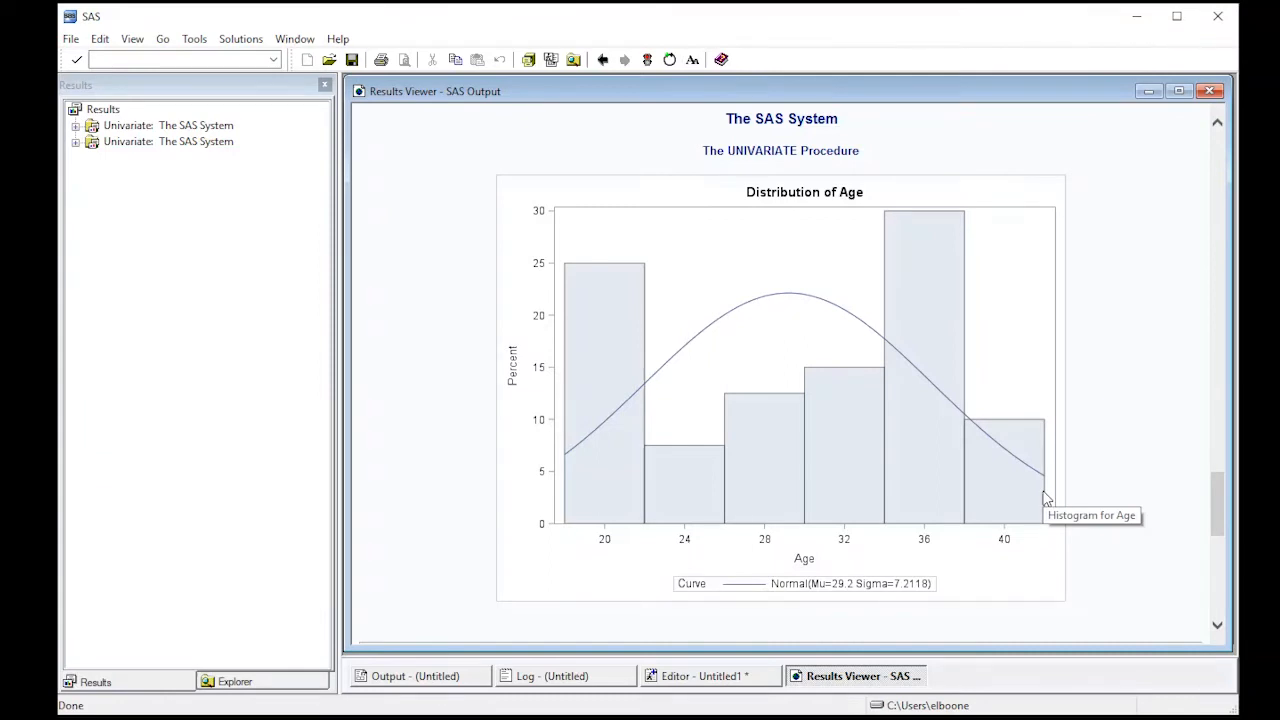
mouse_move(787, 300)
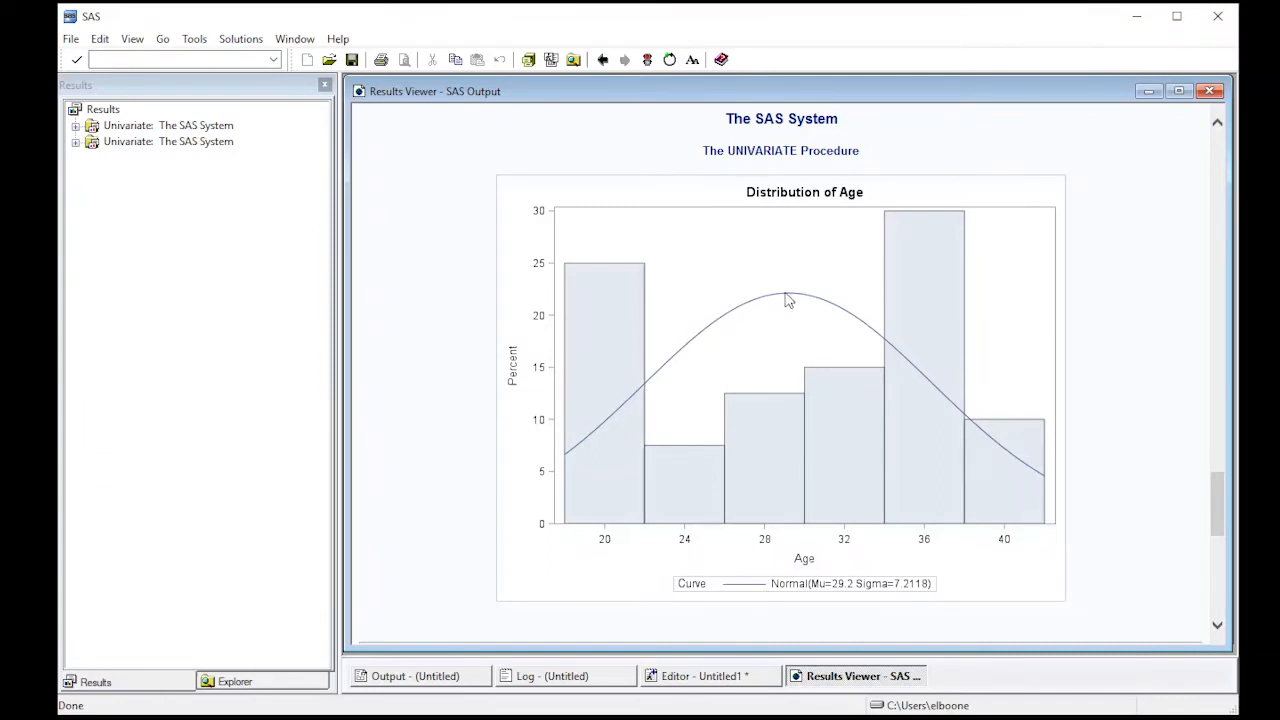
mouse_move(1060, 448)
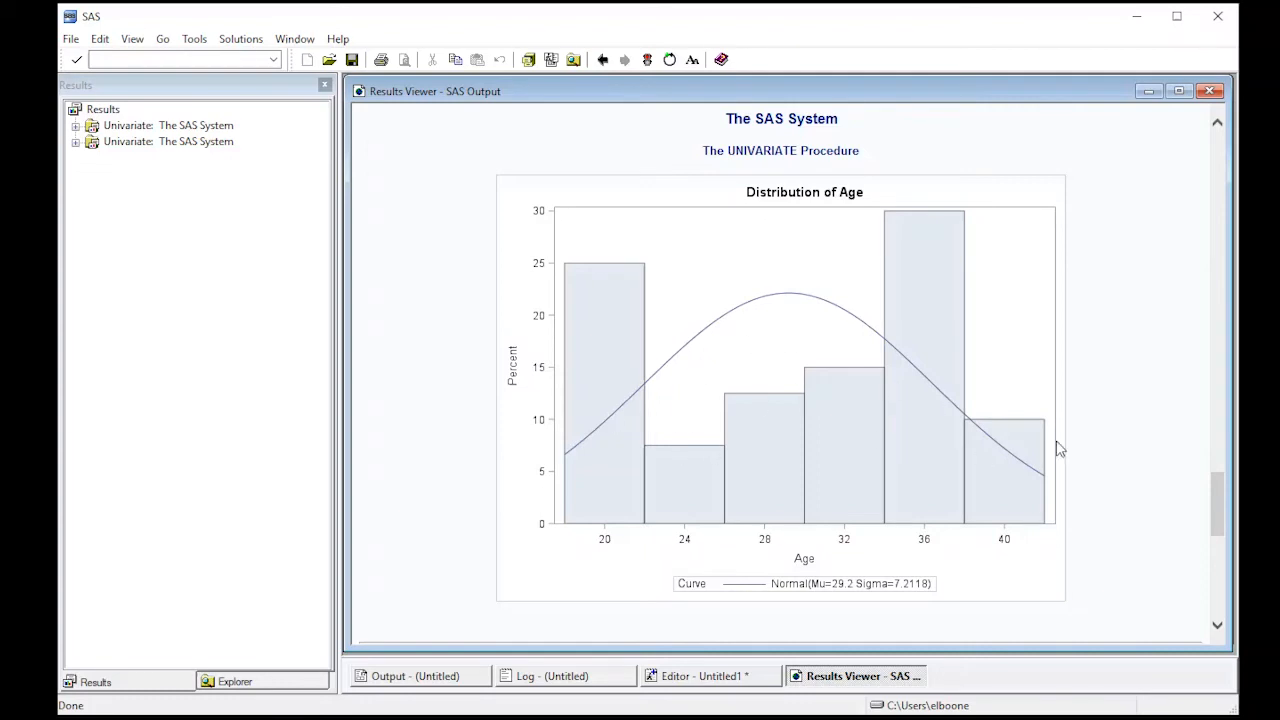
mouse_move(896, 246)
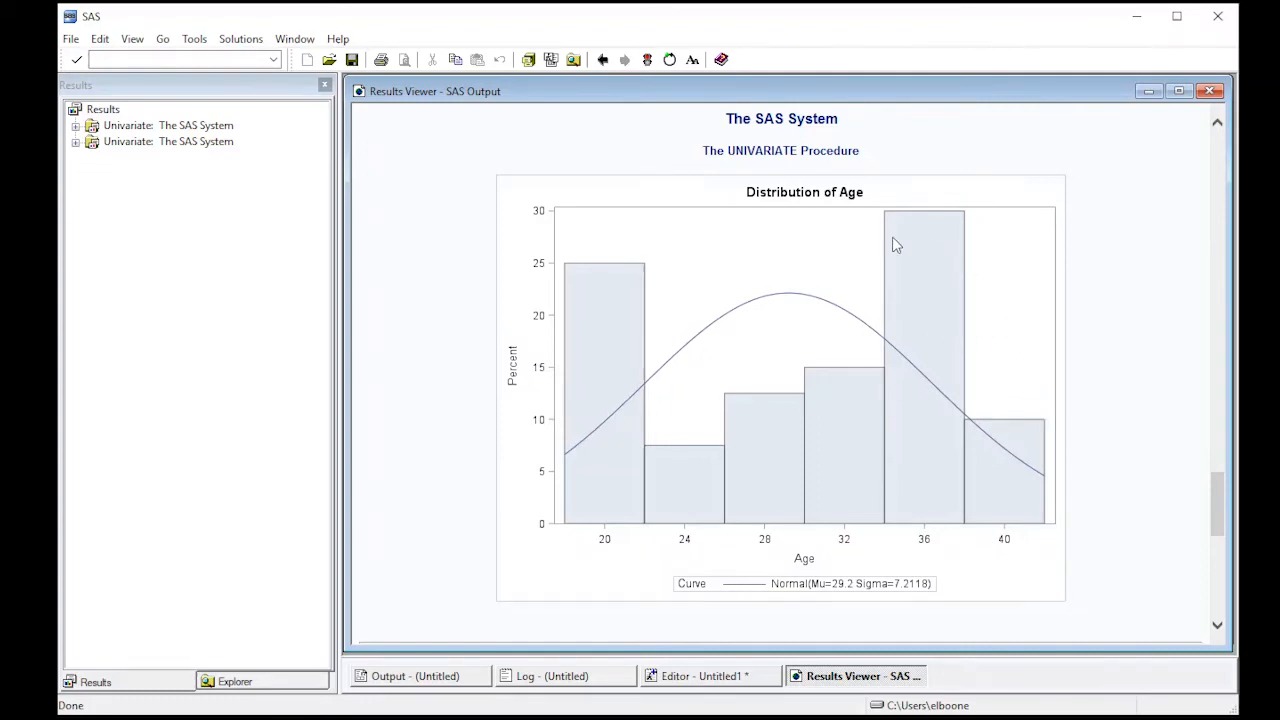
mouse_move(594, 363)
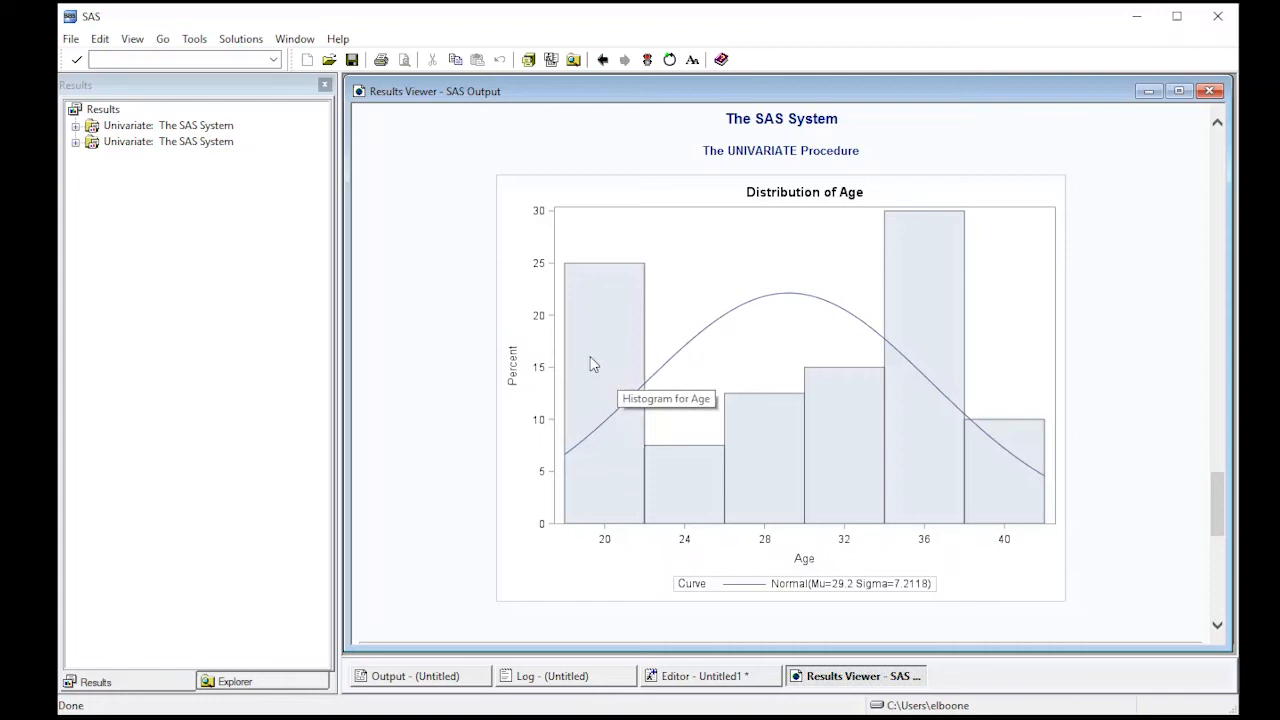
mouse_move(807, 438)
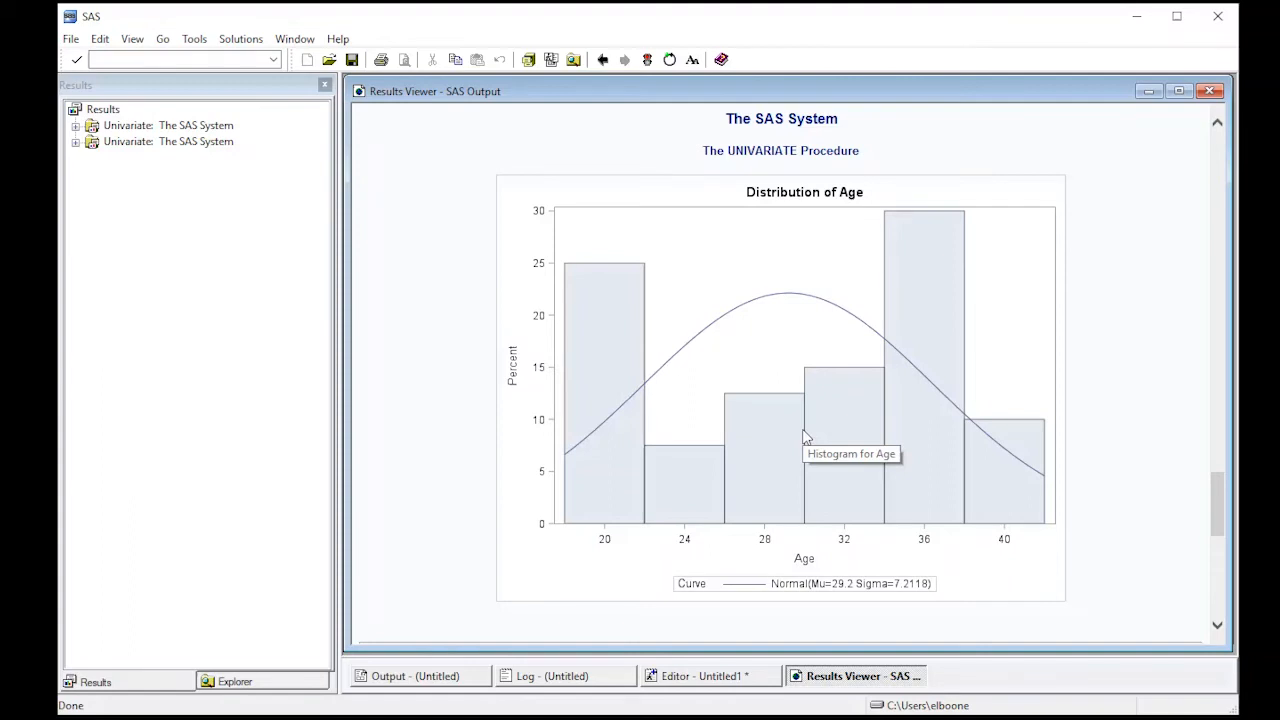
mouse_move(807, 438)
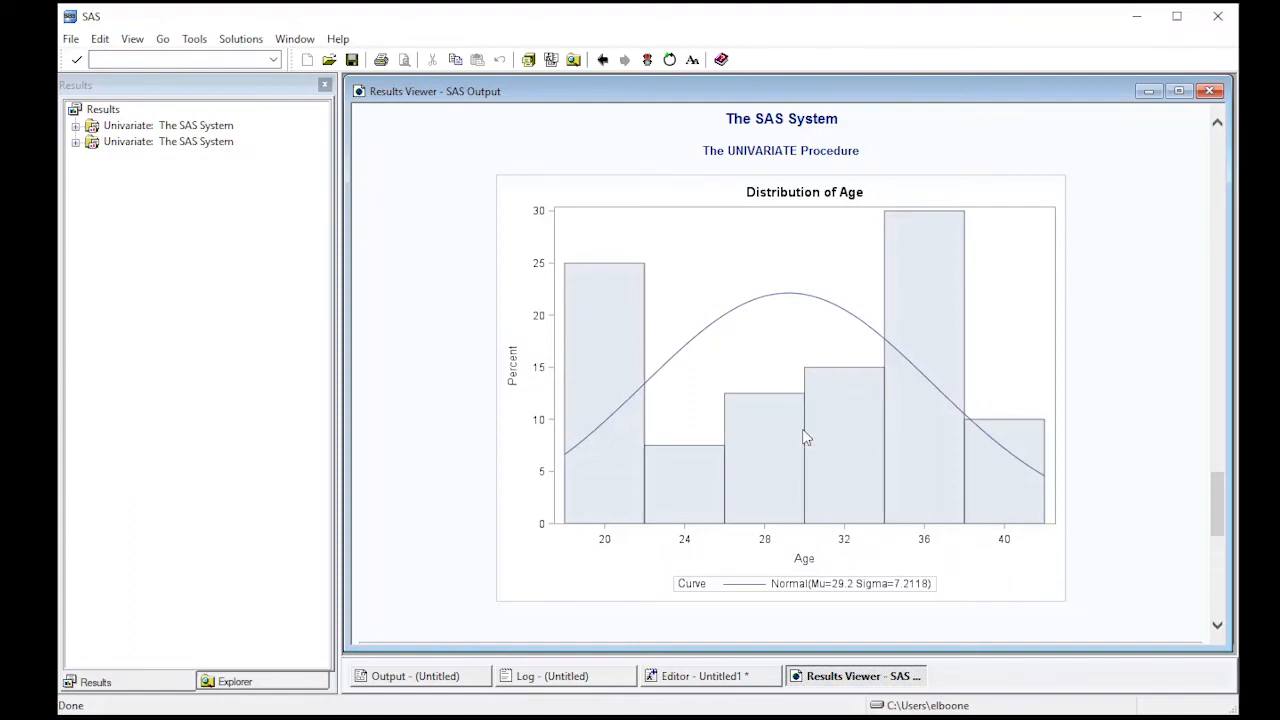
mouse_move(1025, 374)
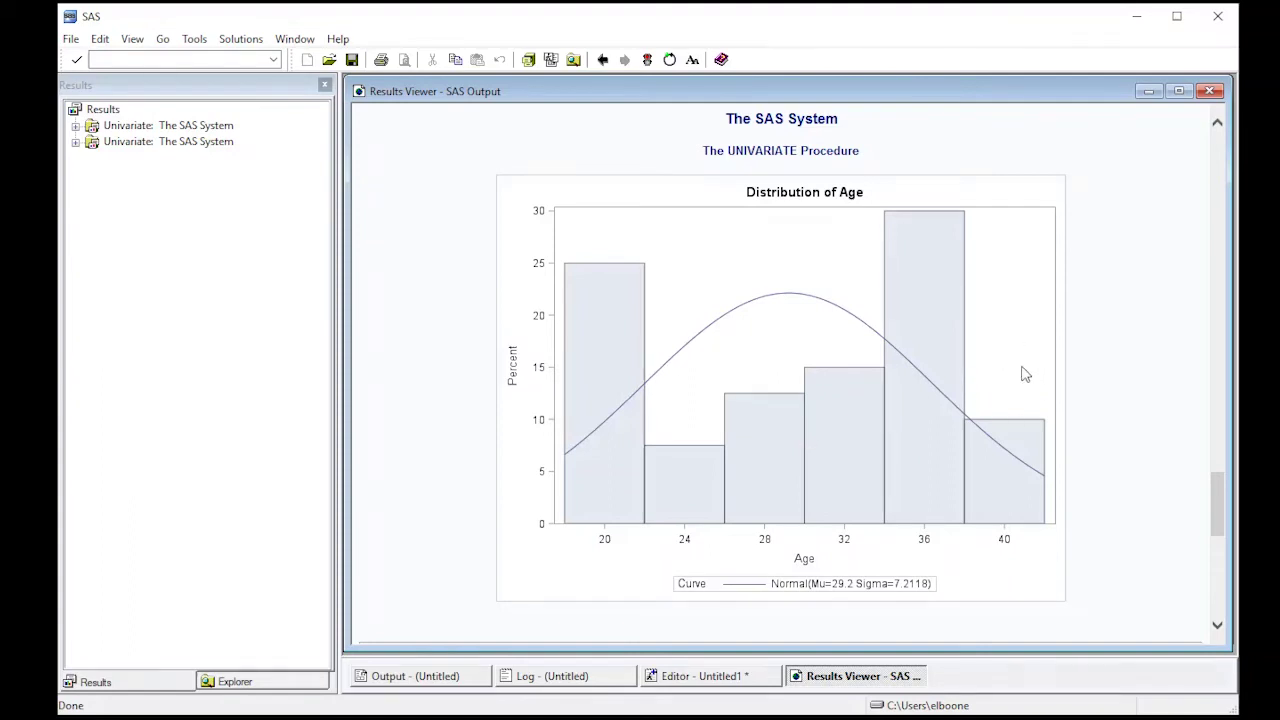
mouse_move(610, 340)
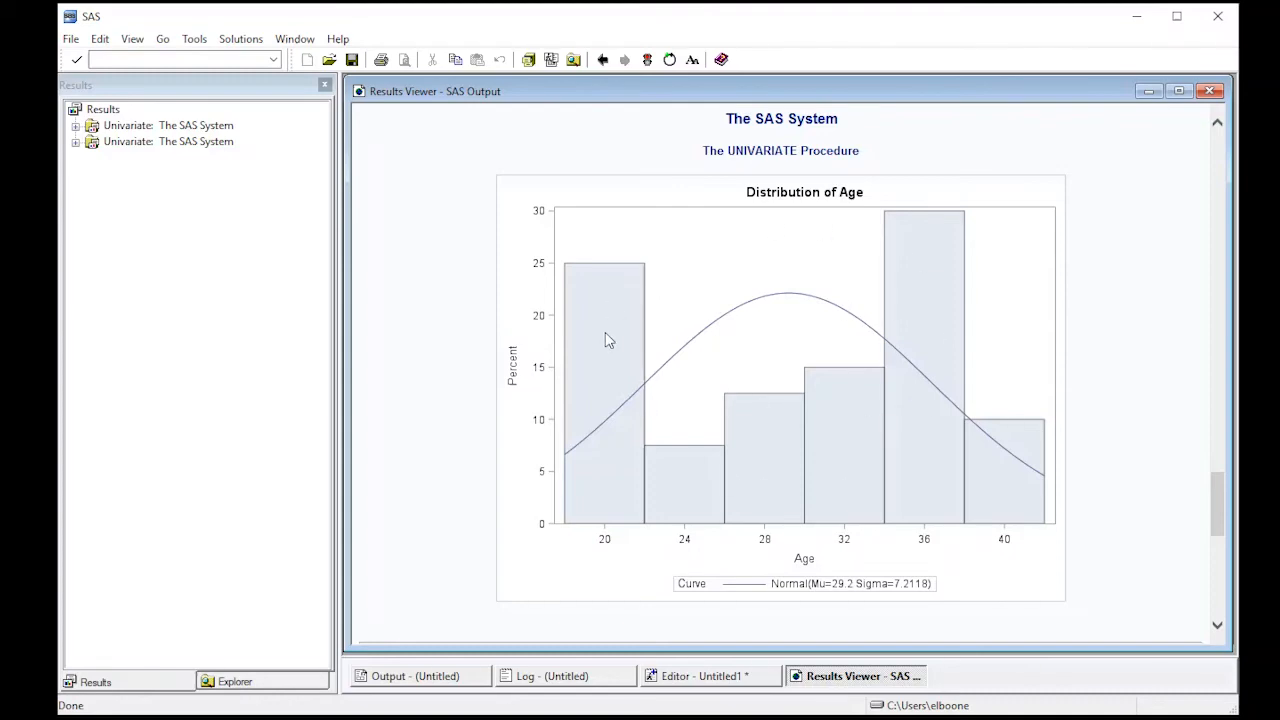
scroll("up", 3)
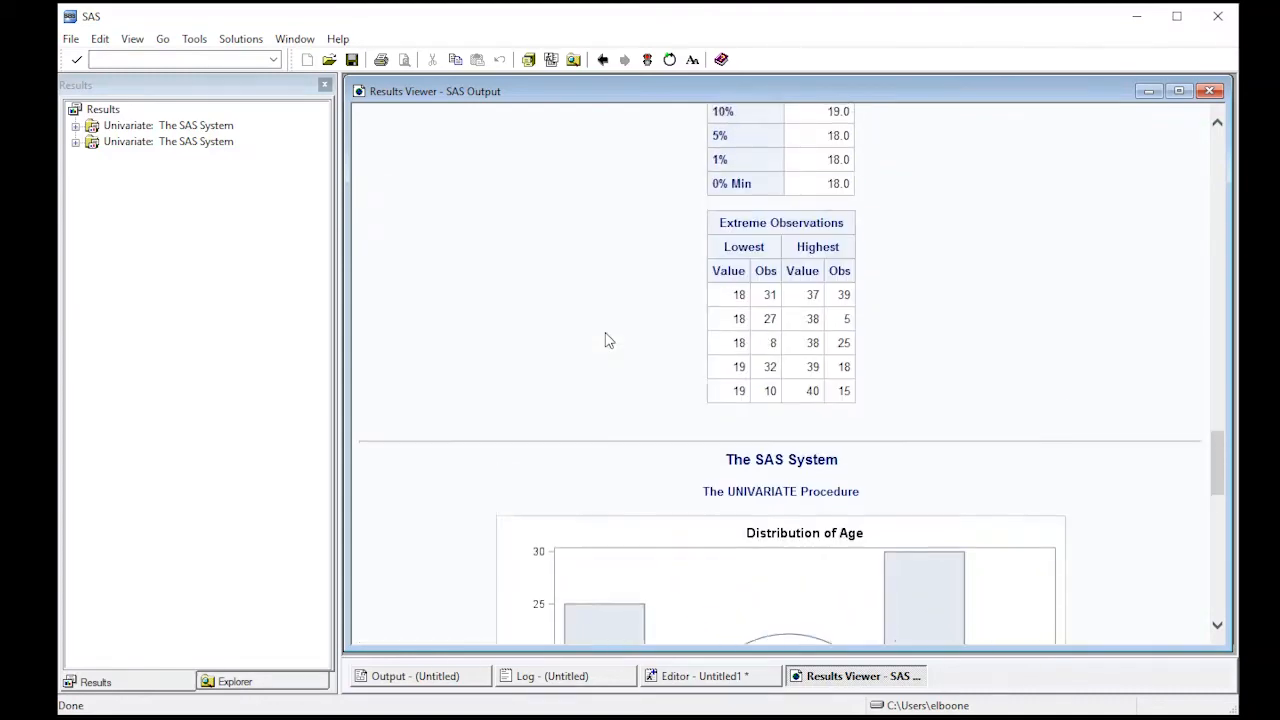
scroll("down", 3)
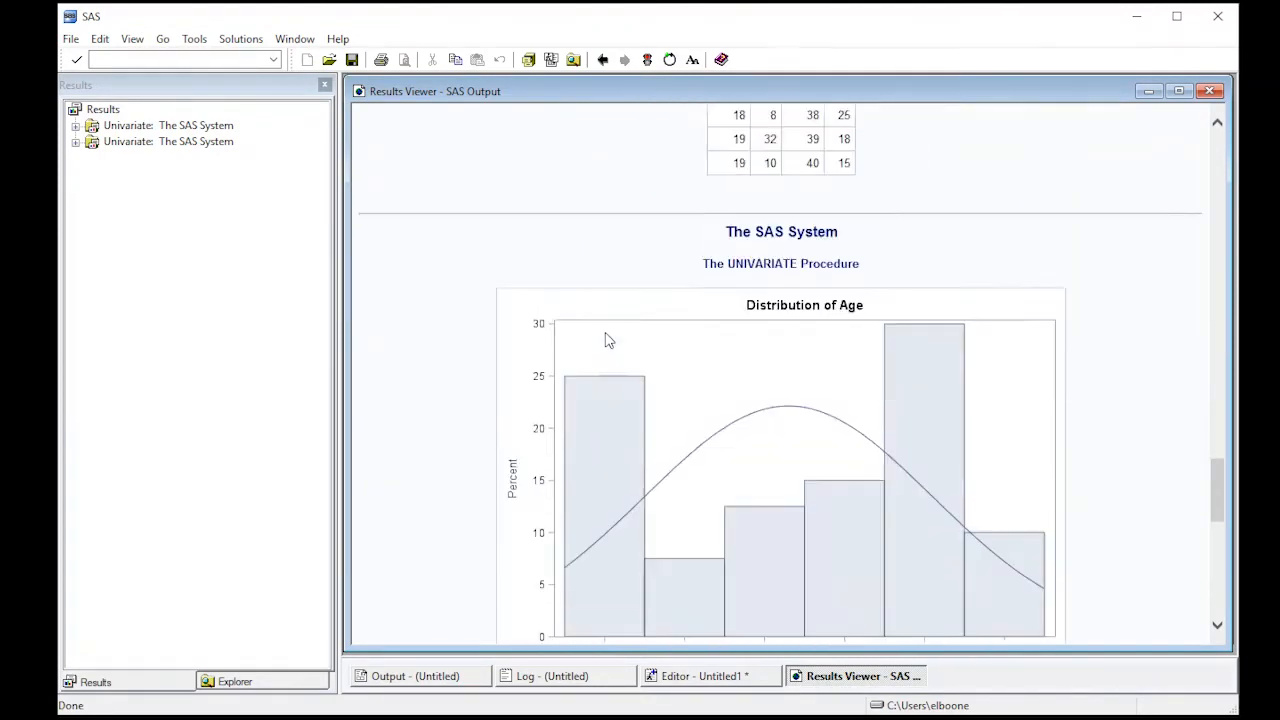
scroll("down", 3)
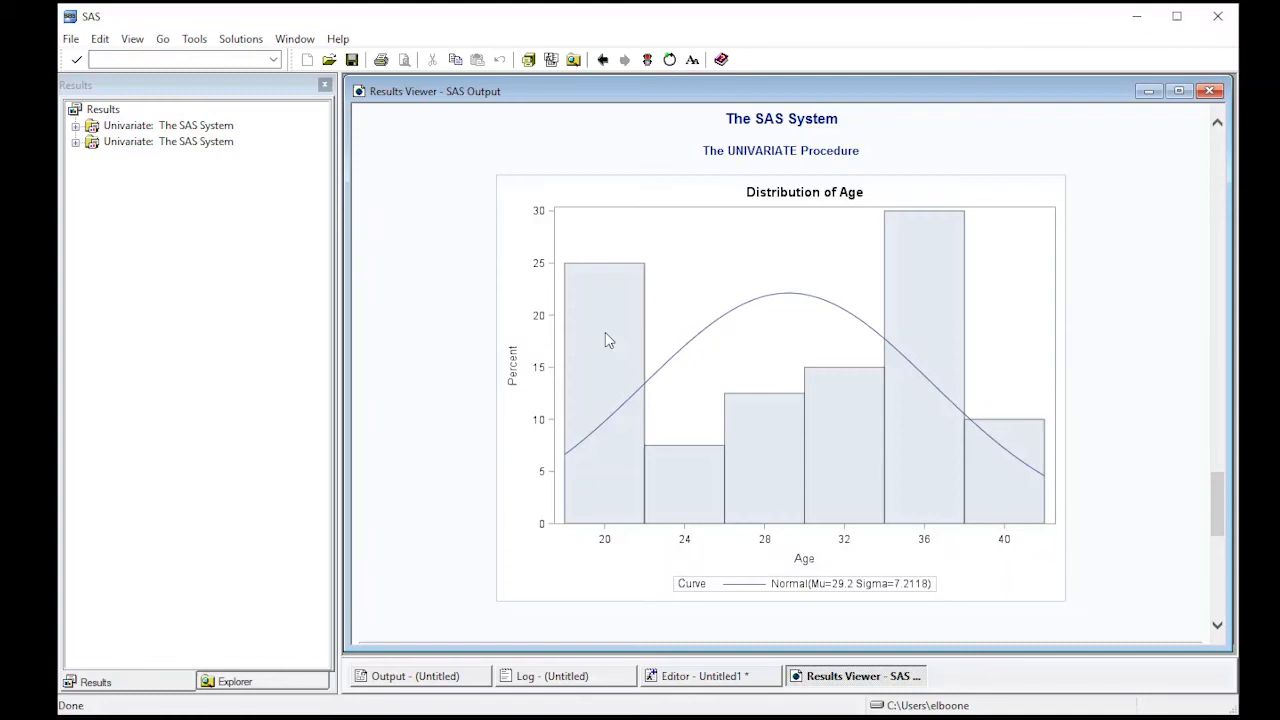
scroll("down", 3)
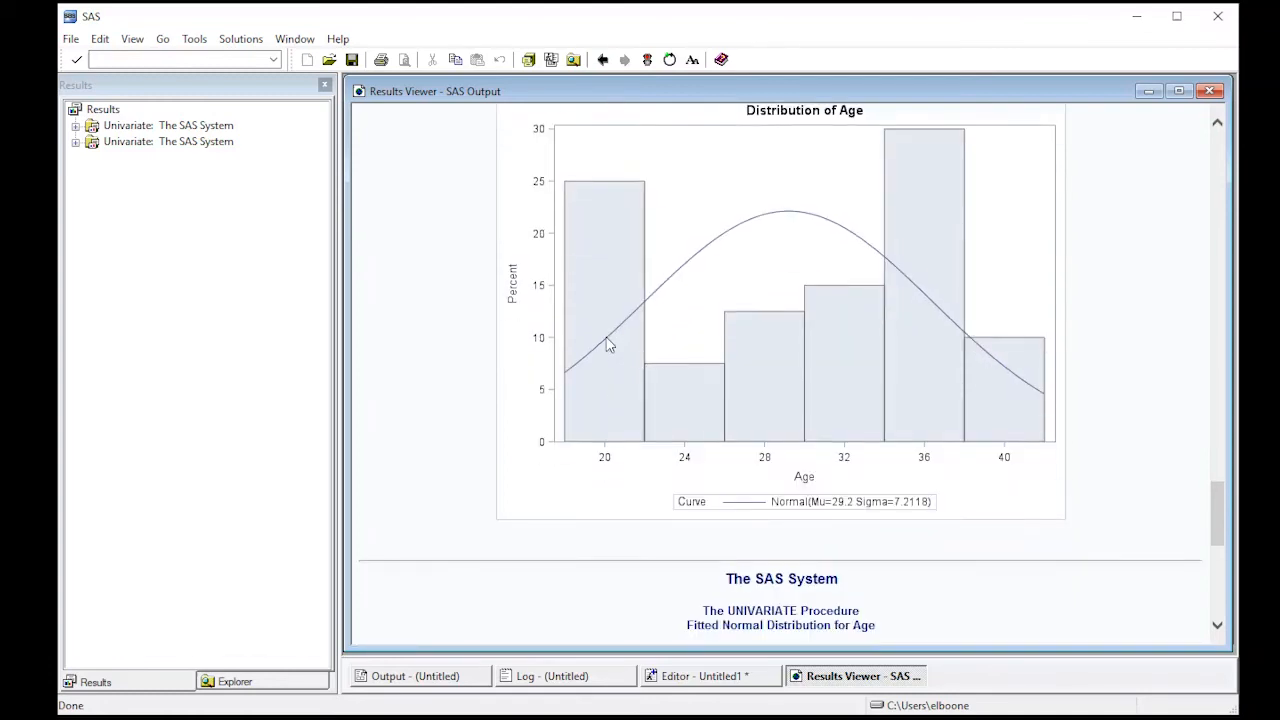
scroll("down", 3)
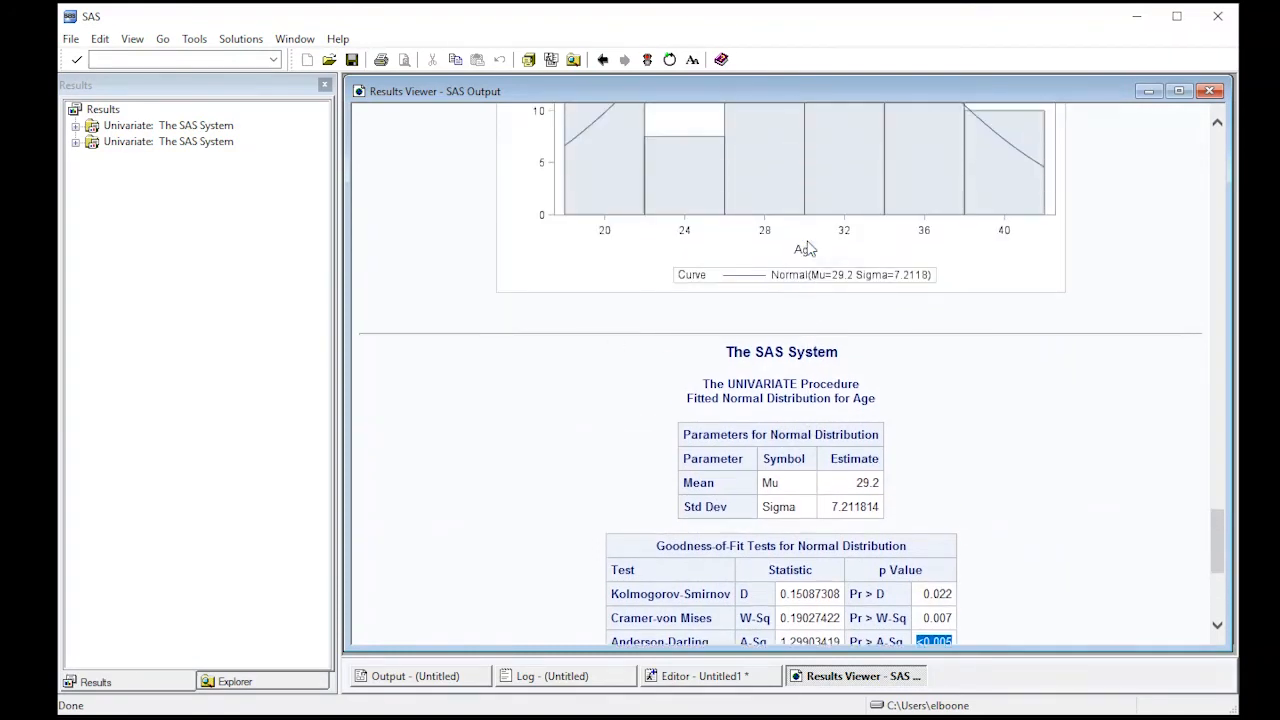
scroll("down", 3)
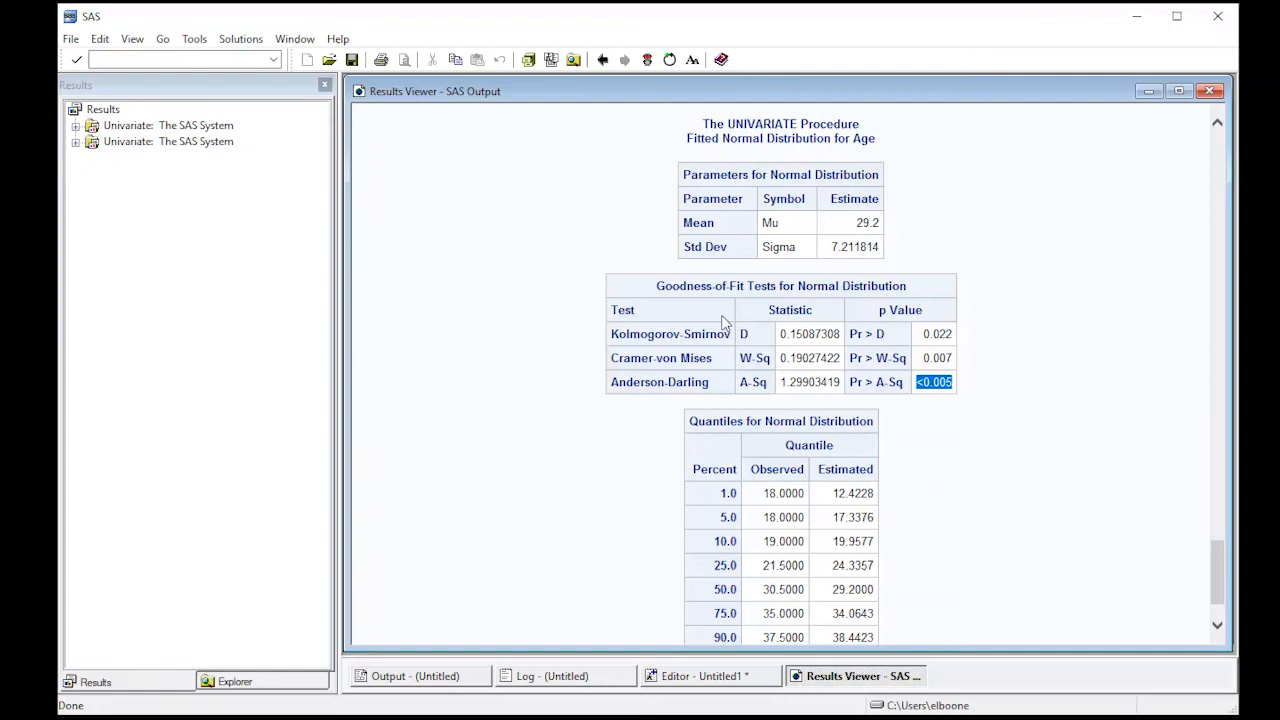
mouse_move(910, 398)
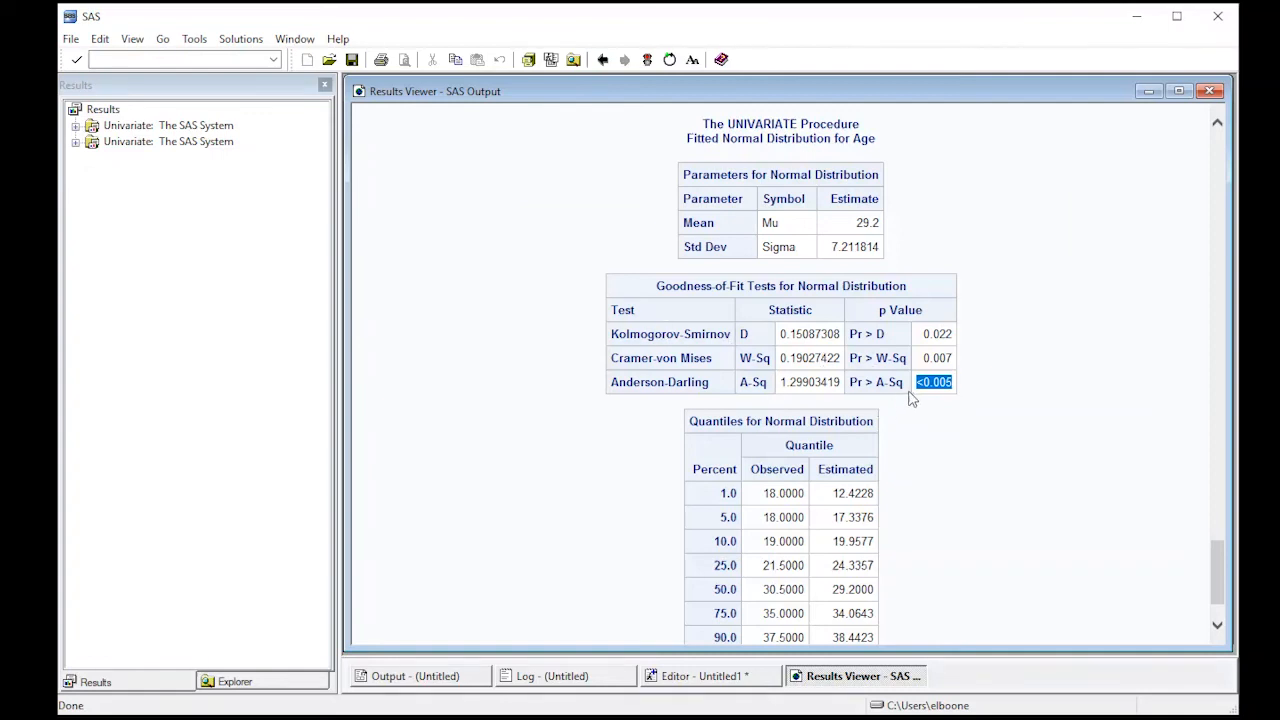
mouse_move(627, 355)
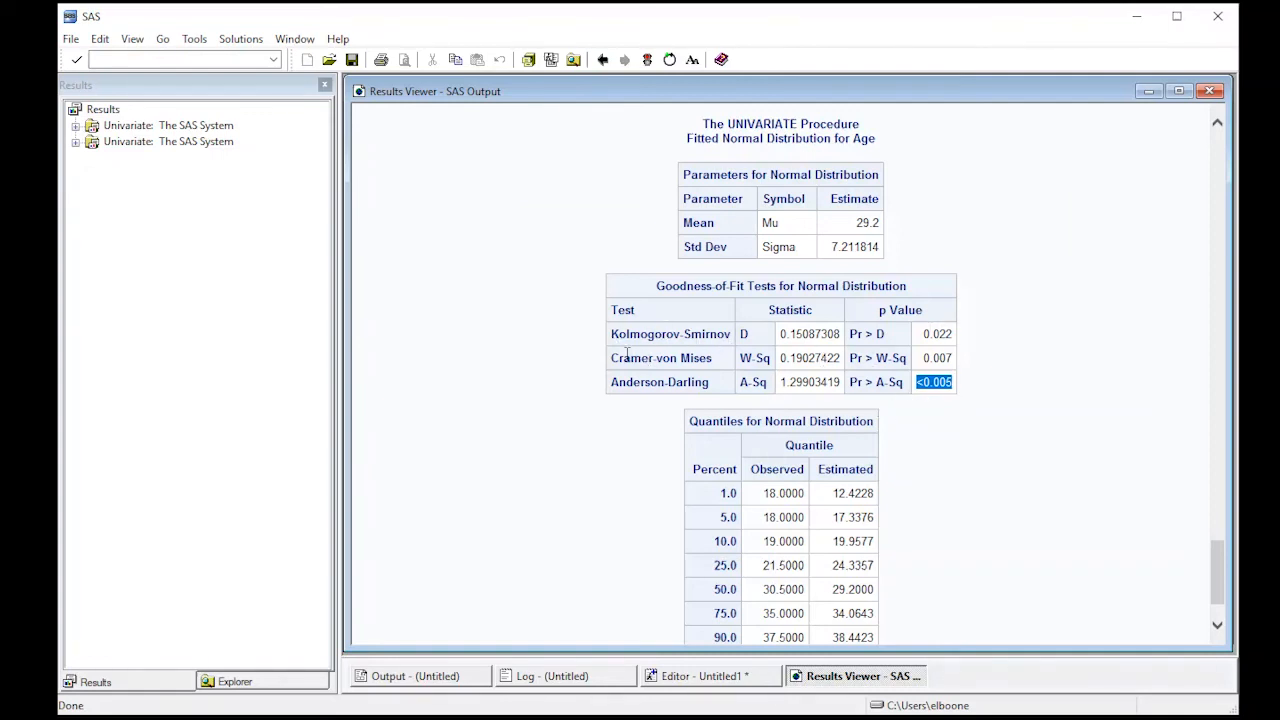
mouse_move(725, 398)
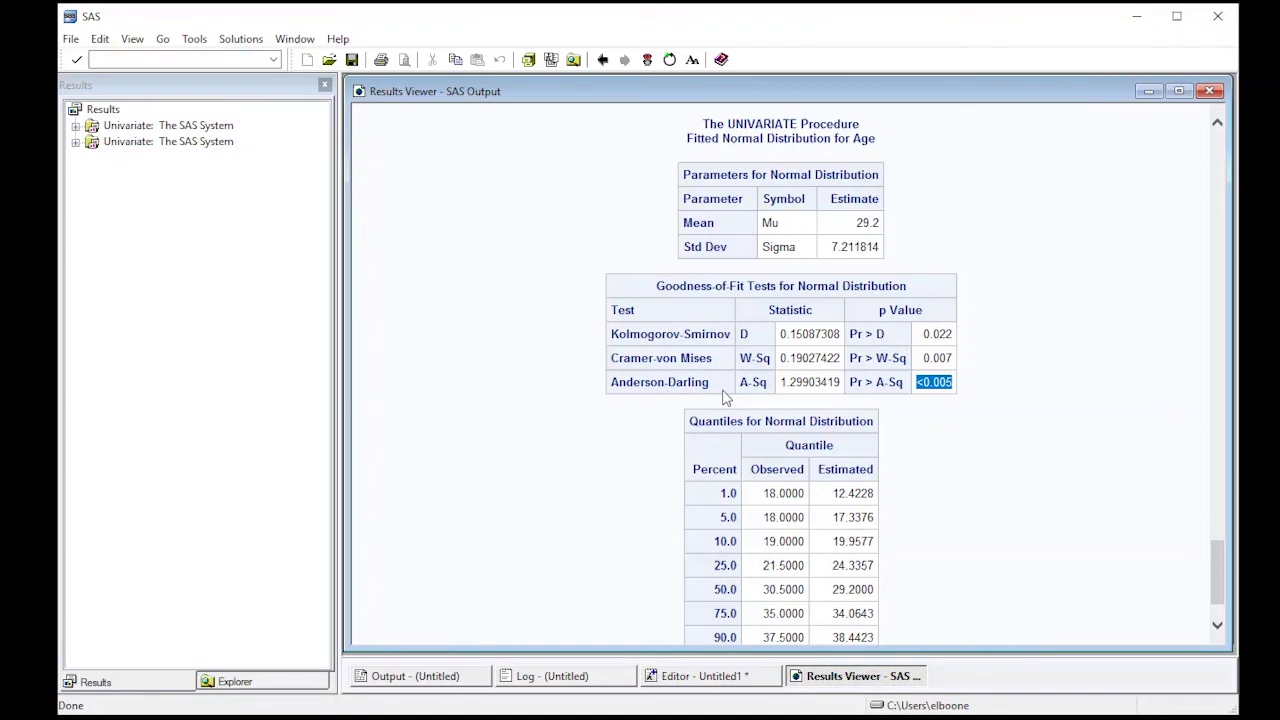
mouse_move(760, 404)
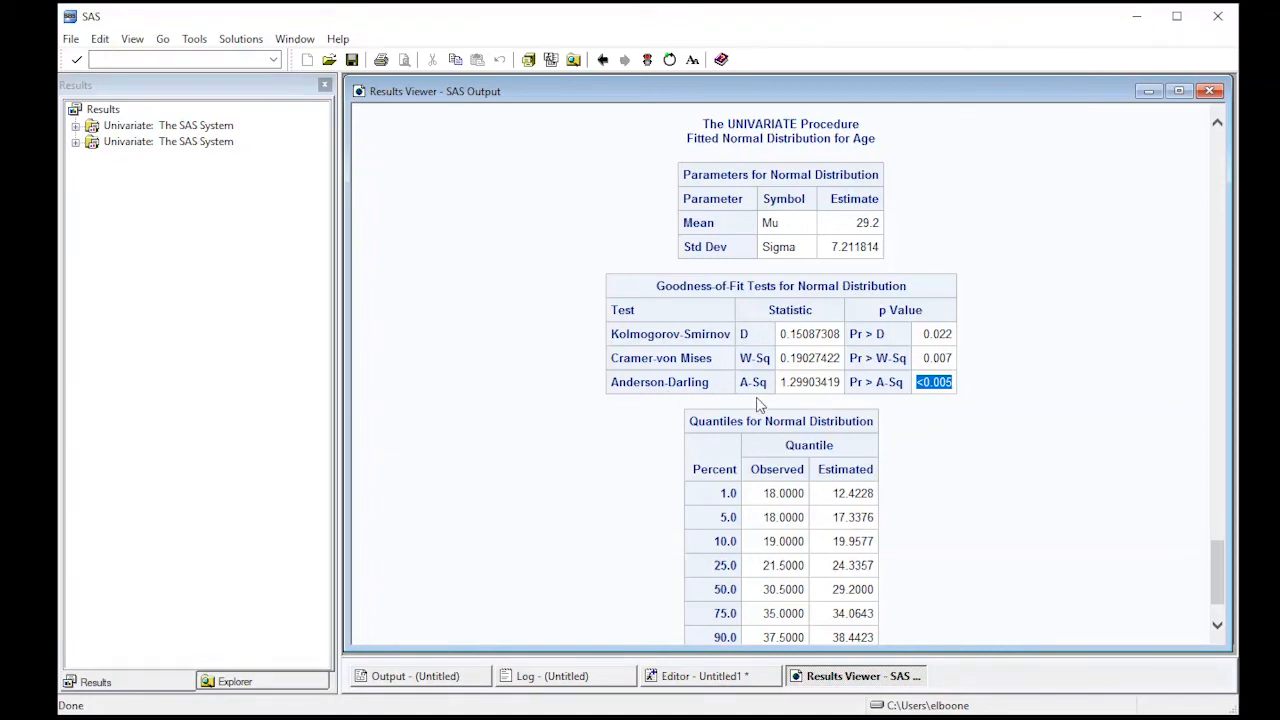